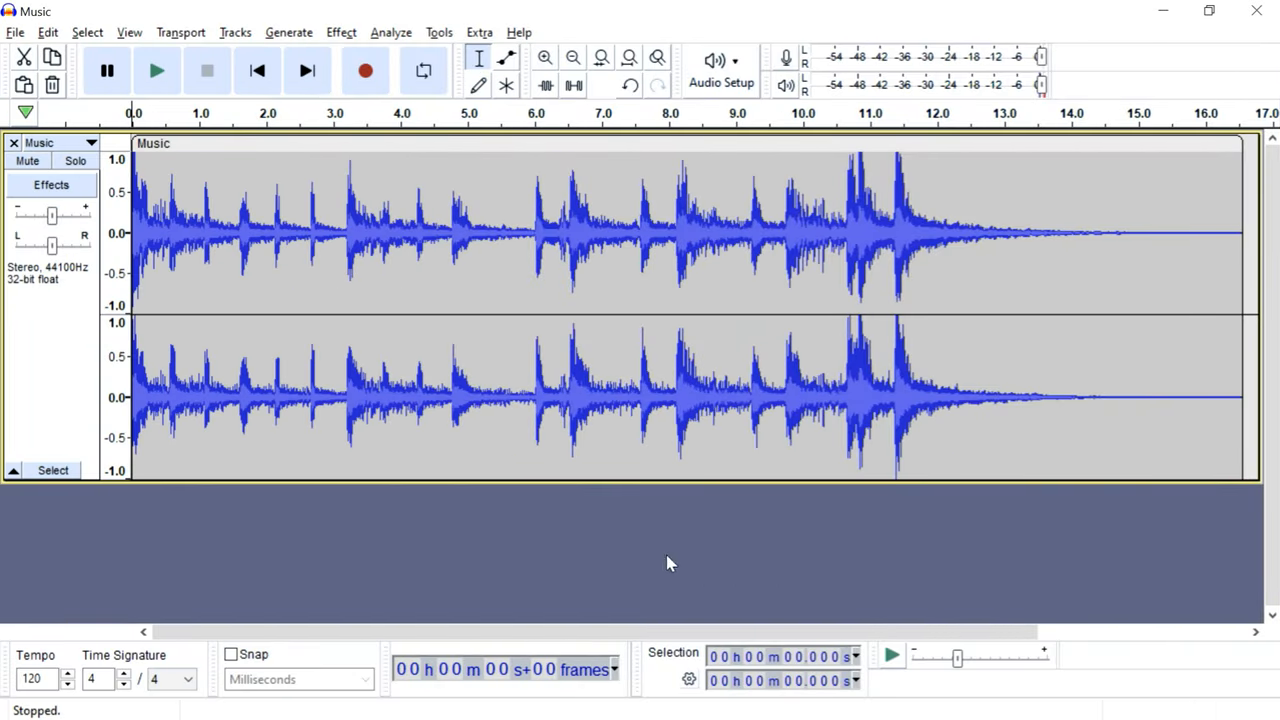
# - Play and pause the music track in Audacity to hear its rhythm
pyautogui.click(156, 70)
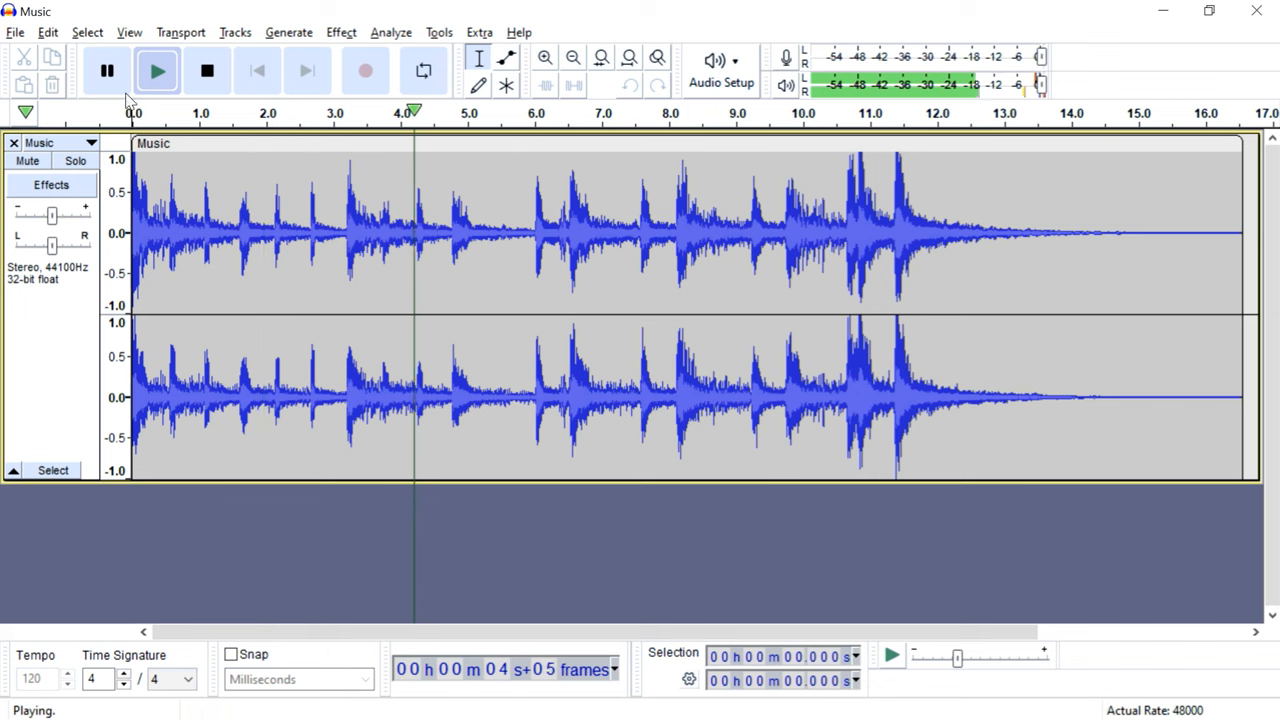
pyautogui.click(108, 70)
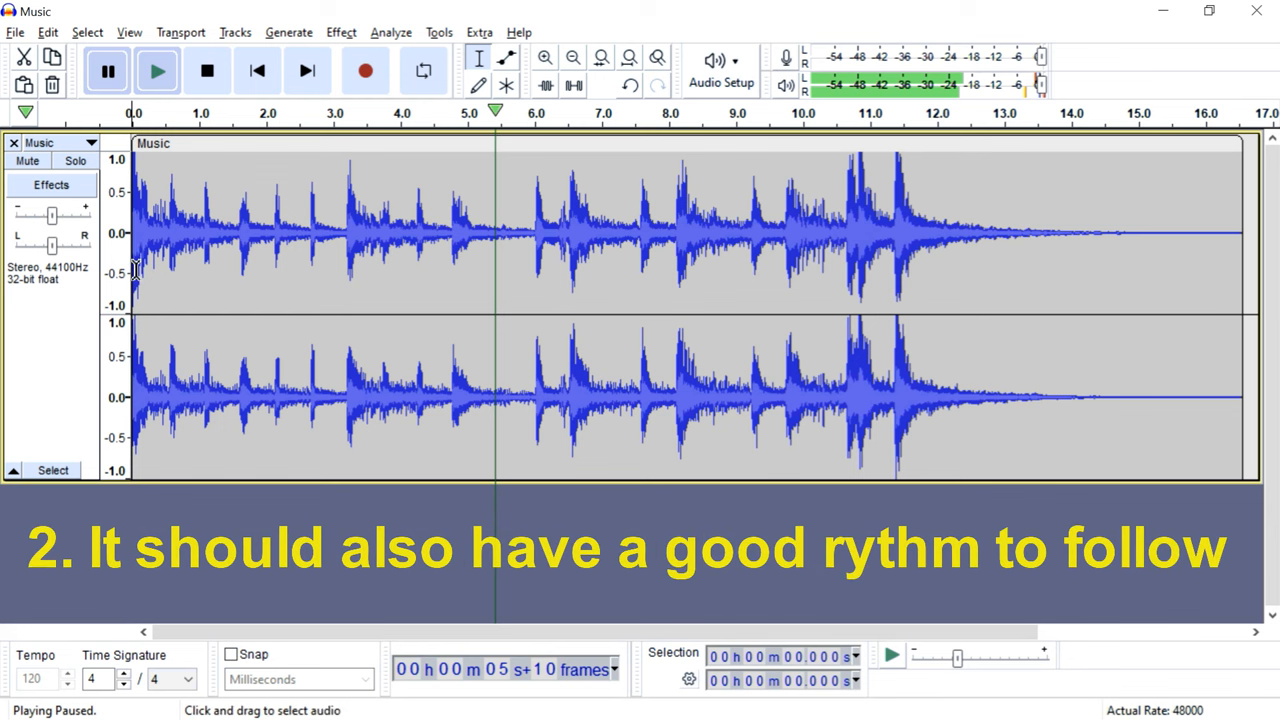
pyautogui.moveTo(804, 336)
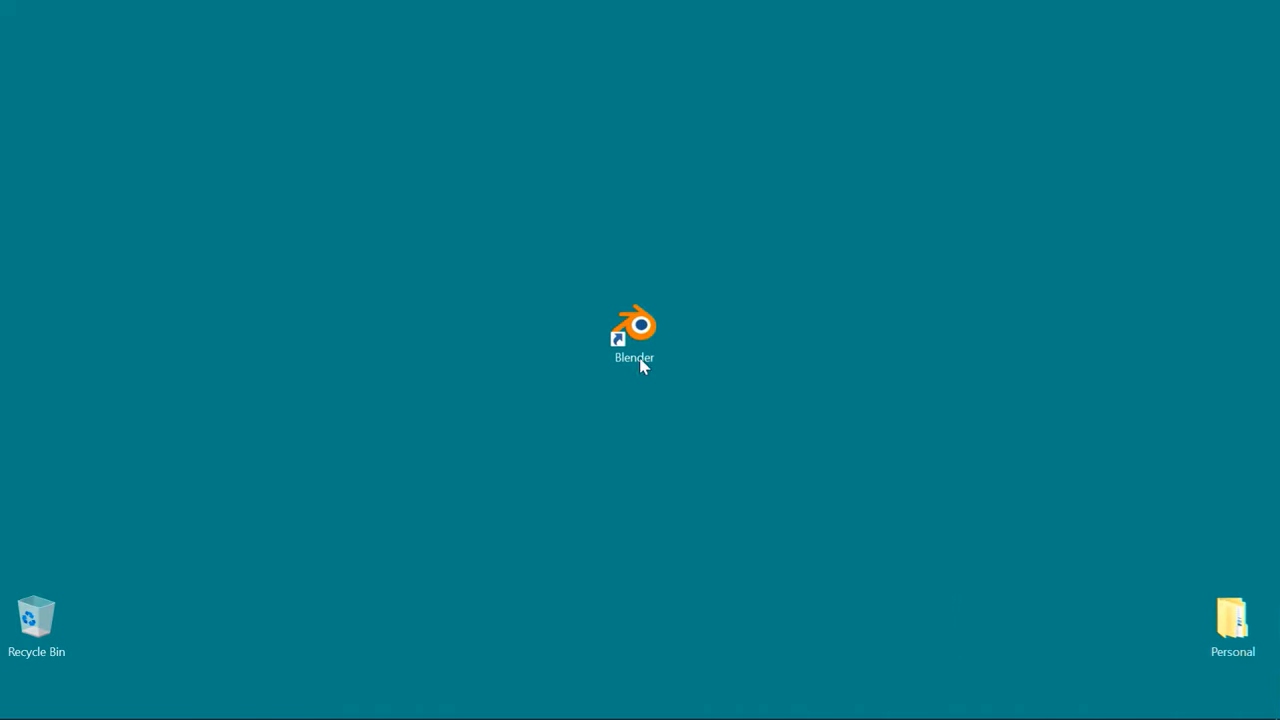
# - Launch Blender from its desktop shortcut with Run as administrator
pyautogui.rightClick(632, 336)
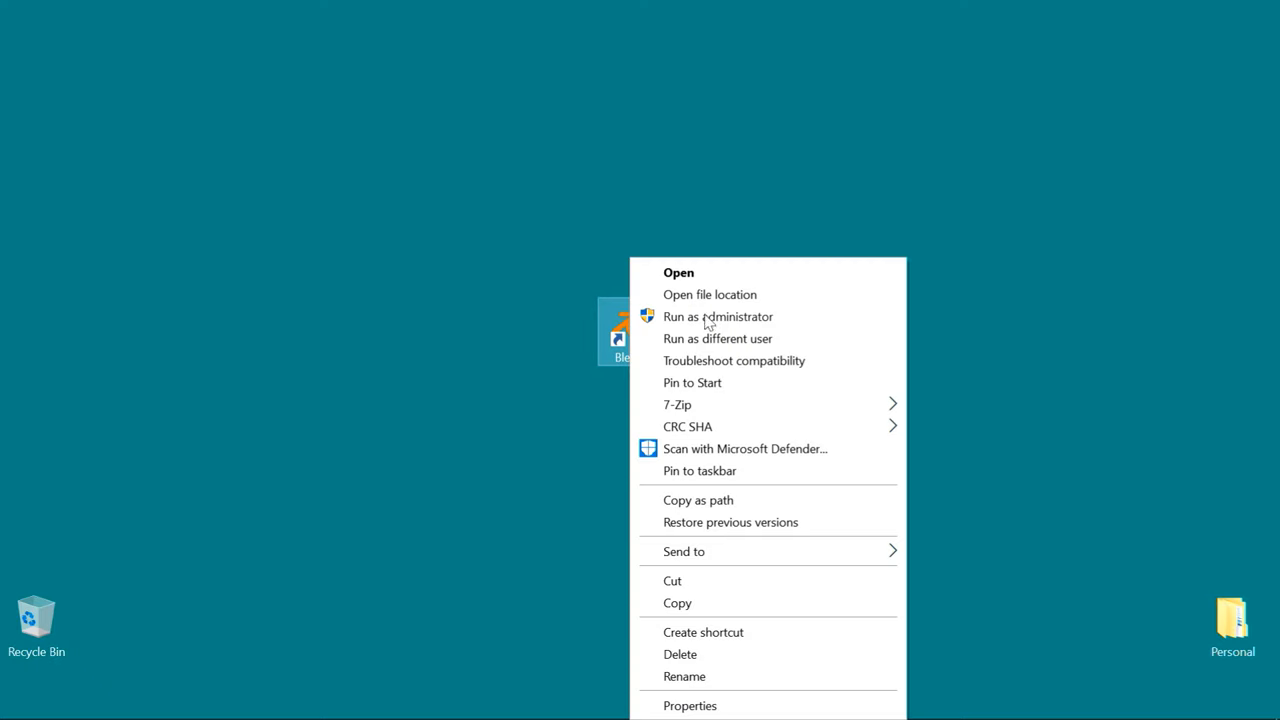
pyautogui.click(716, 316)
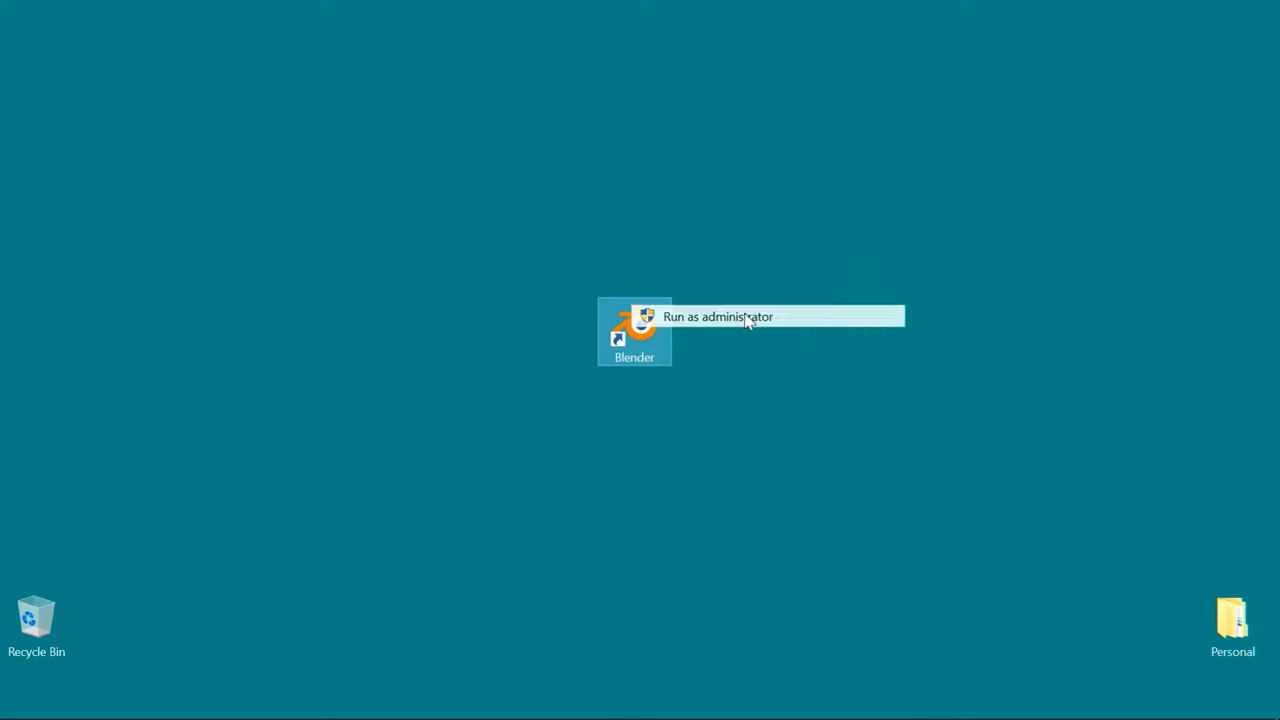
pyautogui.click(716, 316)
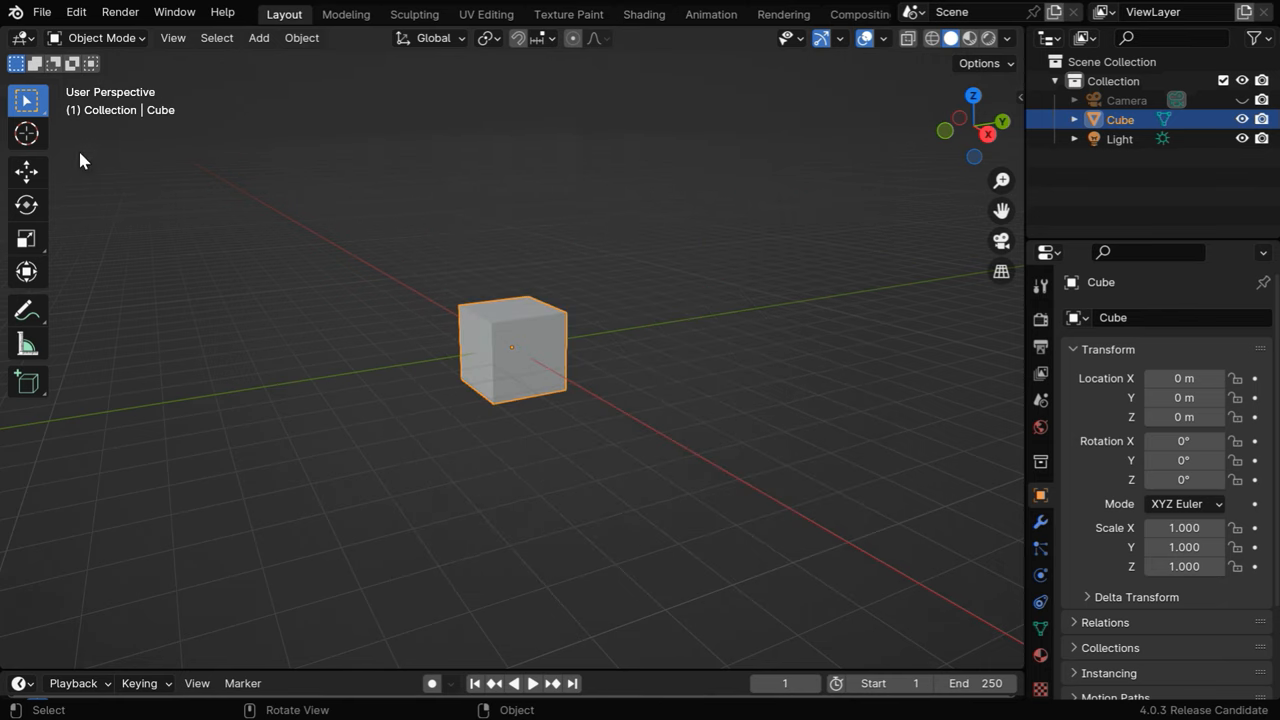
# - Switch the viewport to a Text Editor, add a new pip install librosa script and run it
pyautogui.click(20, 36)
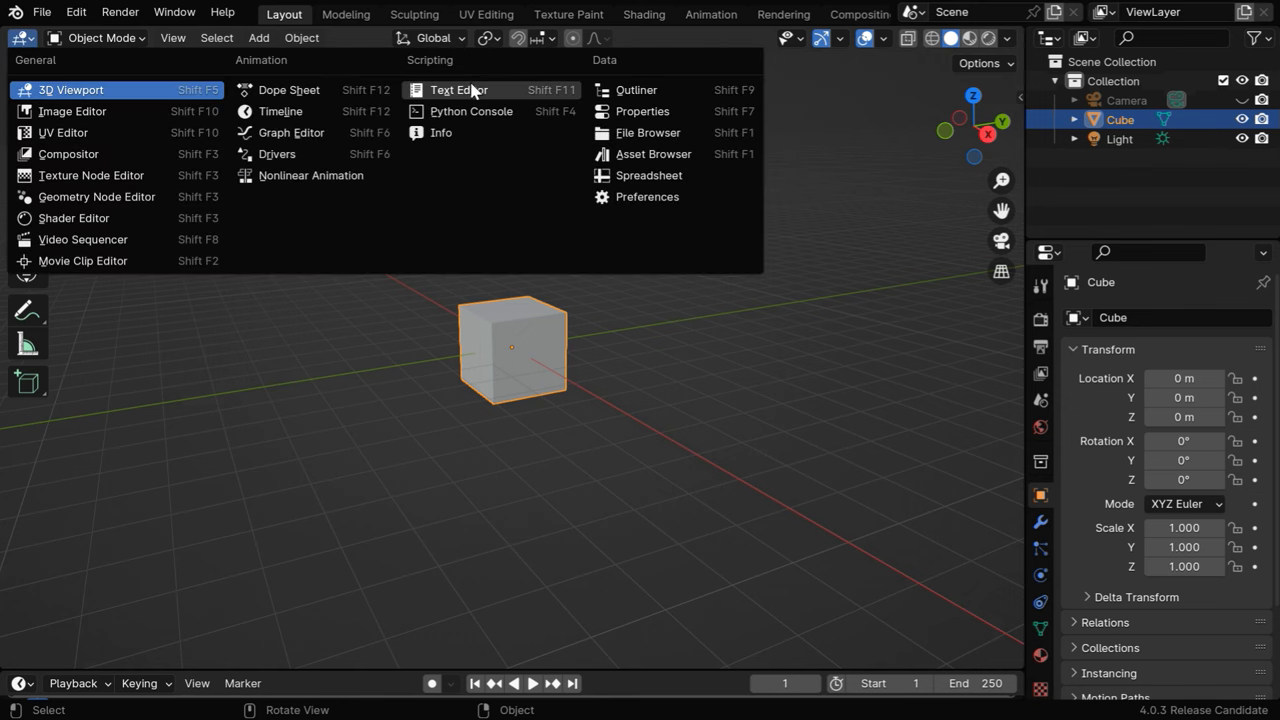
pyautogui.click(458, 88)
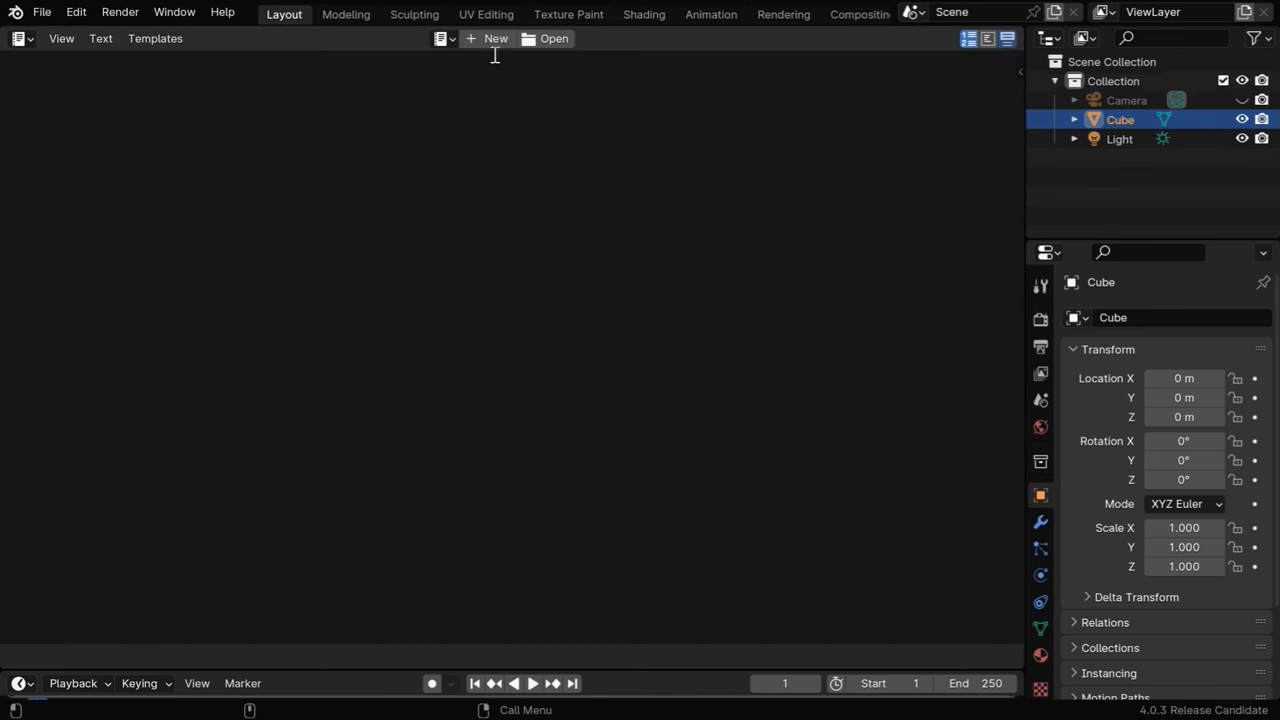
pyautogui.click(488, 38)
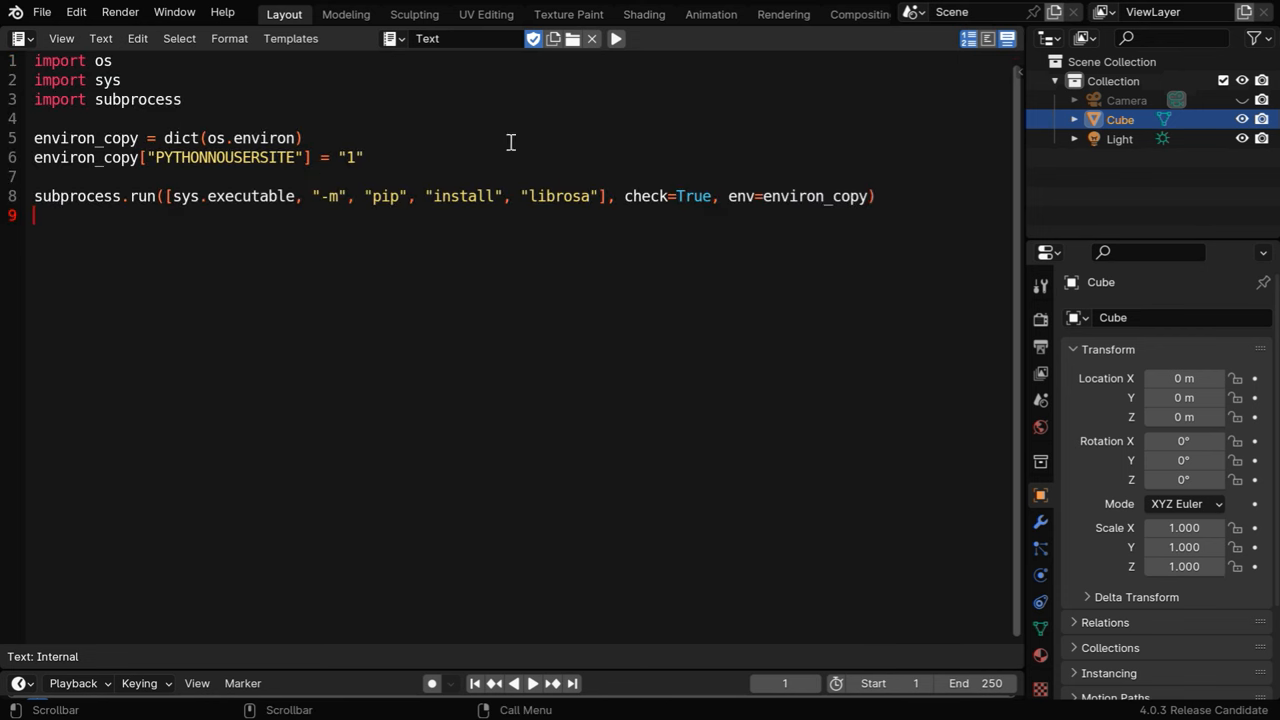
pyautogui.moveTo(580, 180)
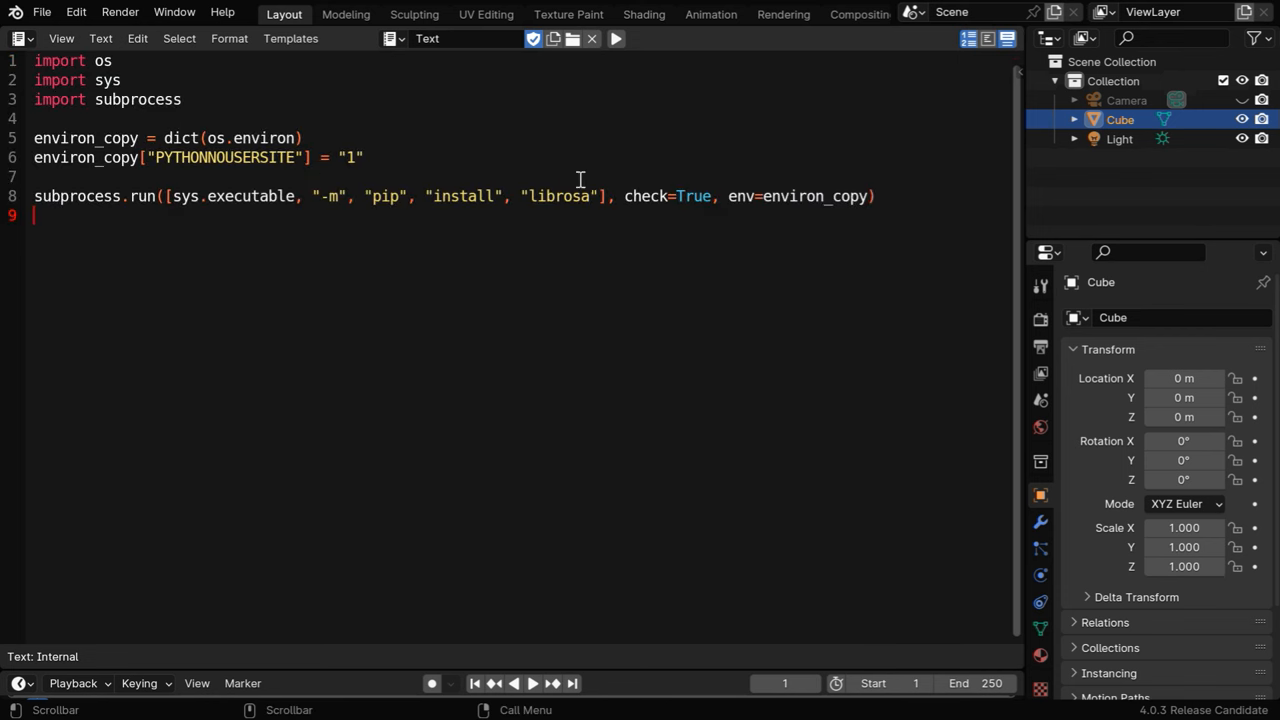
pyautogui.moveTo(540, 220)
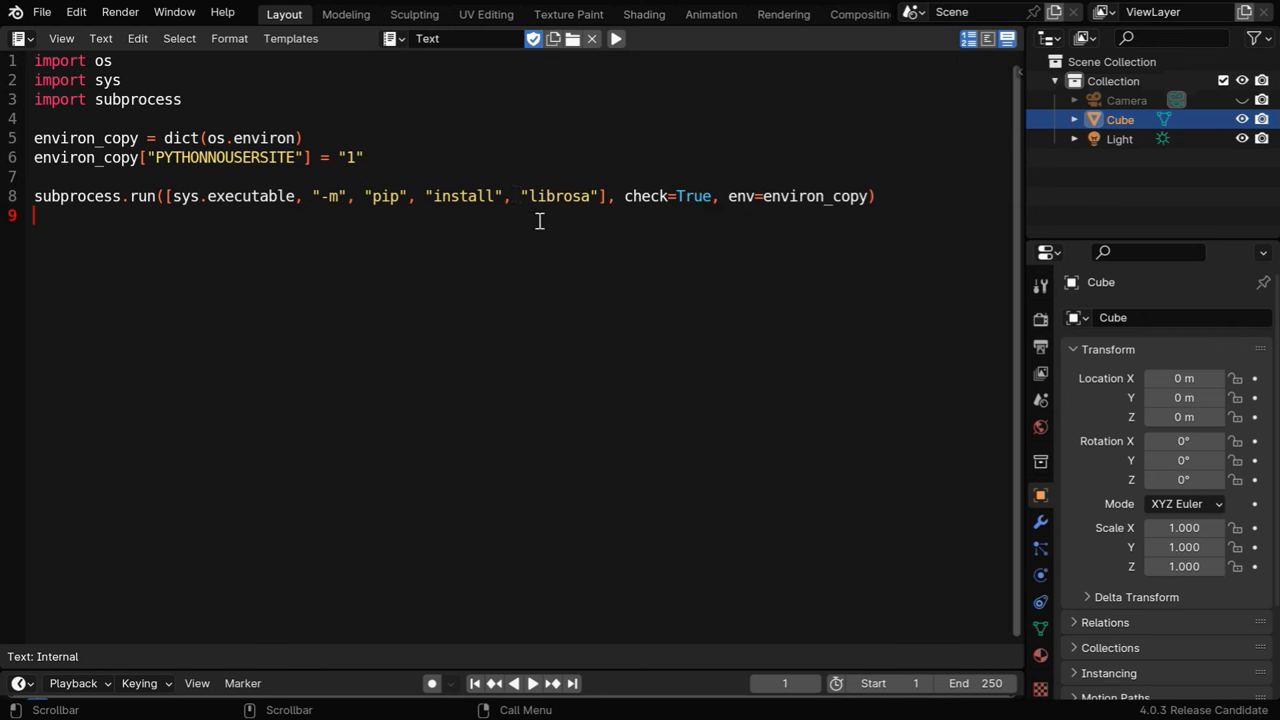
pyautogui.moveTo(578, 172)
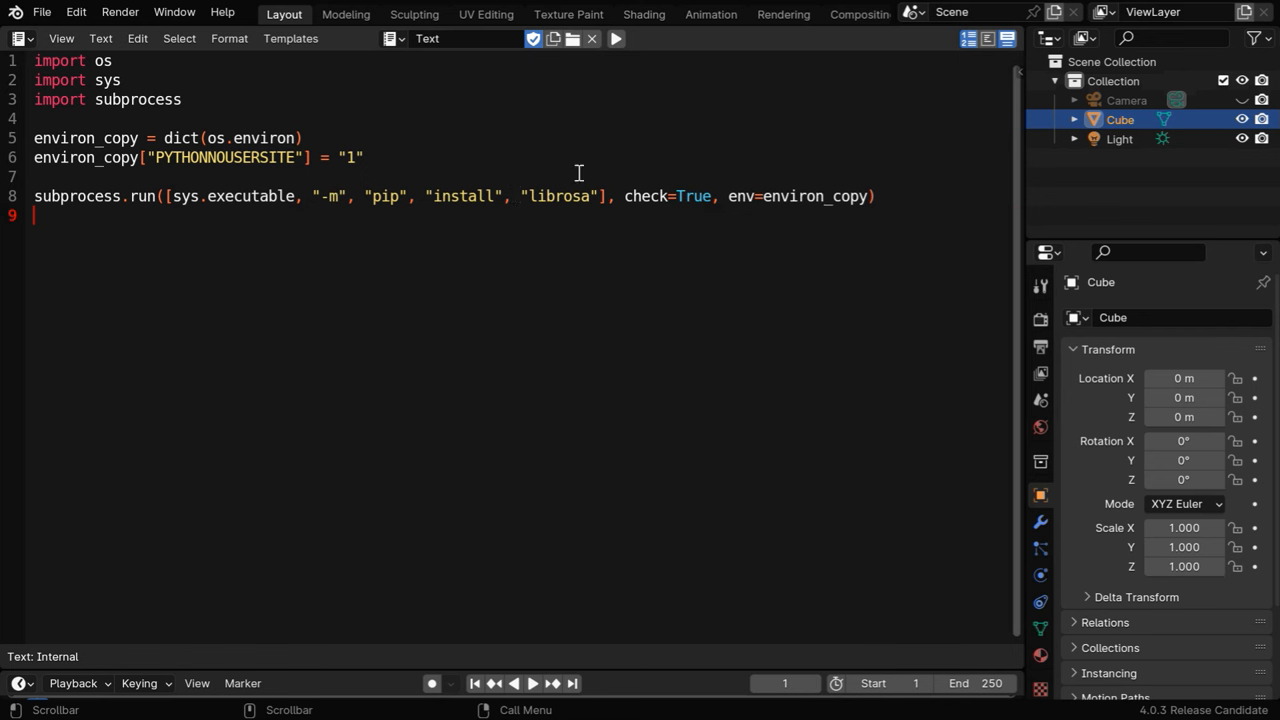
pyautogui.moveTo(248, 58)
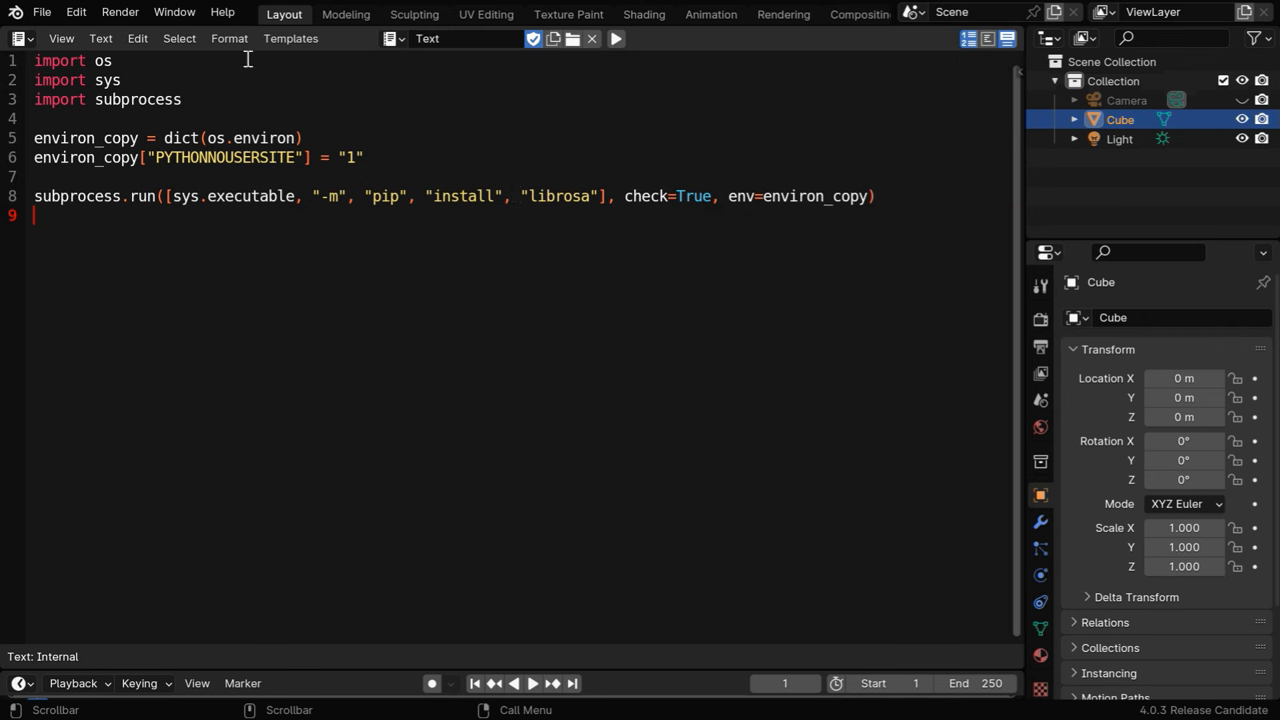
pyautogui.click(174, 12)
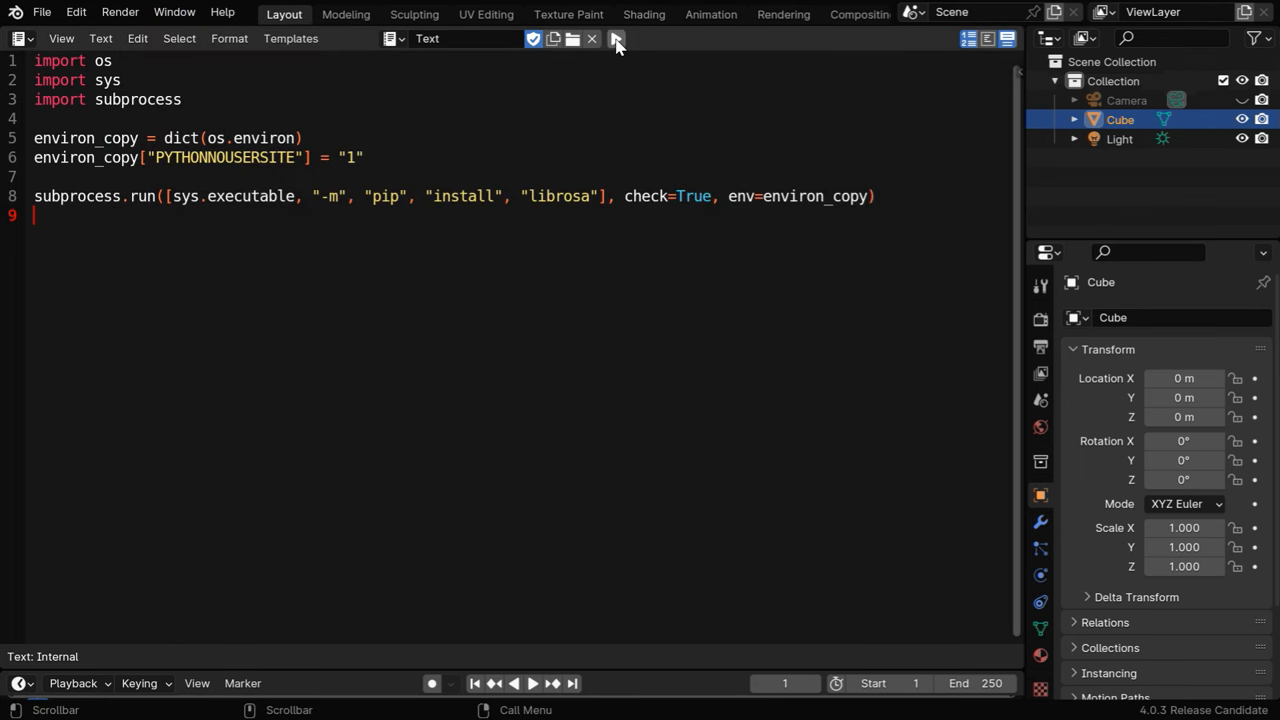
pyautogui.click(616, 38)
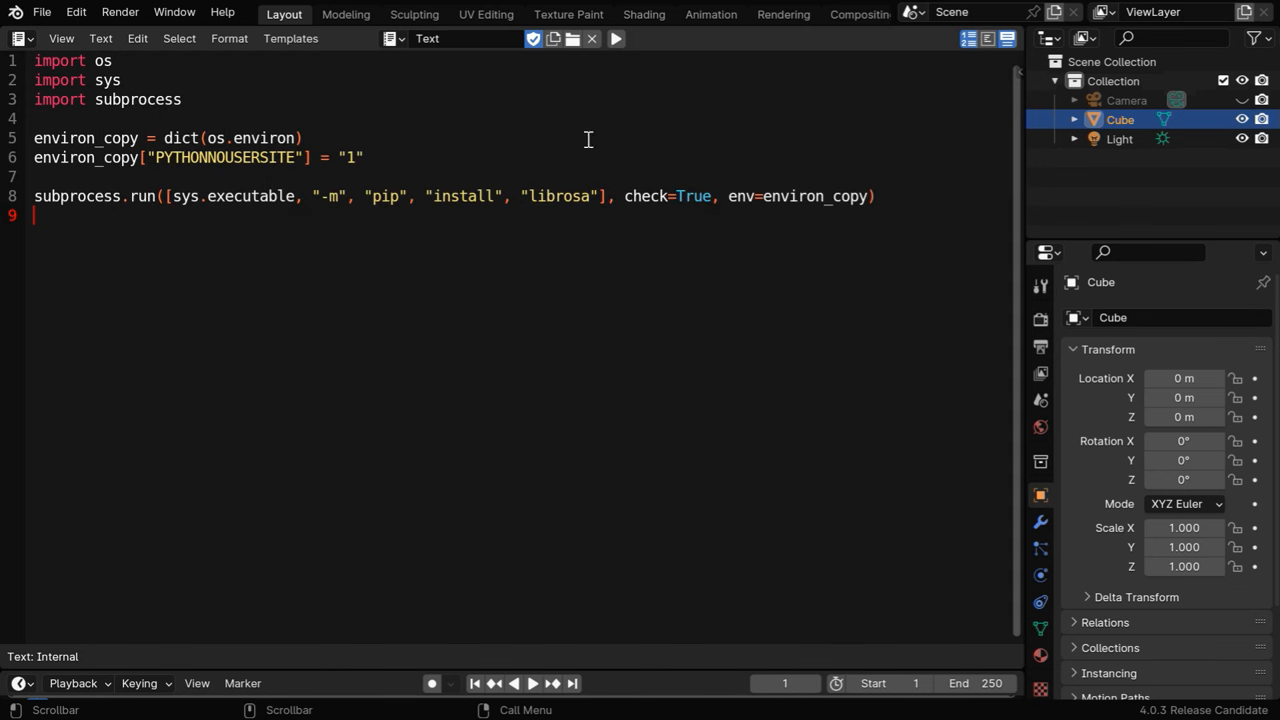
pyautogui.moveTo(668, 224)
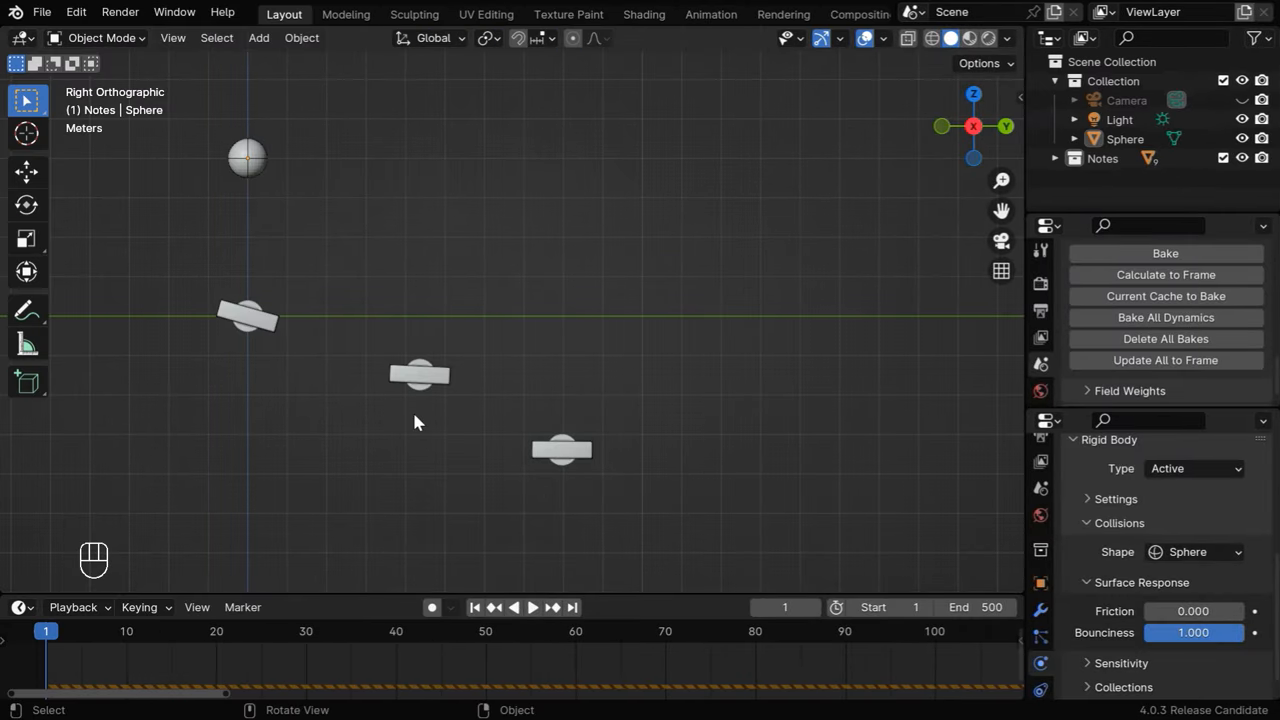
pyautogui.moveTo(530, 412)
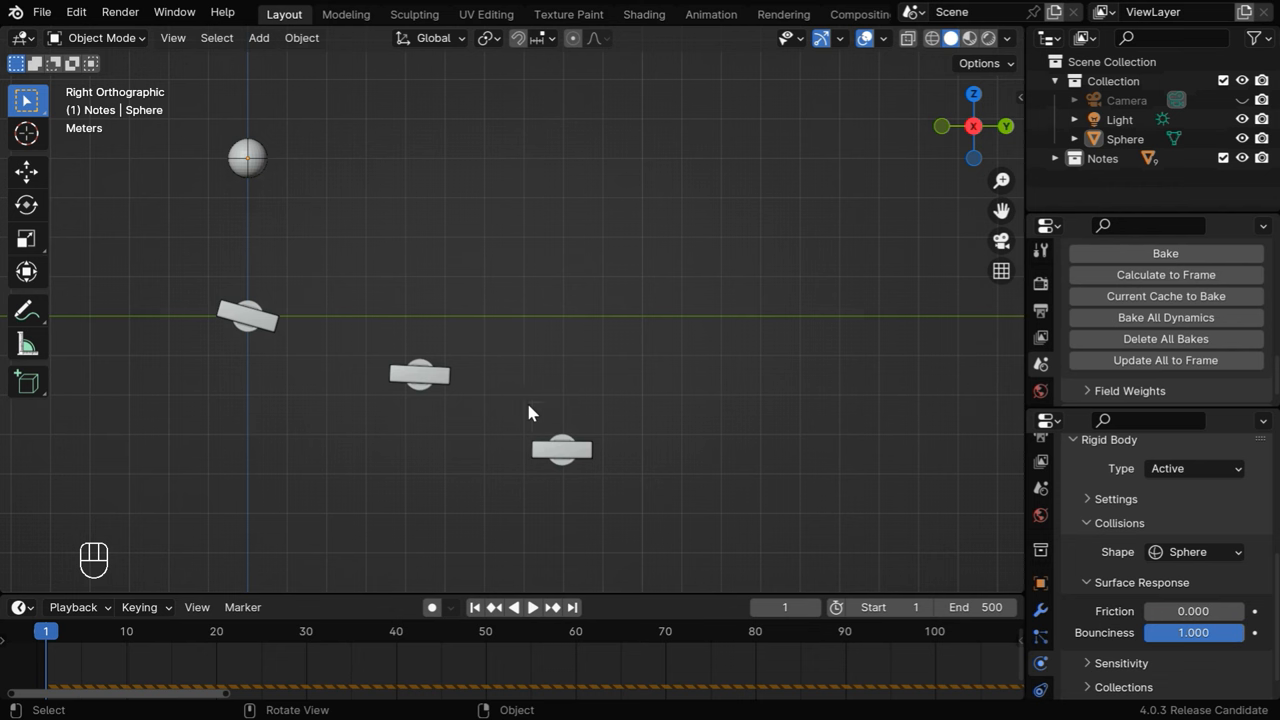
pyautogui.moveTo(256, 260)
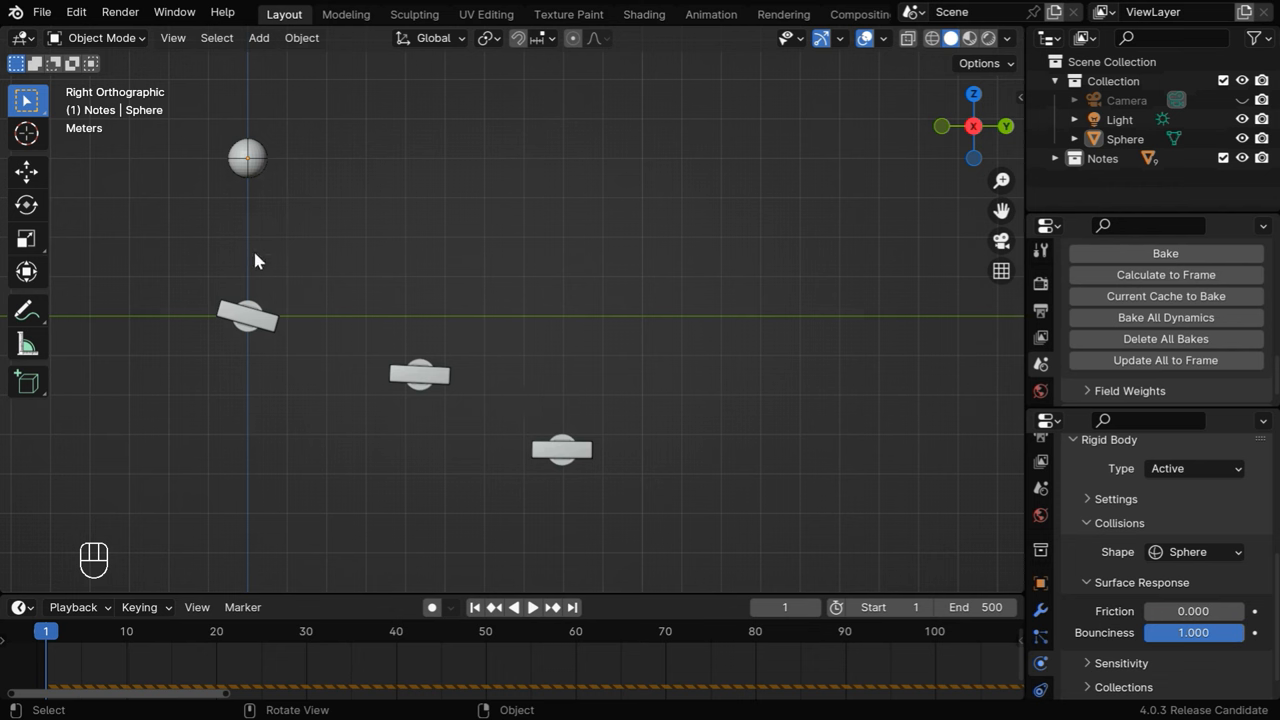
# - Set the platforms to Passive rigid bodies with Box collision, Friction 0 and Bounciness 0.9, then test playback
pyautogui.click(248, 156)
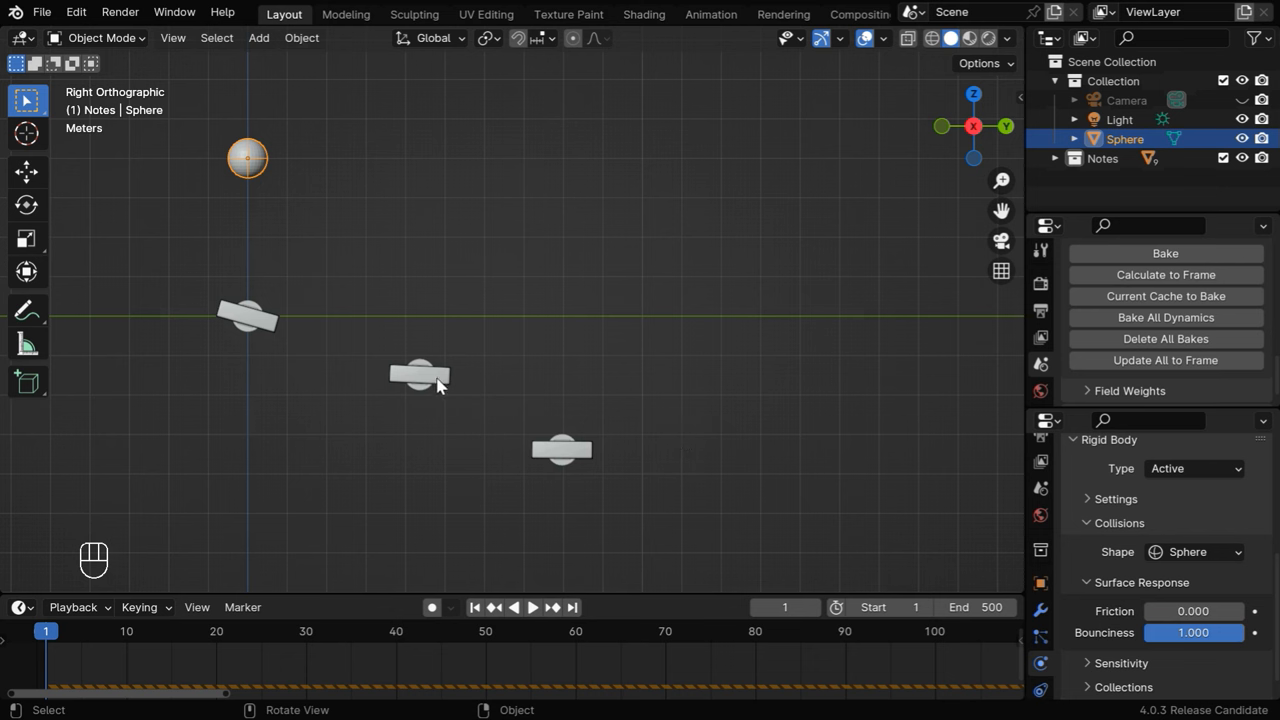
pyautogui.click(420, 376)
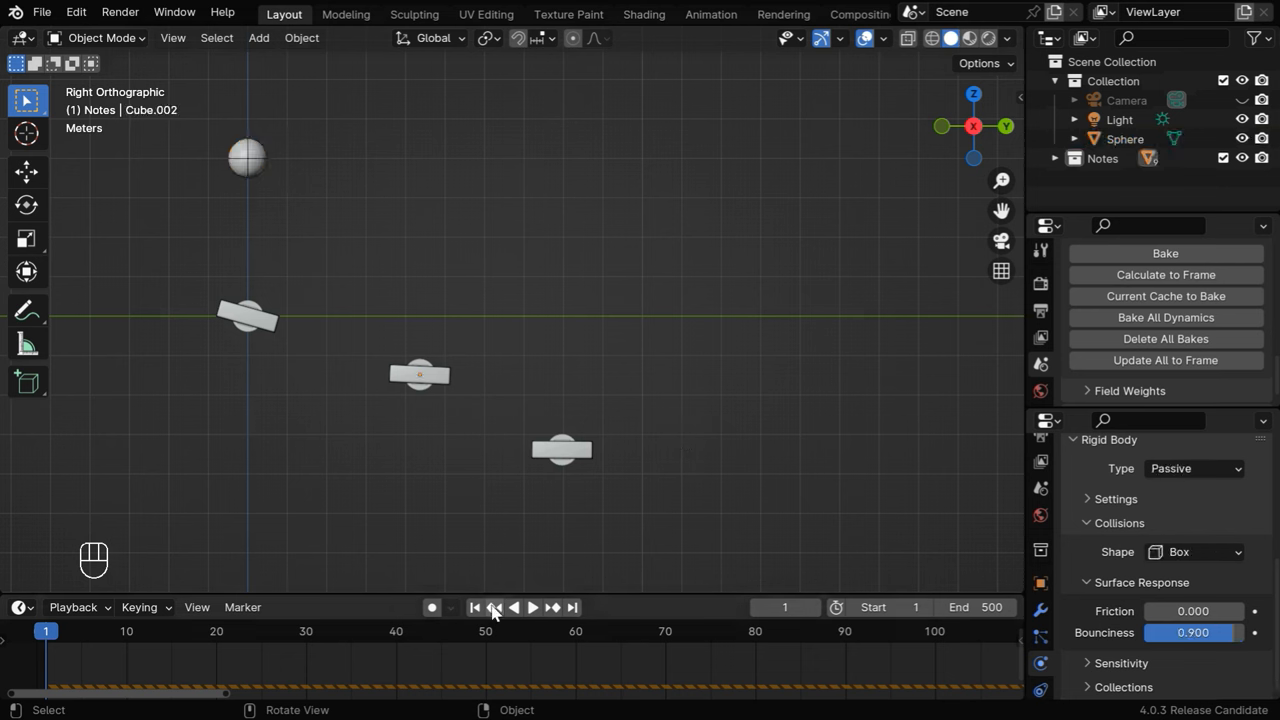
pyautogui.click(532, 608)
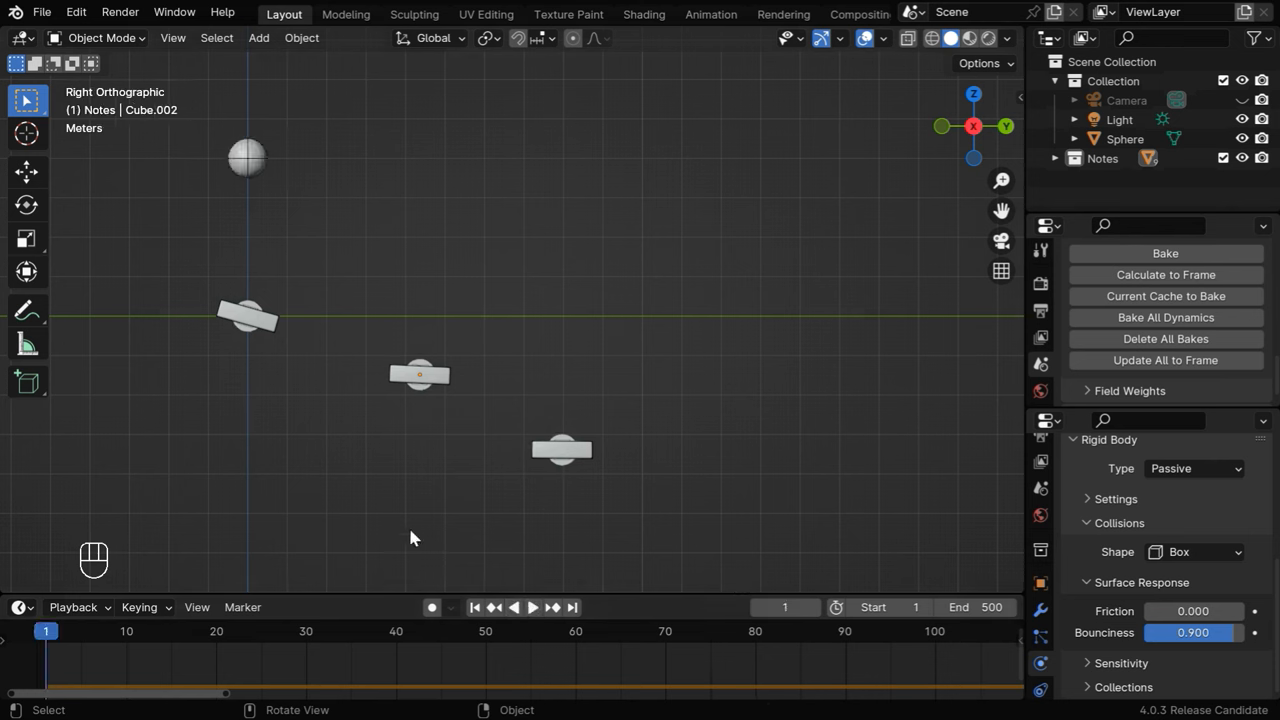
pyautogui.moveTo(248, 176)
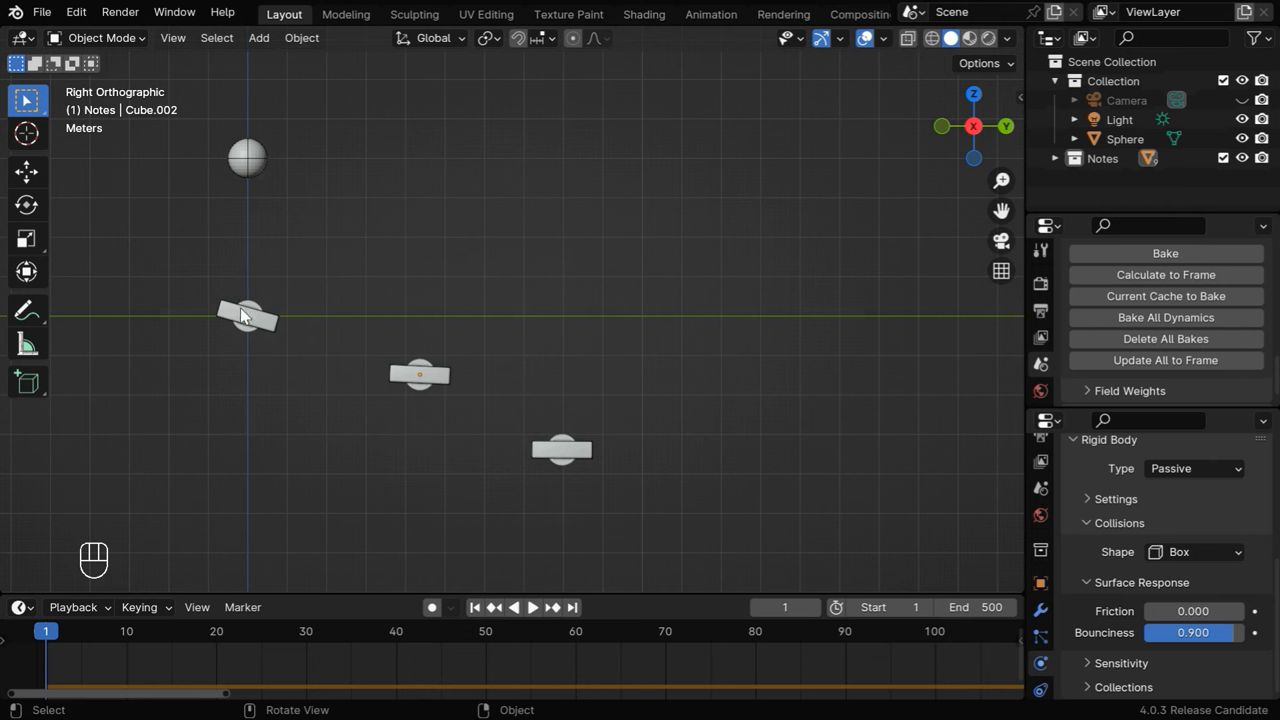
pyautogui.click(532, 608)
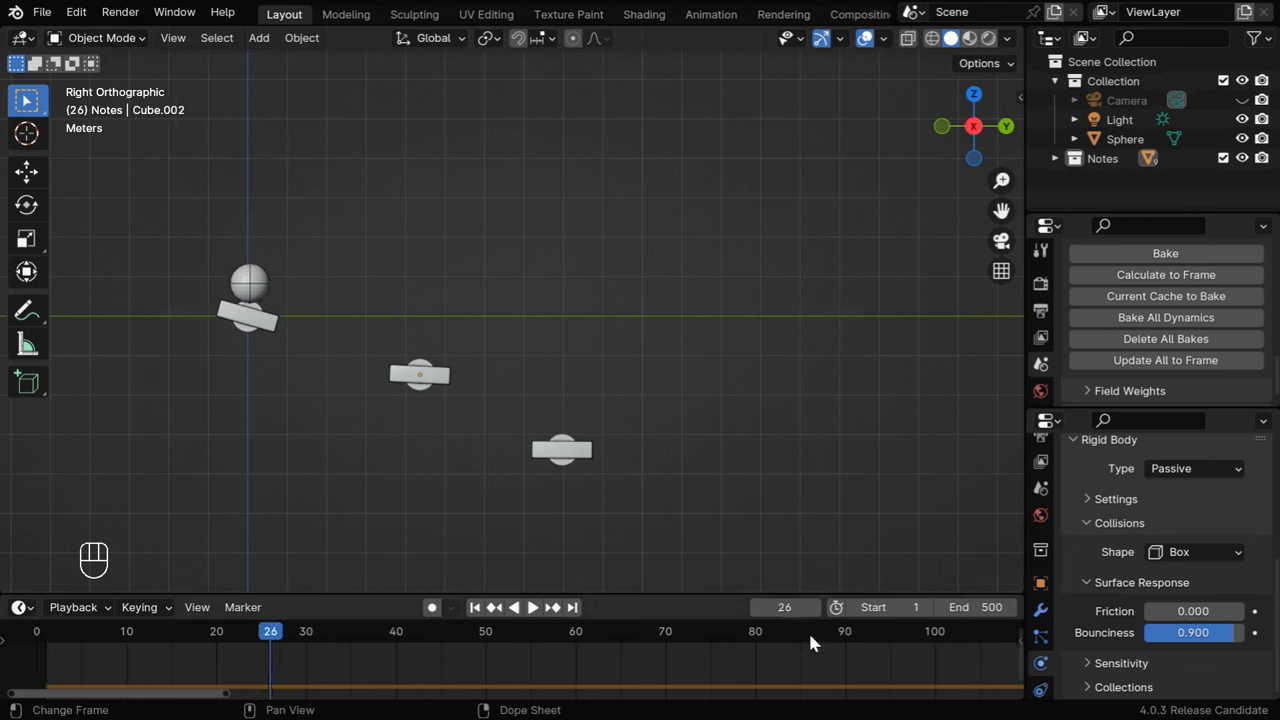
pyautogui.moveTo(808, 630)
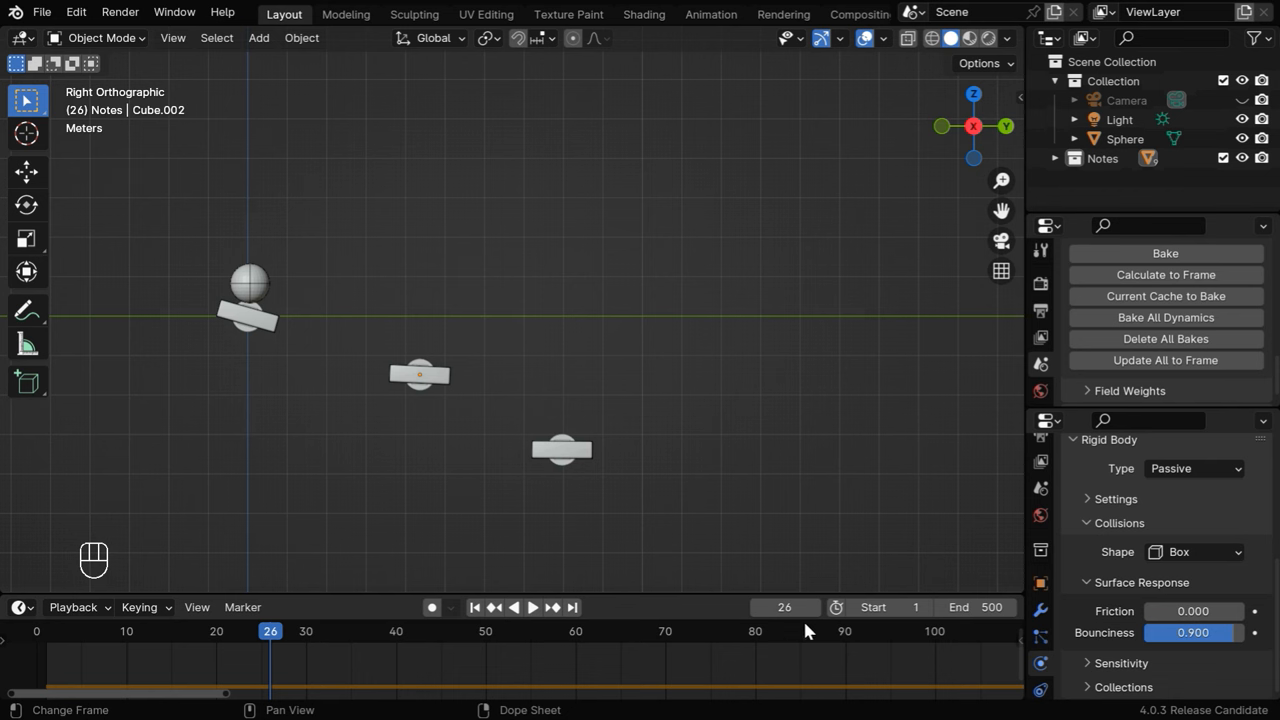
pyautogui.moveTo(796, 672)
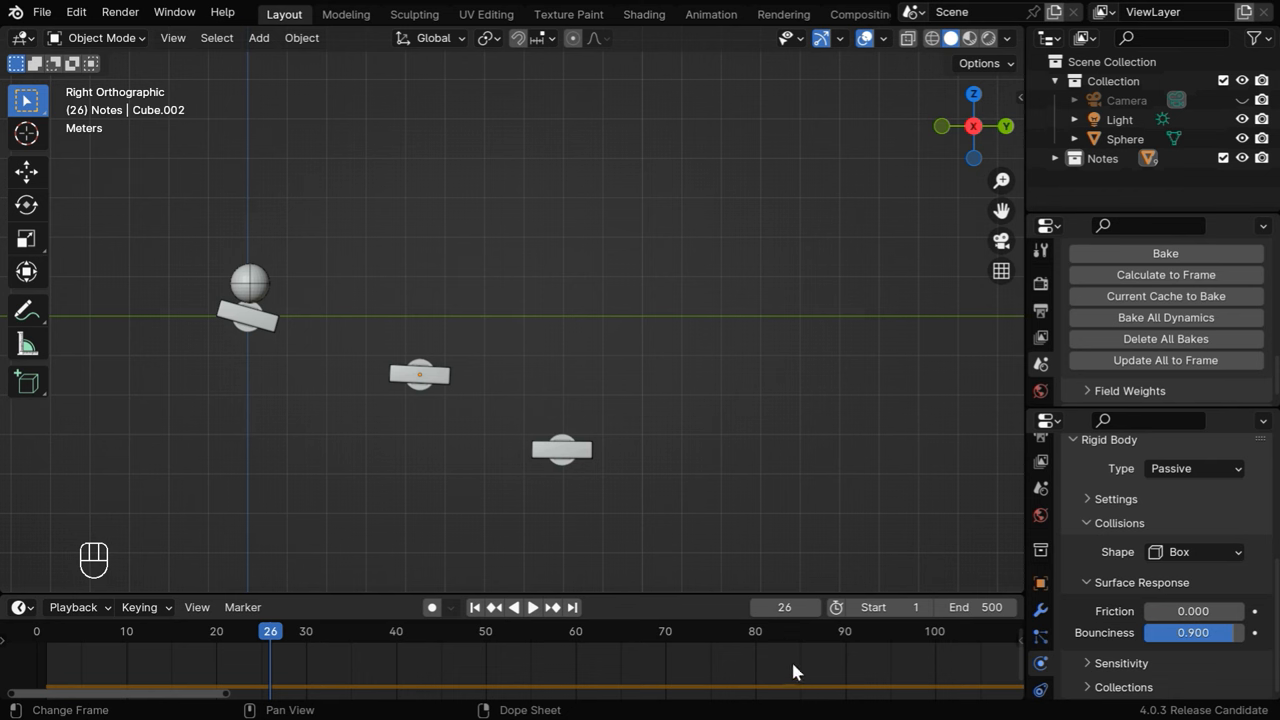
pyautogui.moveTo(796, 668)
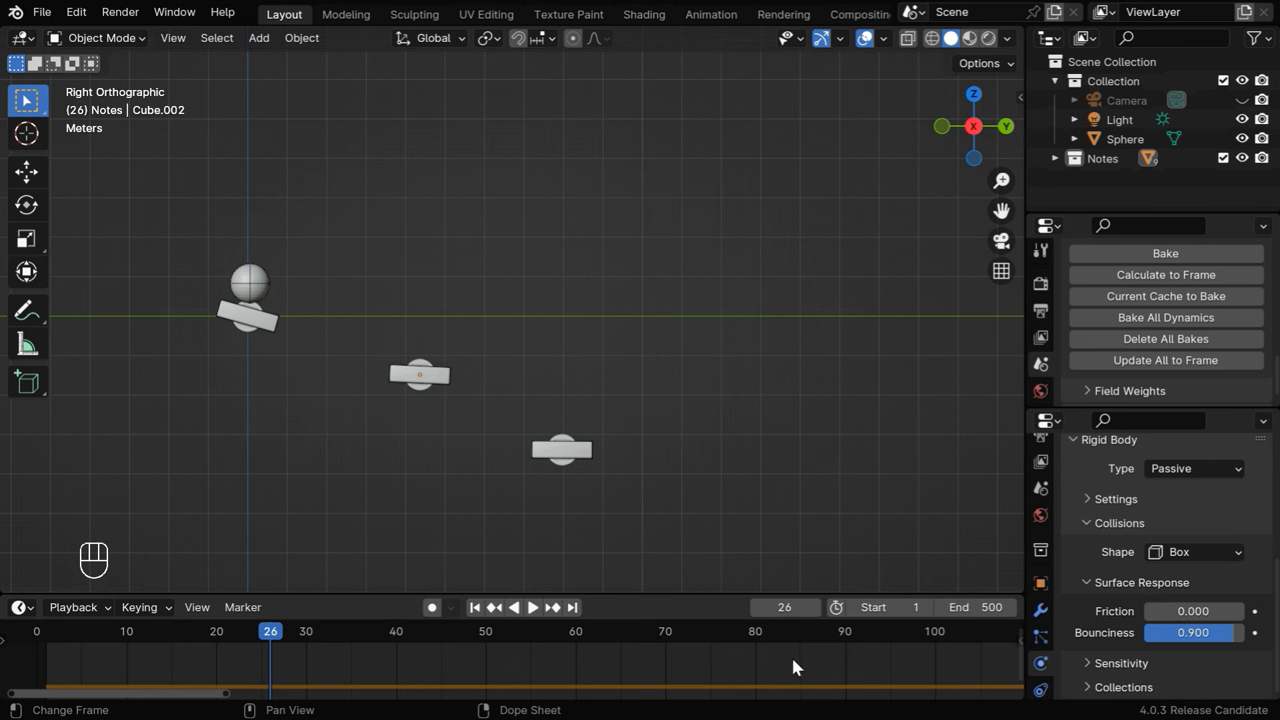
pyautogui.moveTo(290, 660)
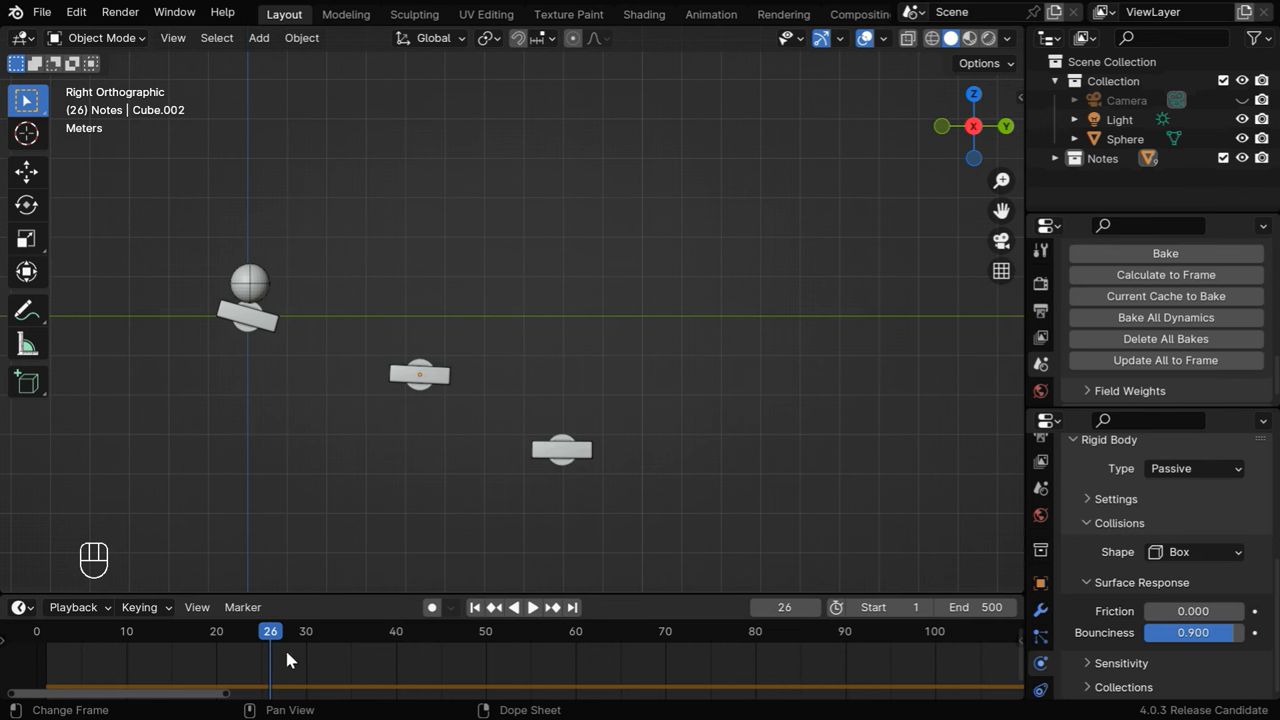
# - Paste the librosa onset-detection script into a new text block and run it to create markers F_0, F_1, …
pyautogui.click(20, 38)
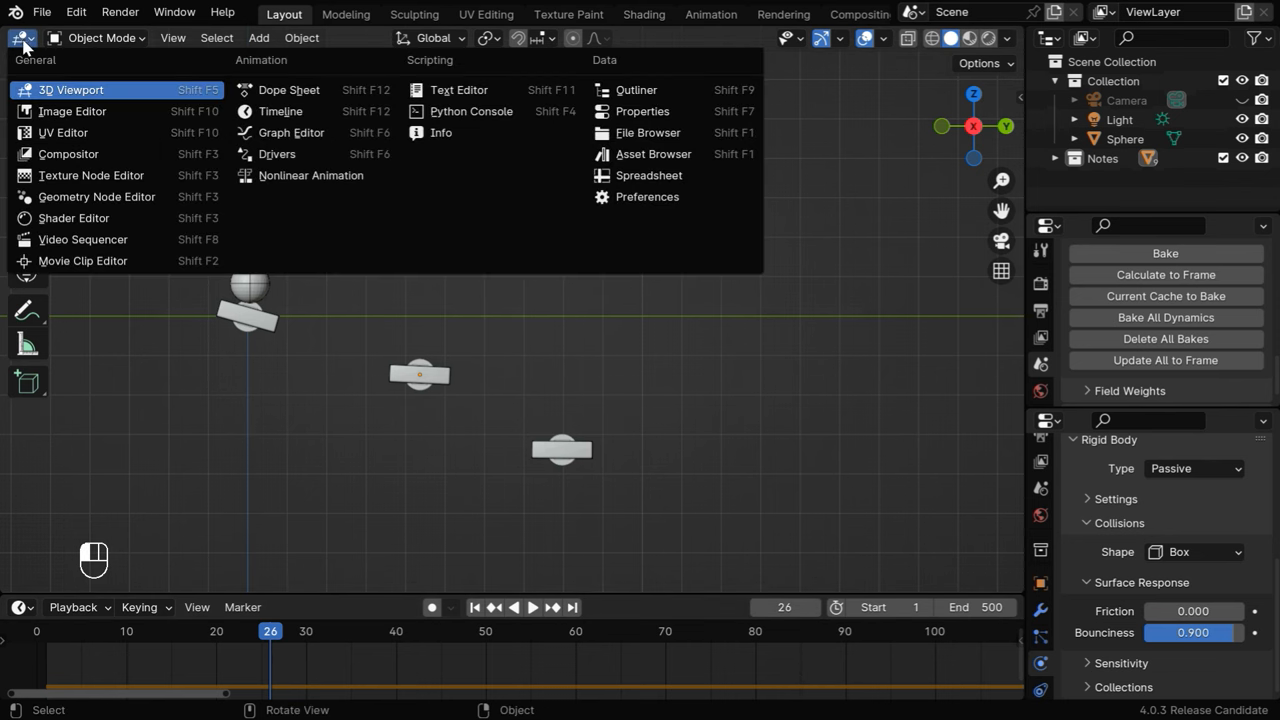
pyautogui.click(458, 88)
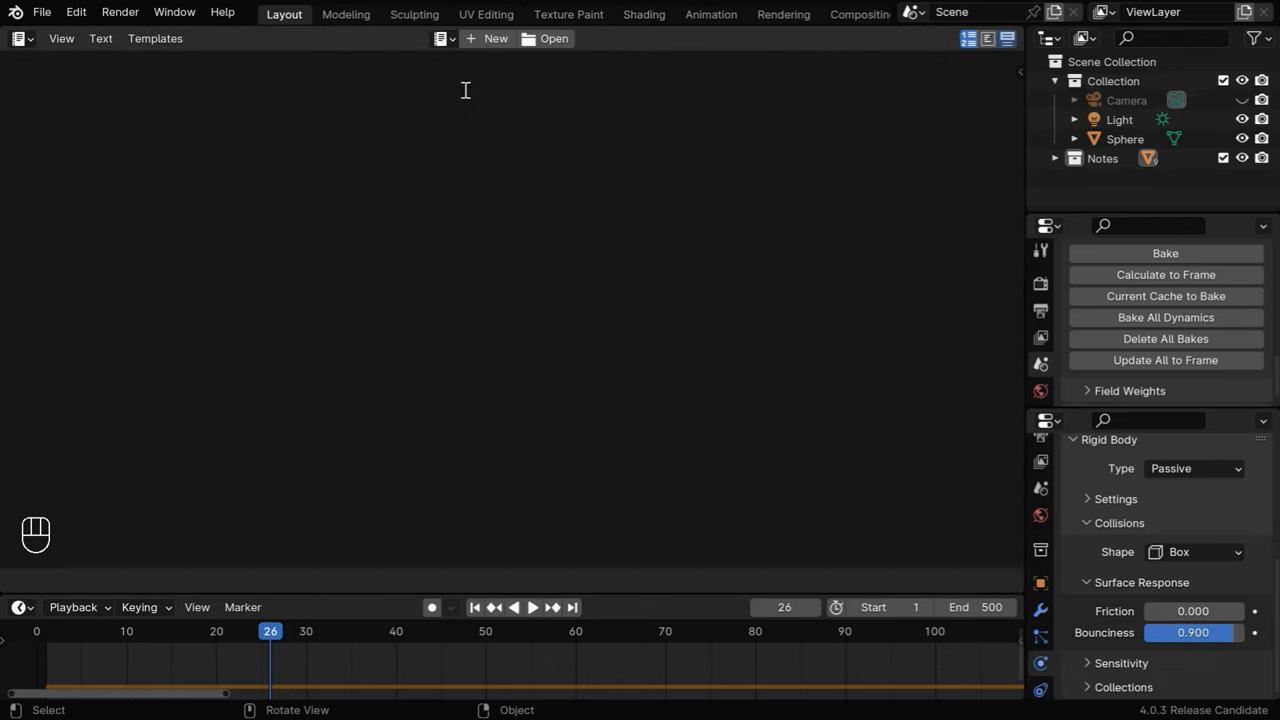
pyautogui.click(488, 38)
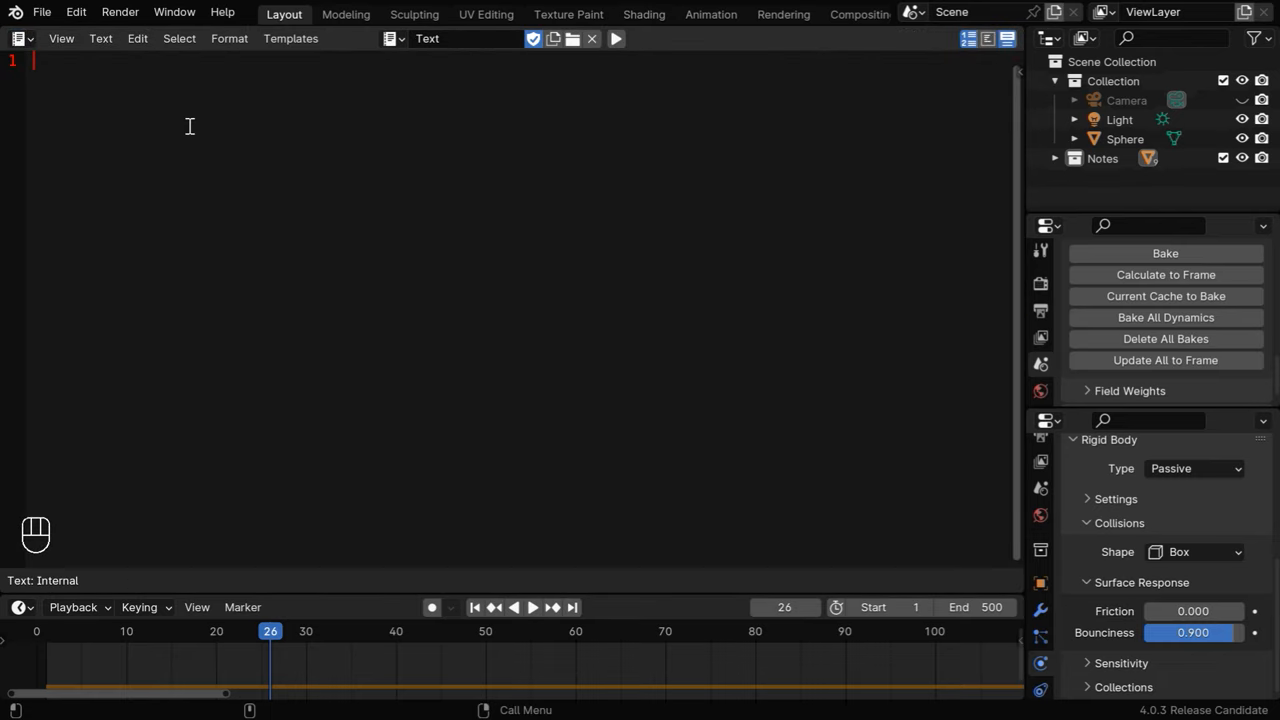
pyautogui.press('ctrl+v')
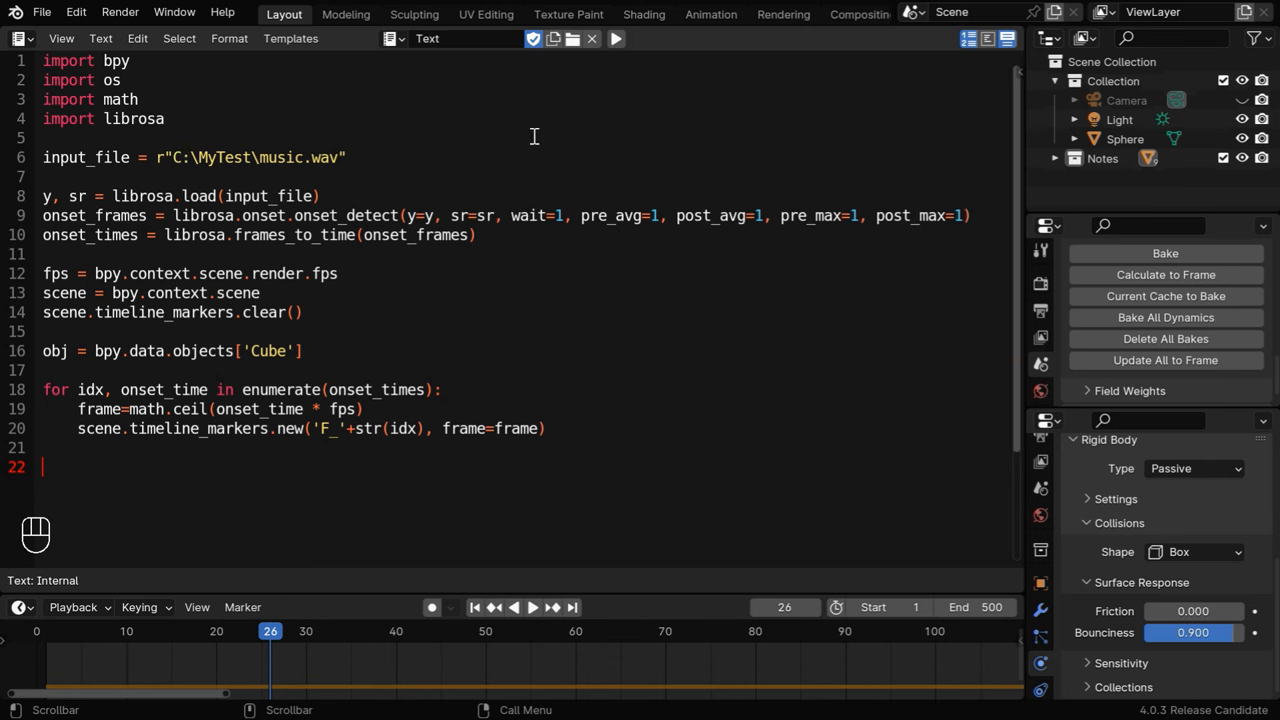
pyautogui.click(616, 40)
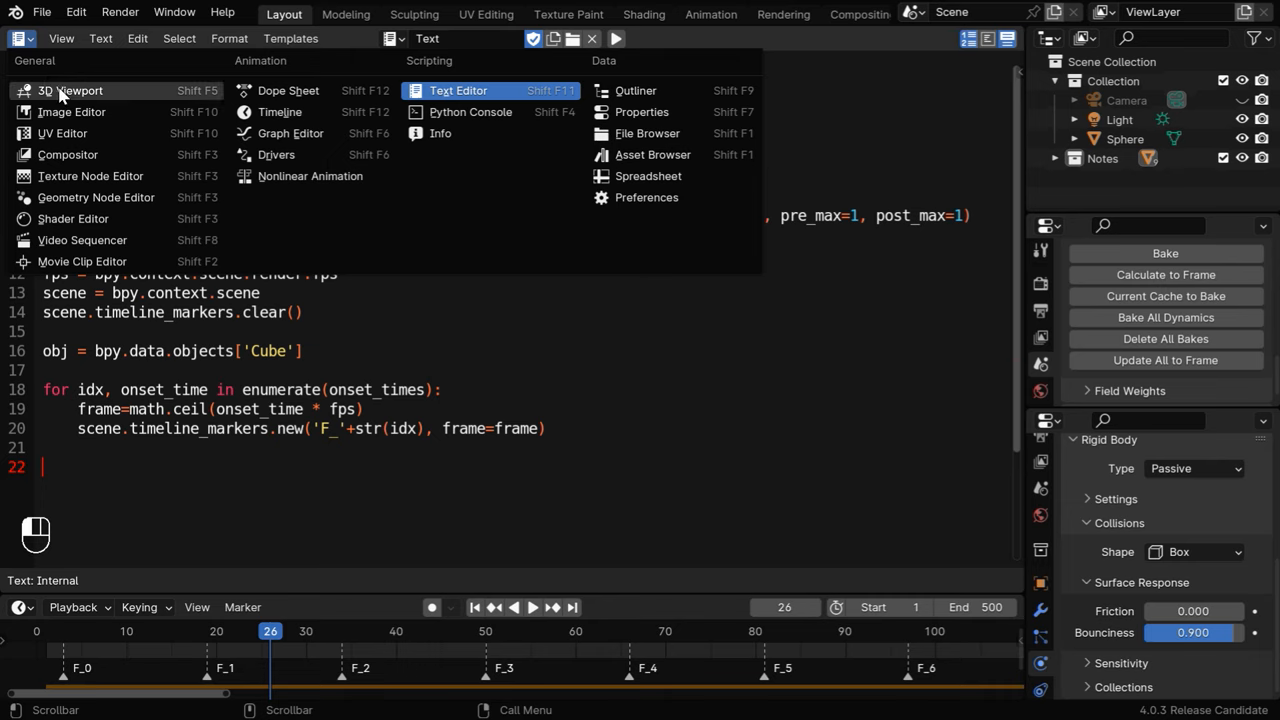
# - Return to the 3D Viewport and move all note markers so F_0 lands on frame 26
pyautogui.click(70, 90)
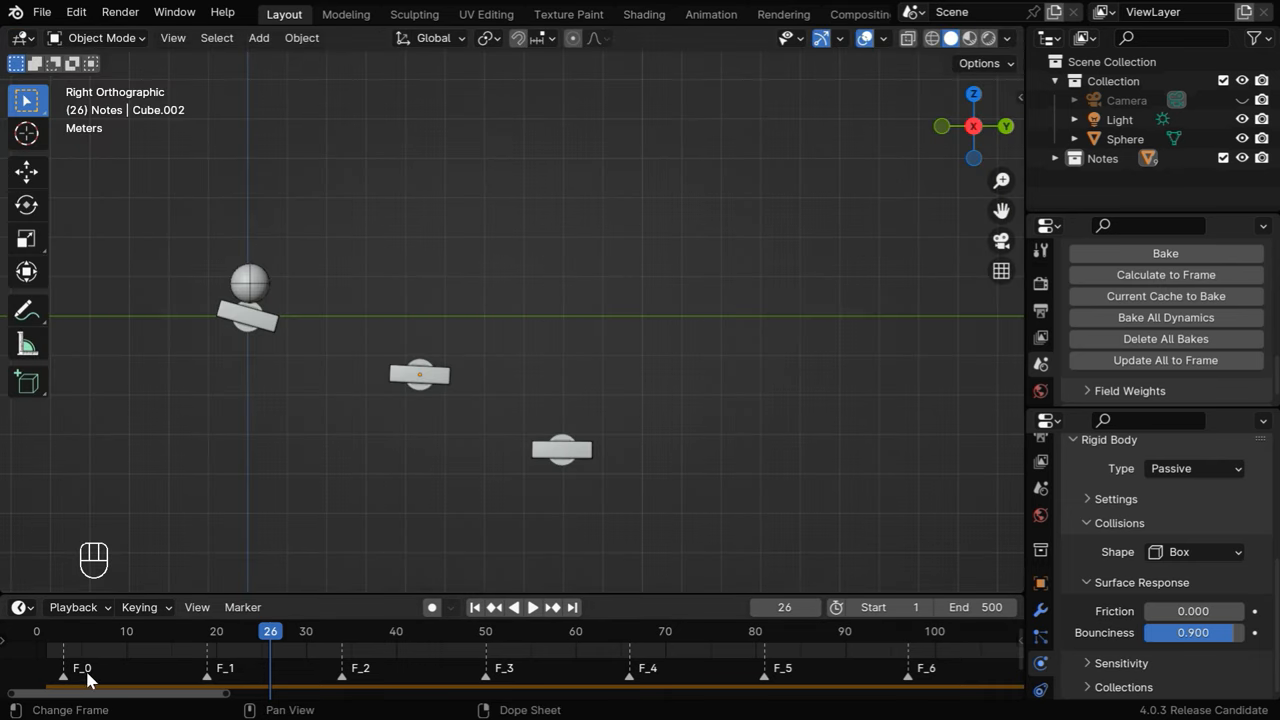
pyautogui.moveTo(604, 686)
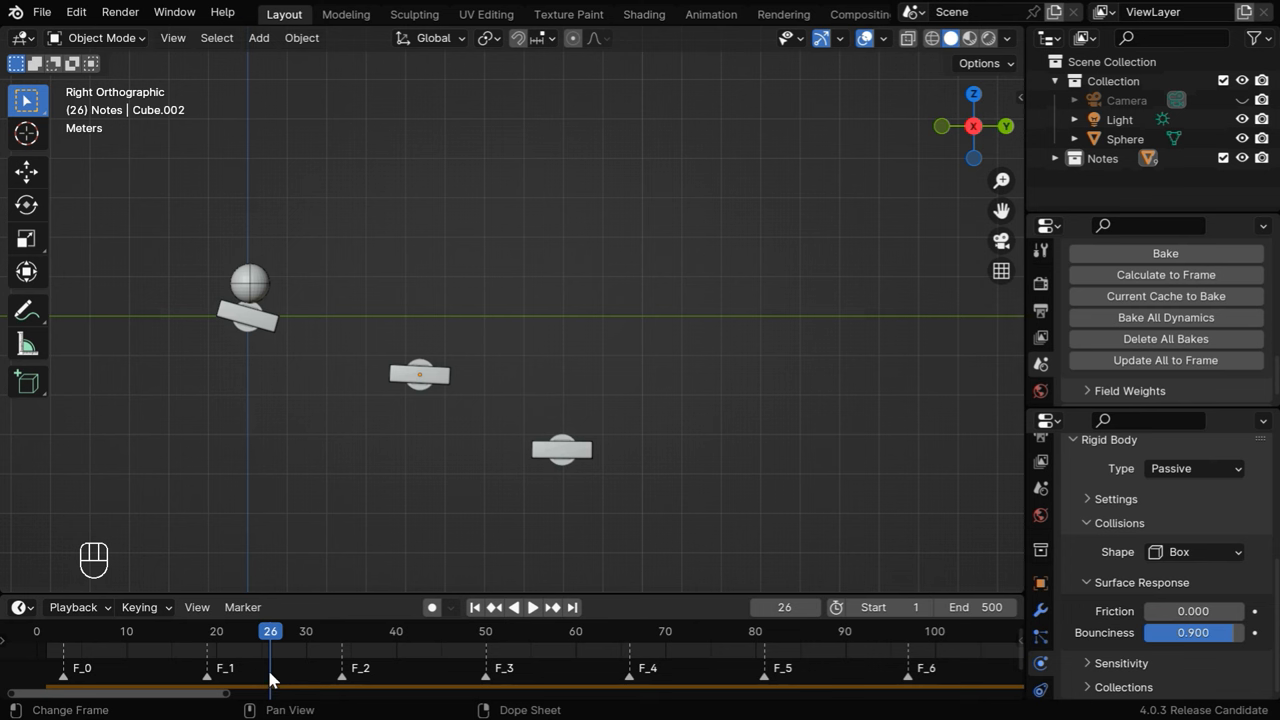
pyautogui.moveTo(248, 320)
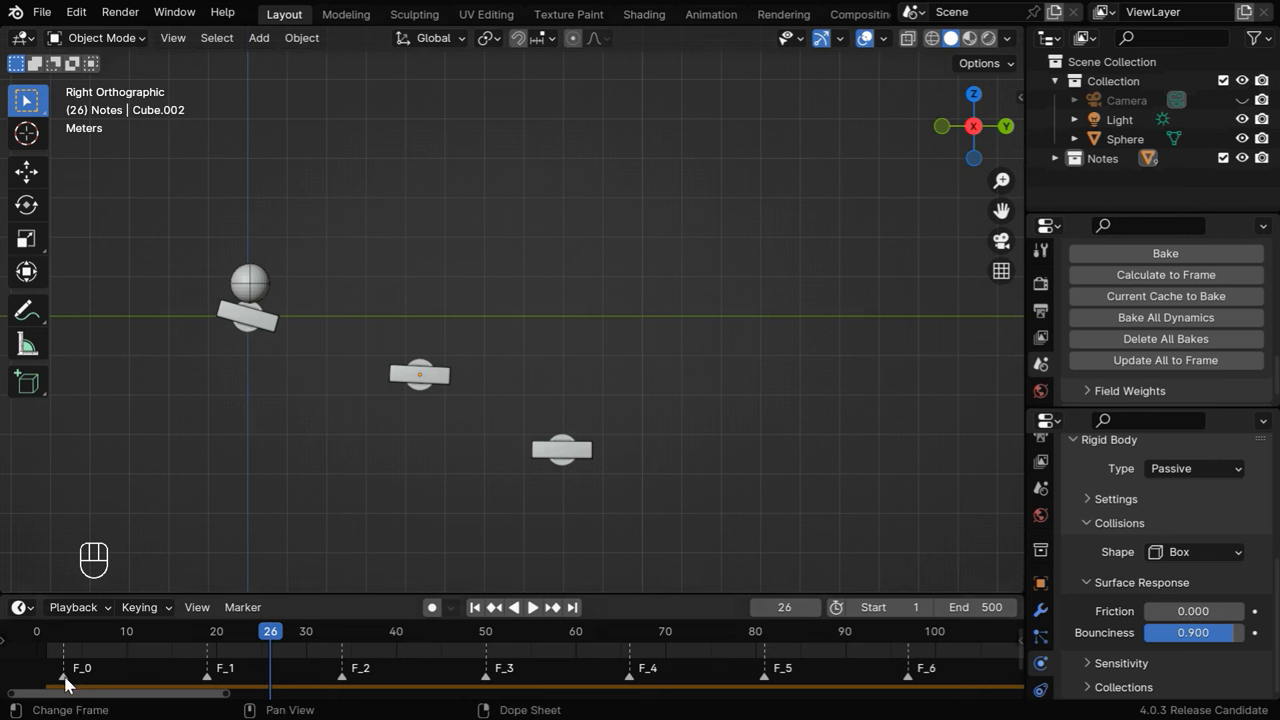
pyautogui.press('g')
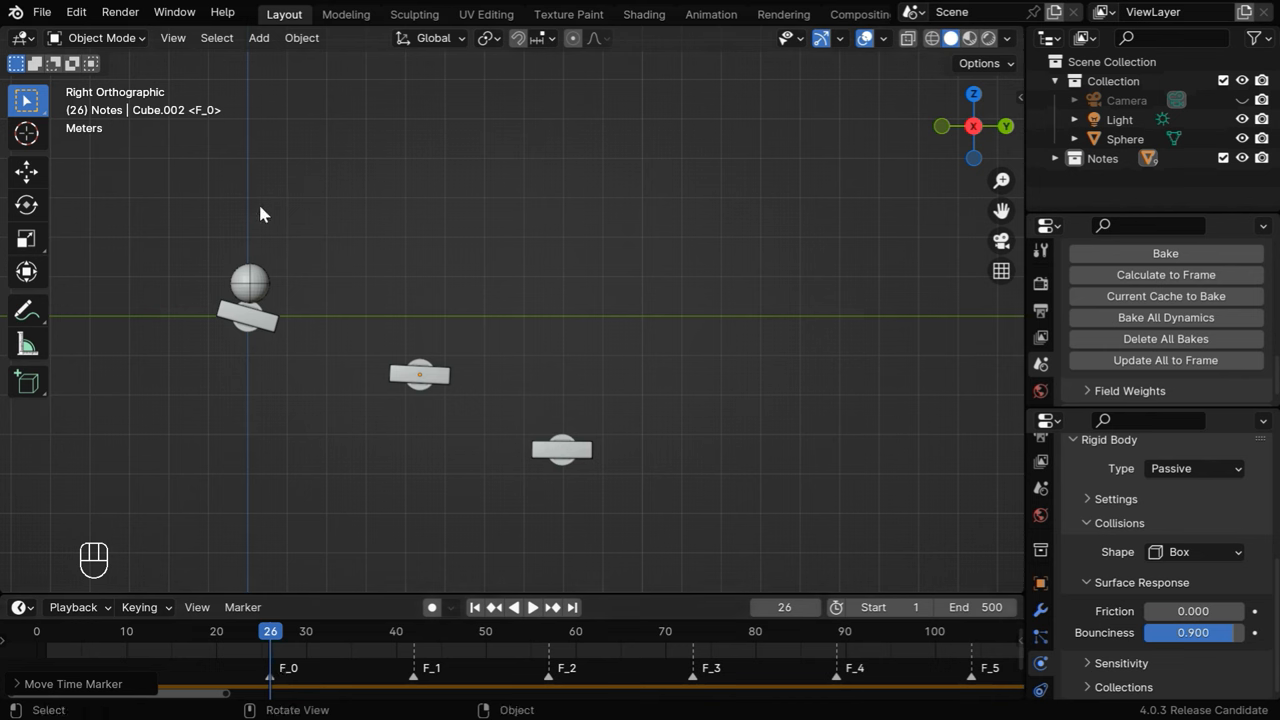
# - Add a Speaker object and load C:\MyTest\Music.wav as its sound
pyautogui.click(258, 36)
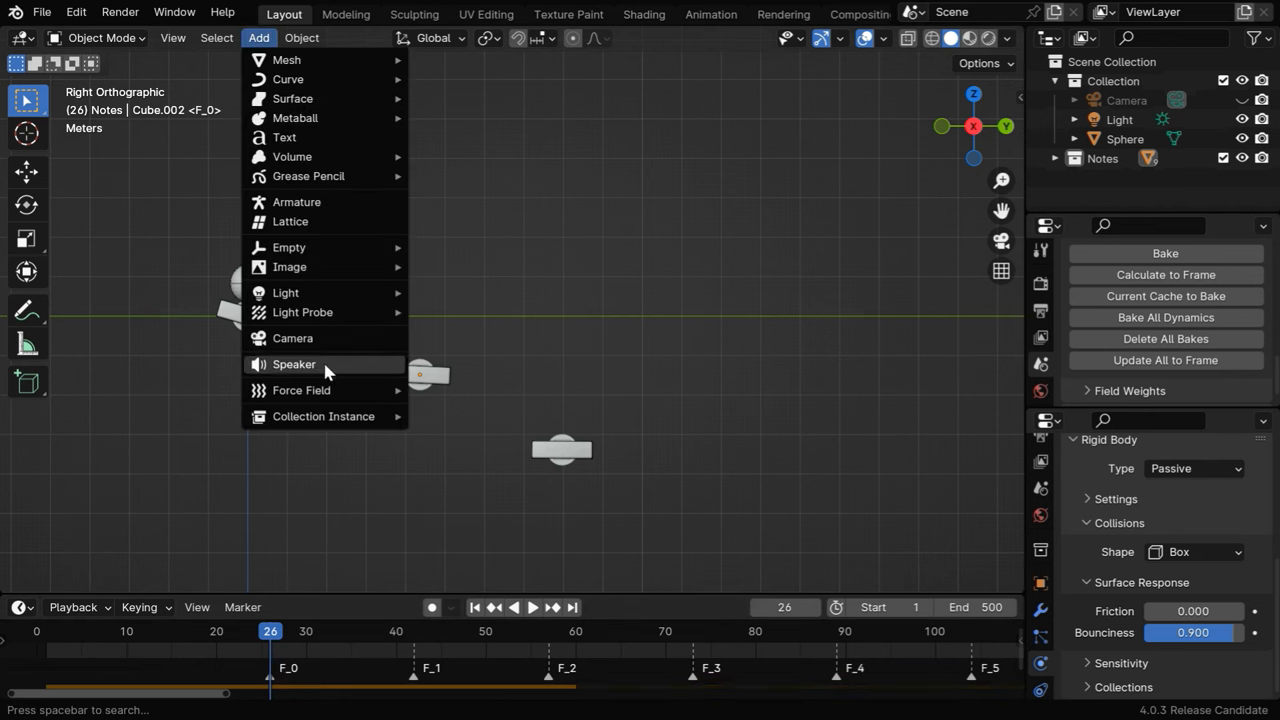
pyautogui.click(294, 364)
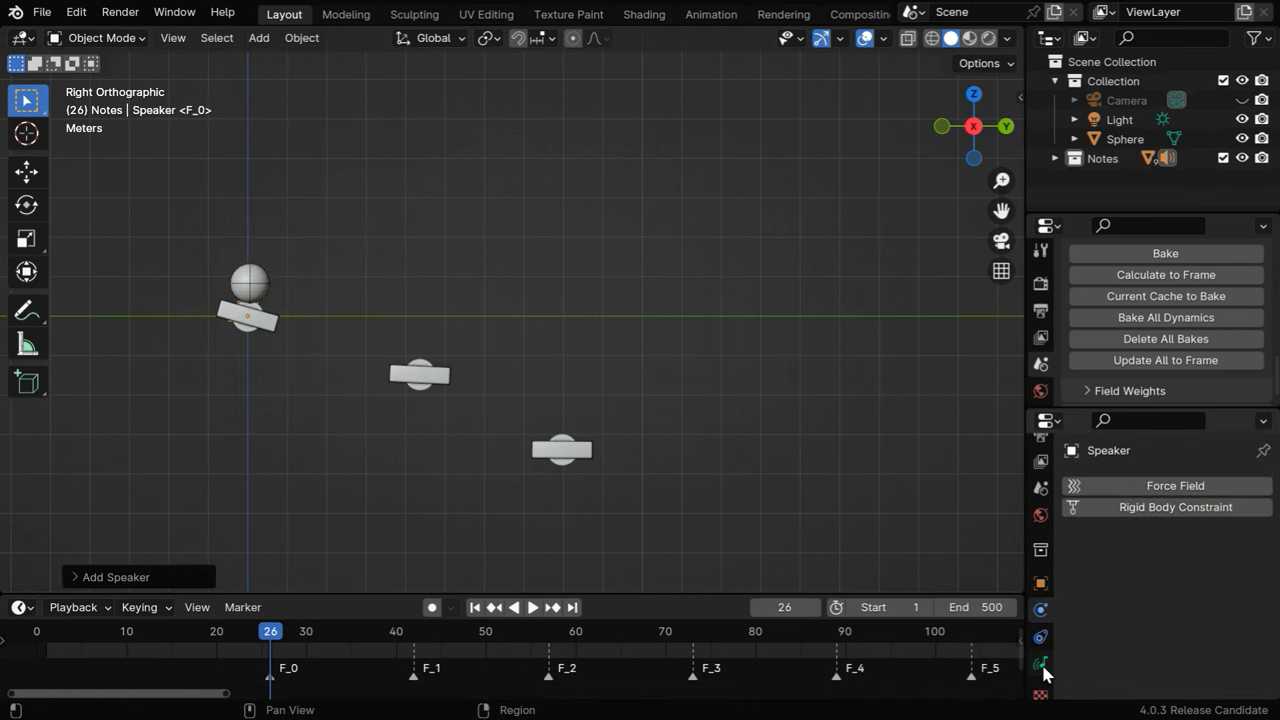
pyautogui.click(1040, 664)
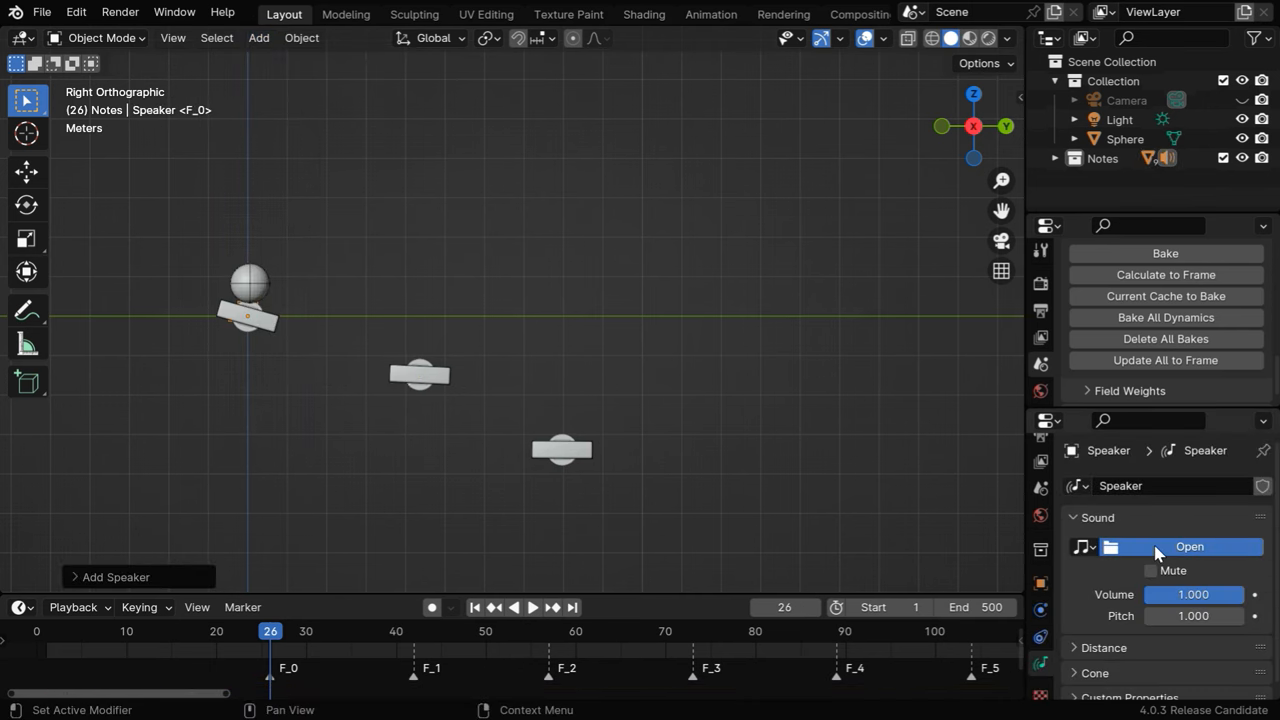
pyautogui.click(1188, 546)
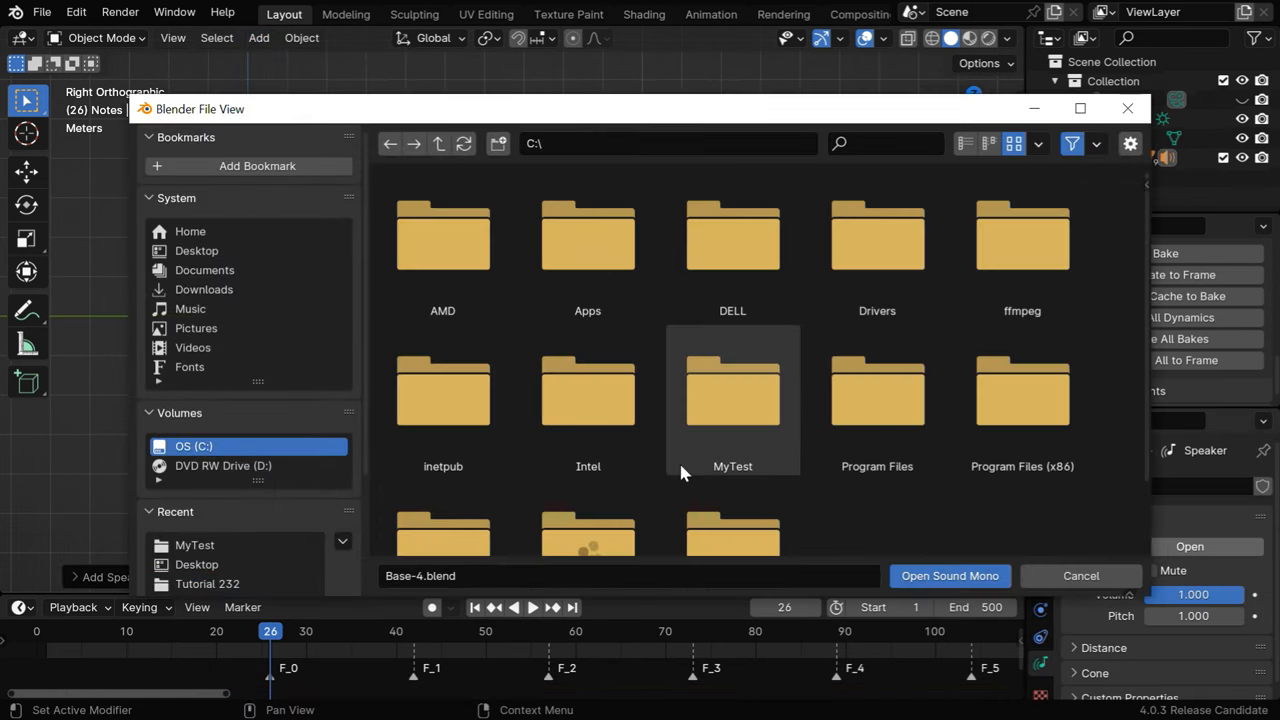
pyautogui.doubleClick(732, 390)
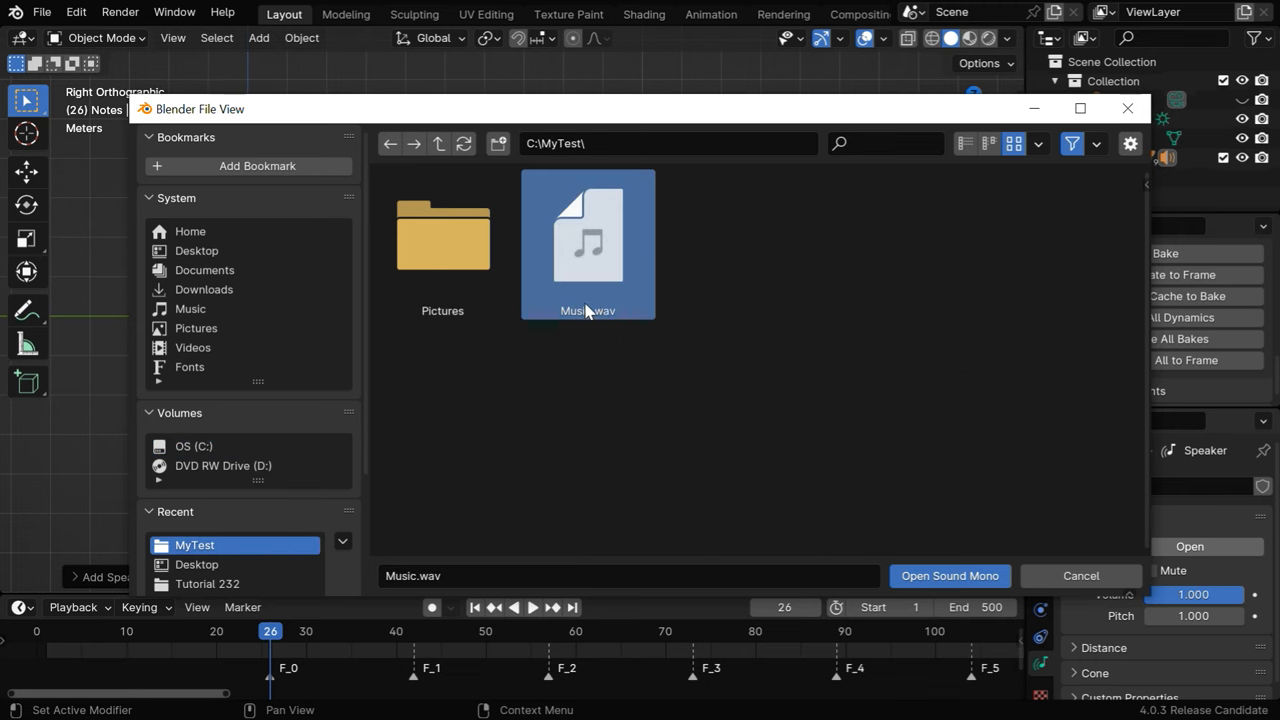
pyautogui.moveTo(824, 516)
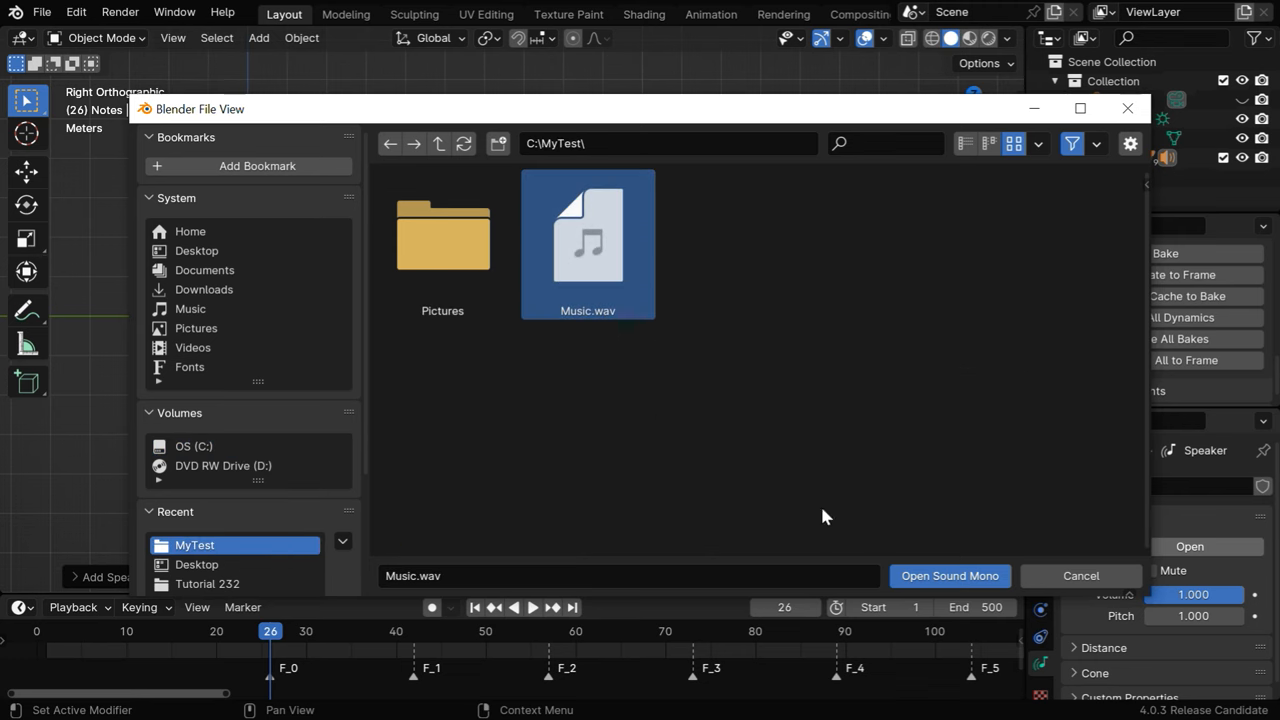
pyautogui.click(948, 576)
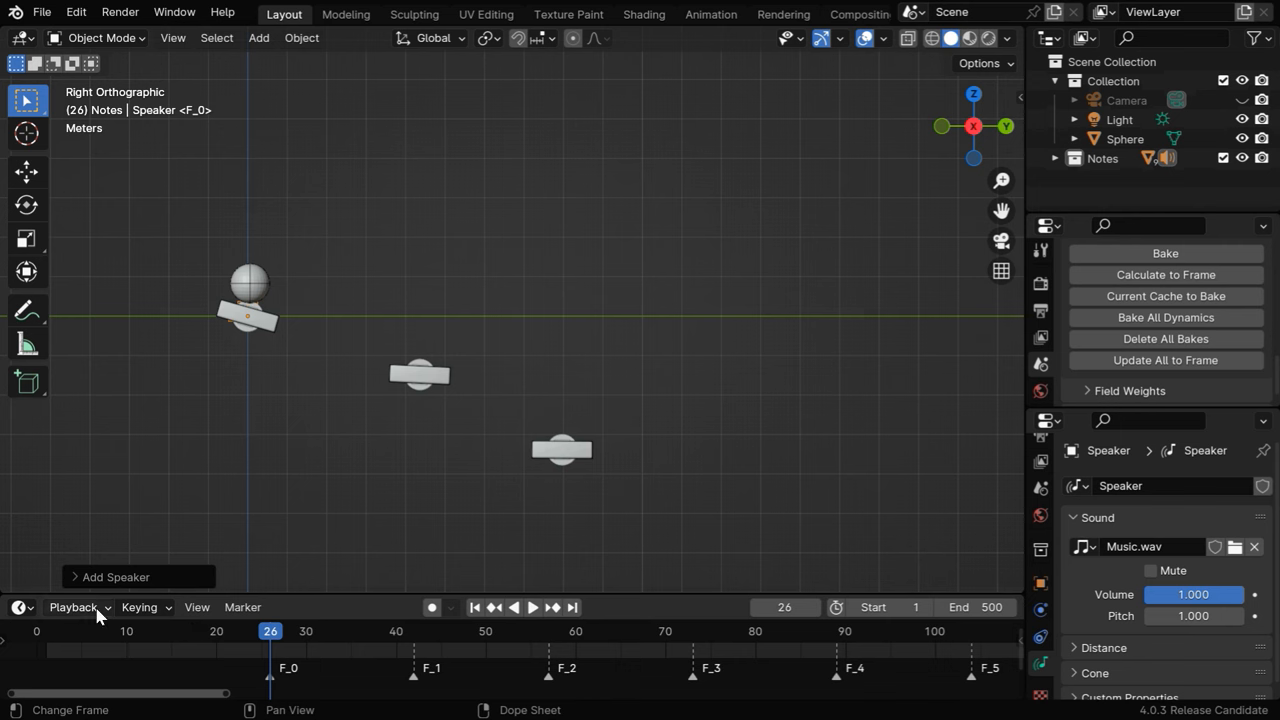
pyautogui.click(72, 608)
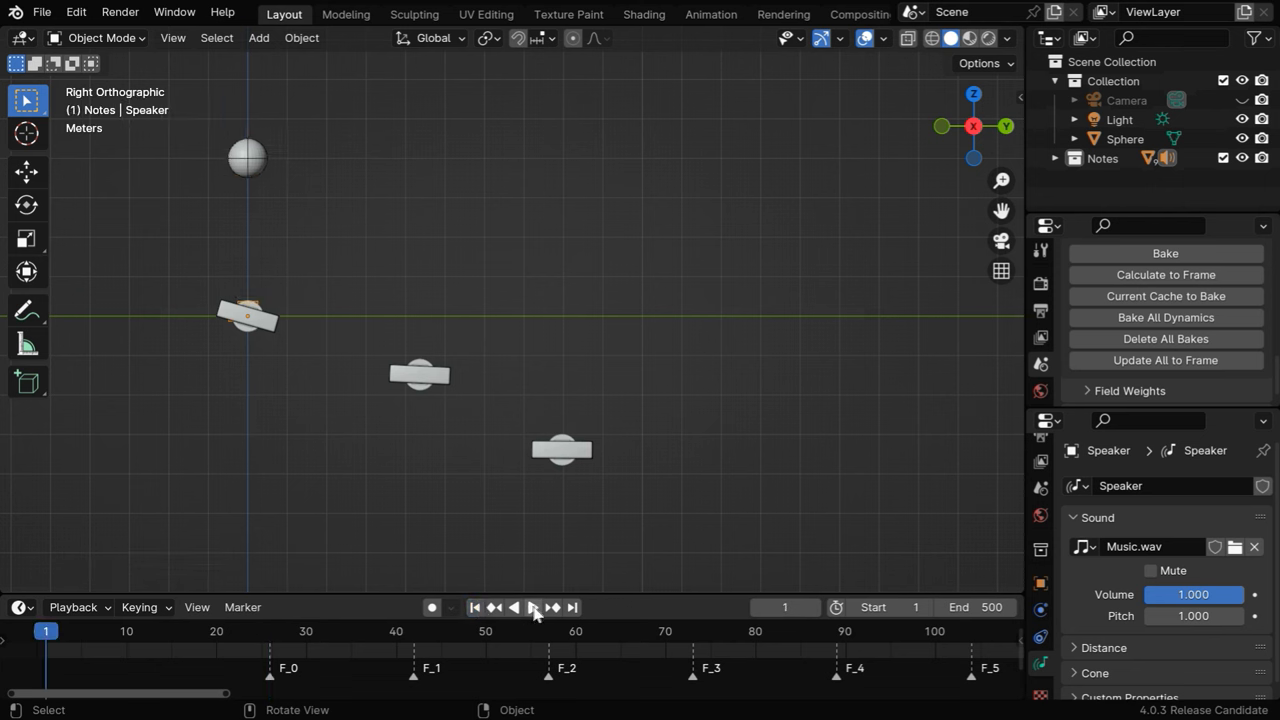
pyautogui.click(532, 608)
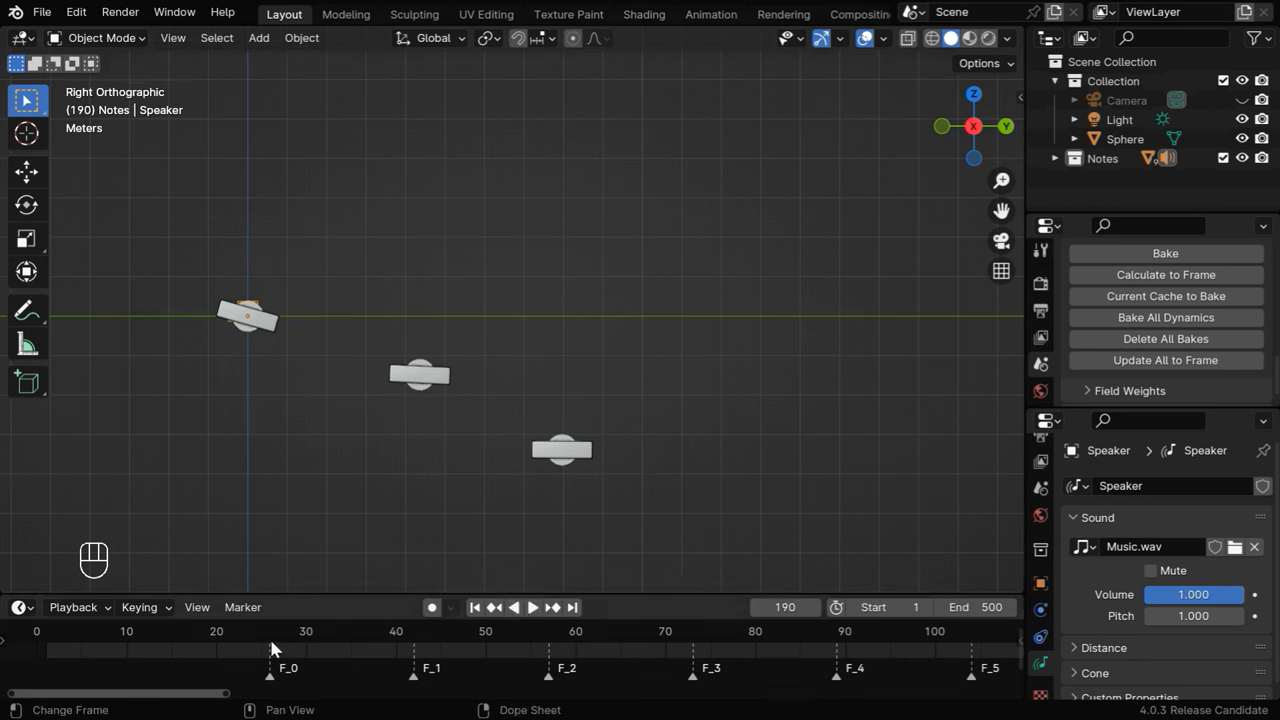
pyautogui.click(270, 632)
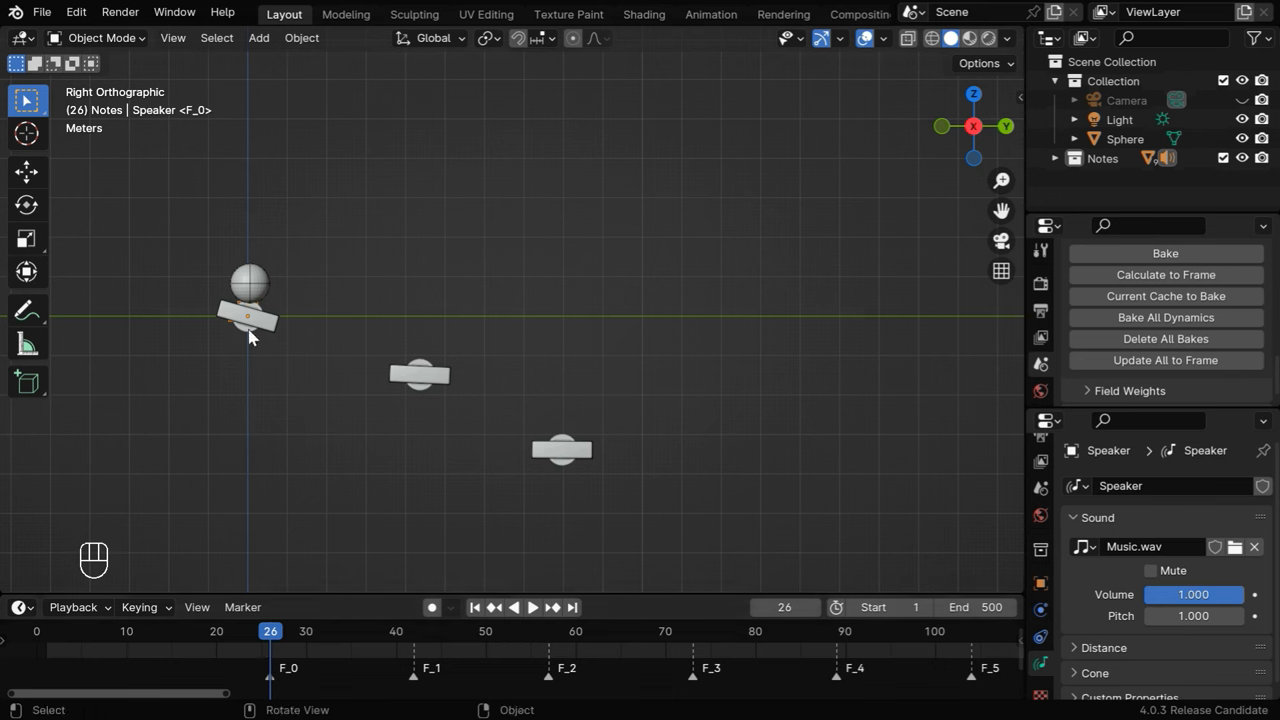
pyautogui.moveTo(490, 400)
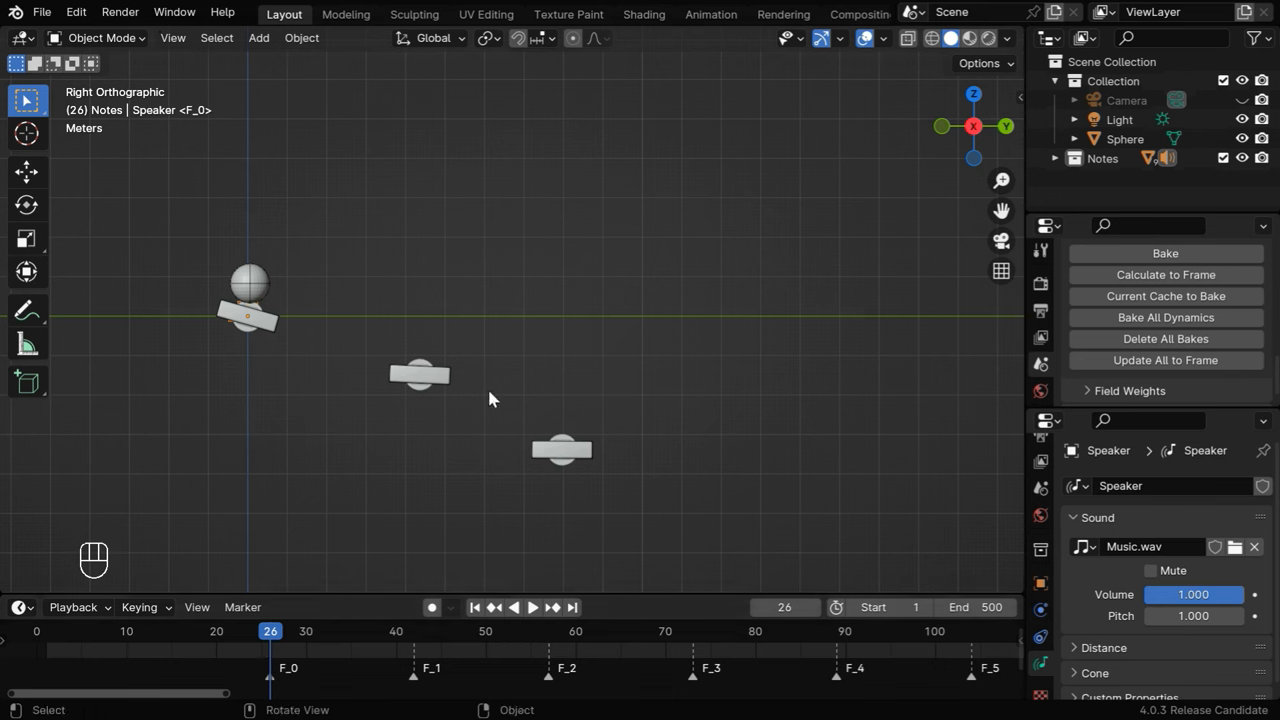
pyautogui.moveTo(528, 436)
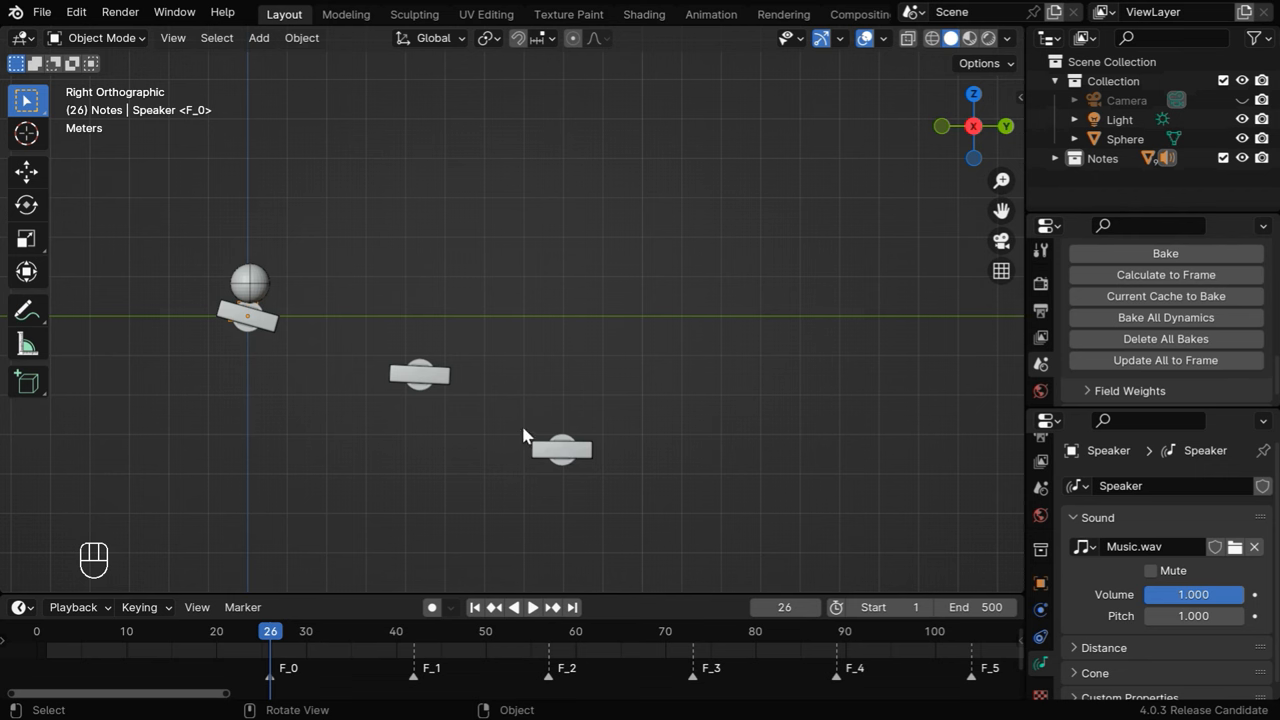
pyautogui.moveTo(416, 648)
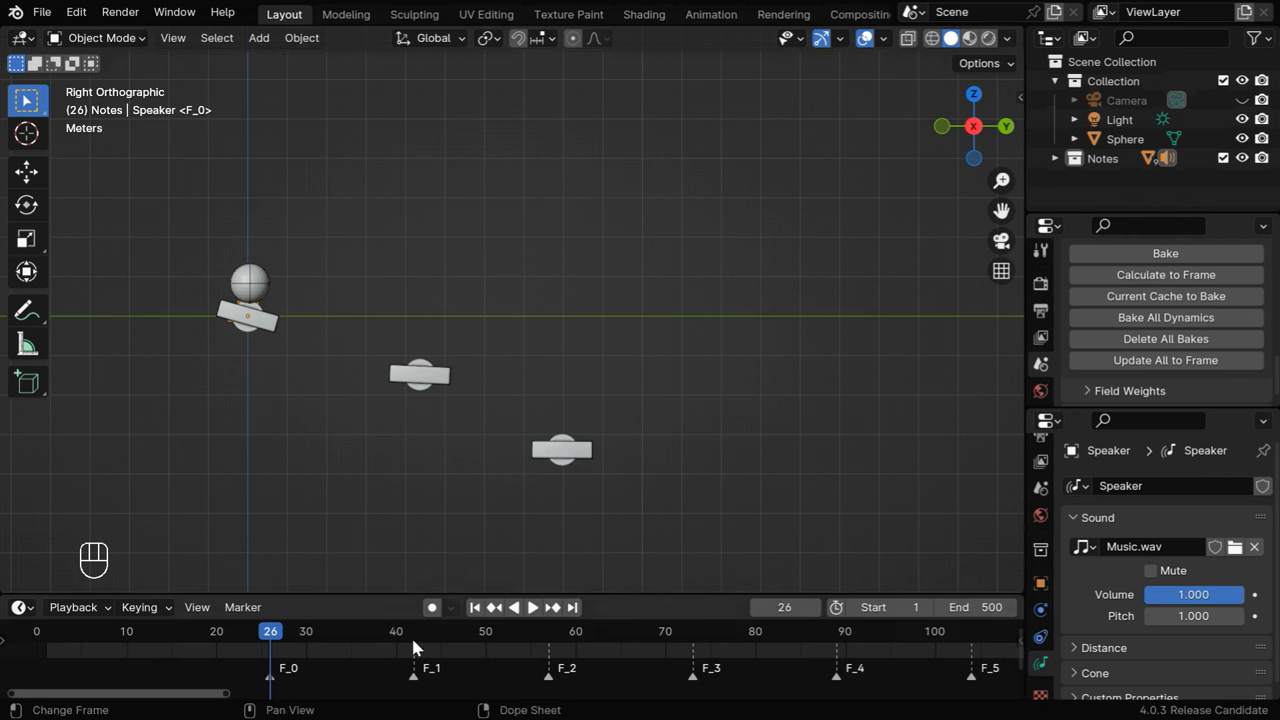
pyautogui.moveTo(690, 660)
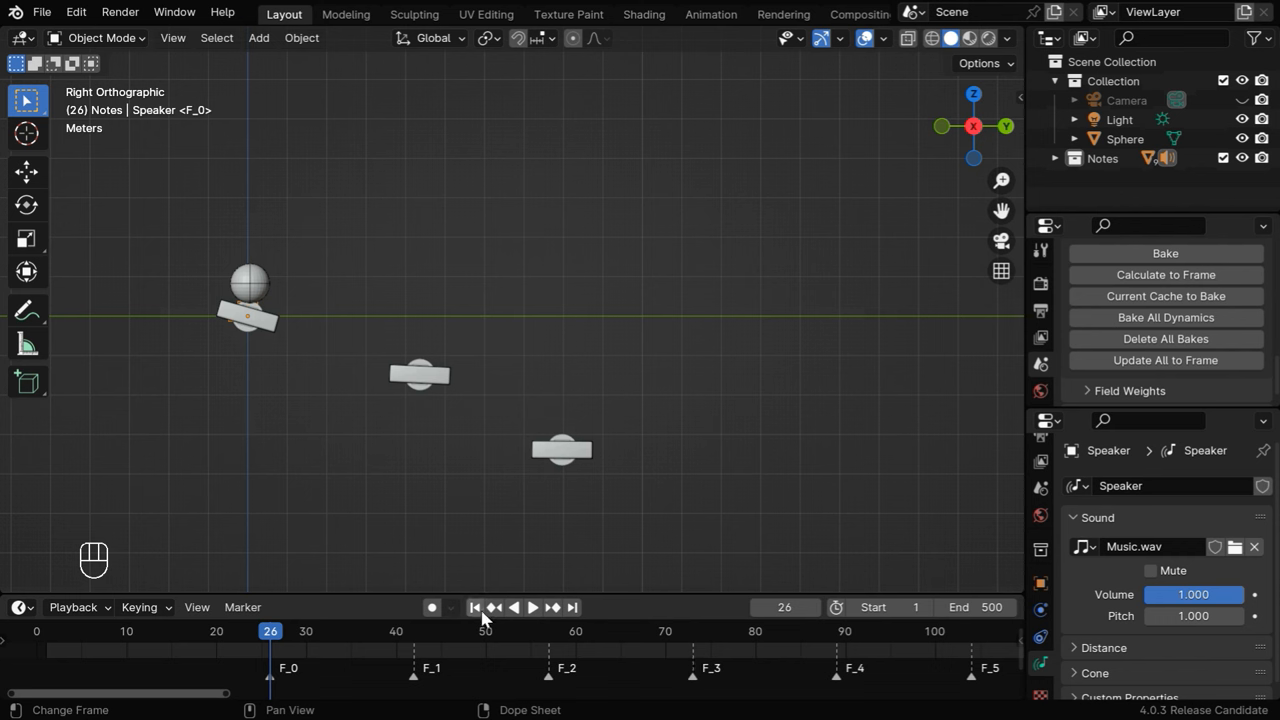
# - At frame 42 (marker F_1), move and tilt the second plate under the marble
pyautogui.click(474, 608)
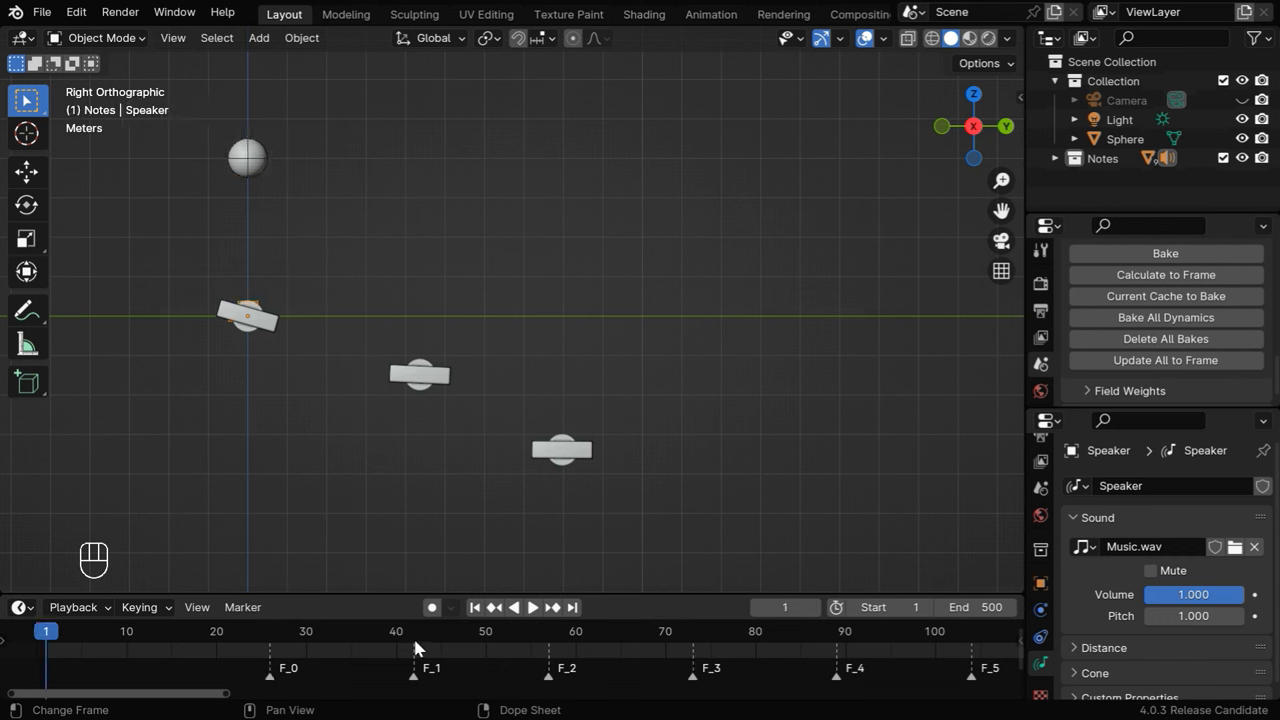
pyautogui.click(412, 632)
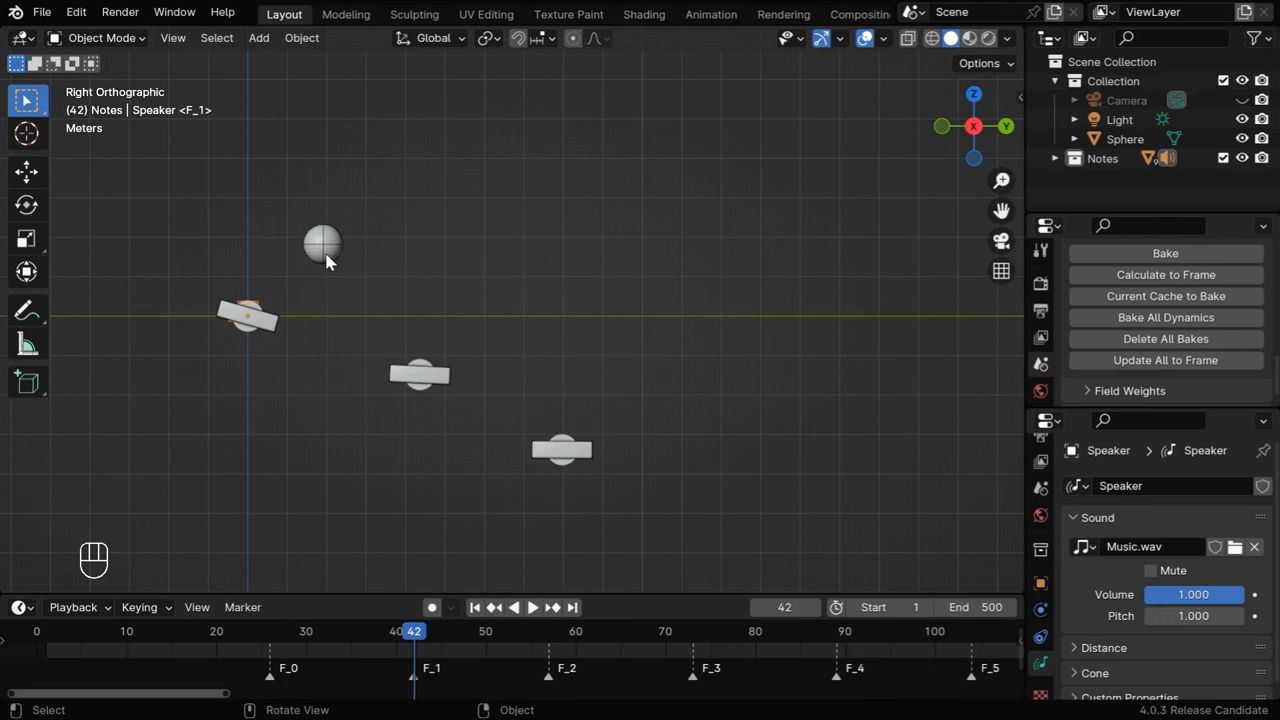
pyautogui.moveTo(412, 376)
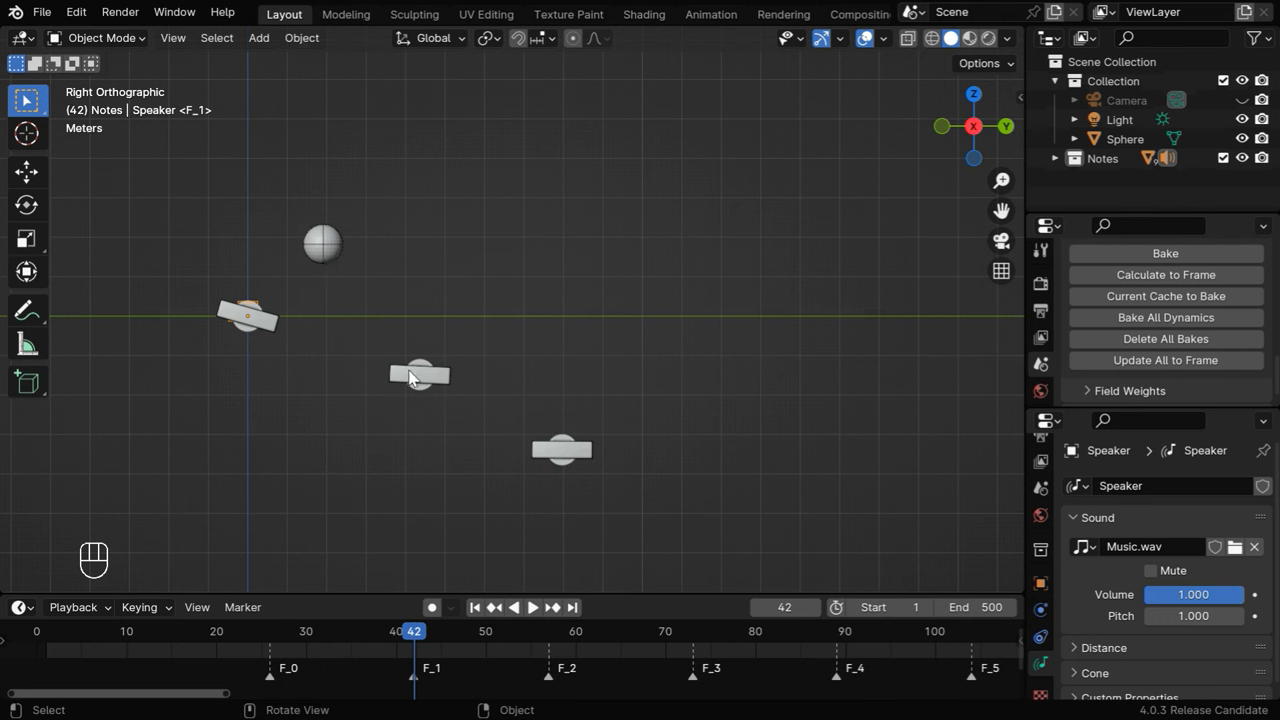
pyautogui.moveTo(332, 264)
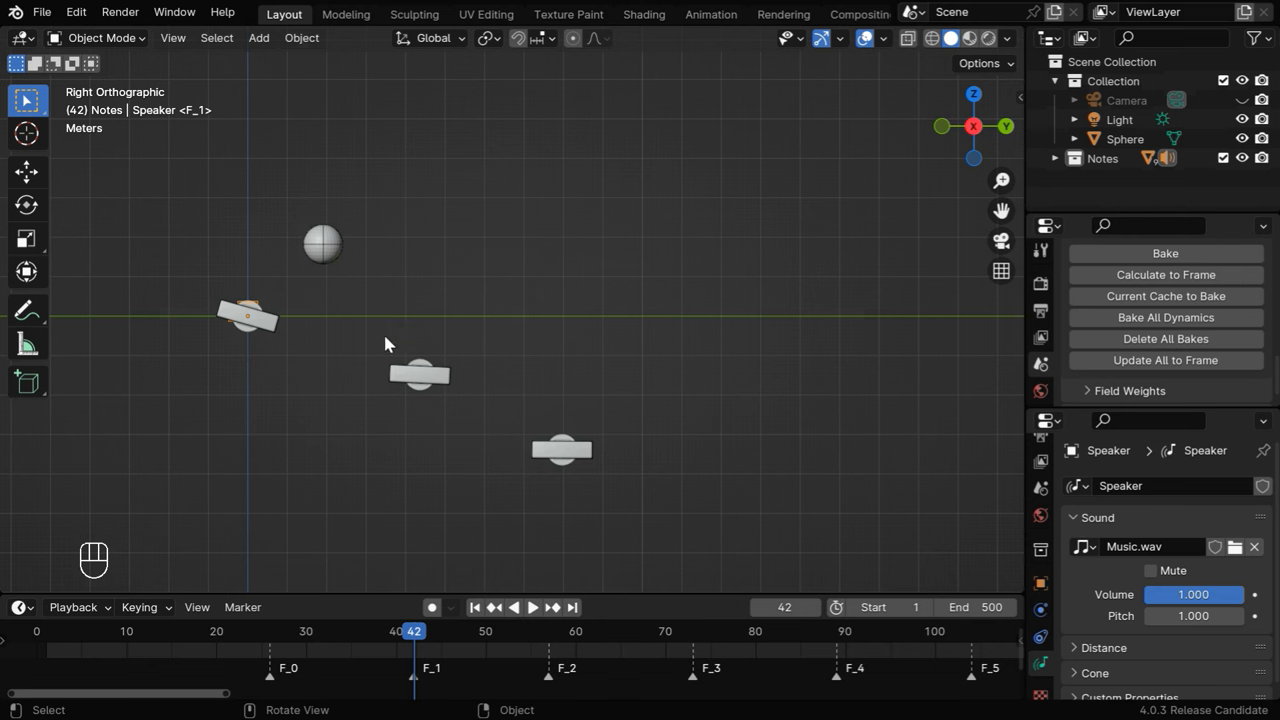
pyautogui.moveTo(258, 324)
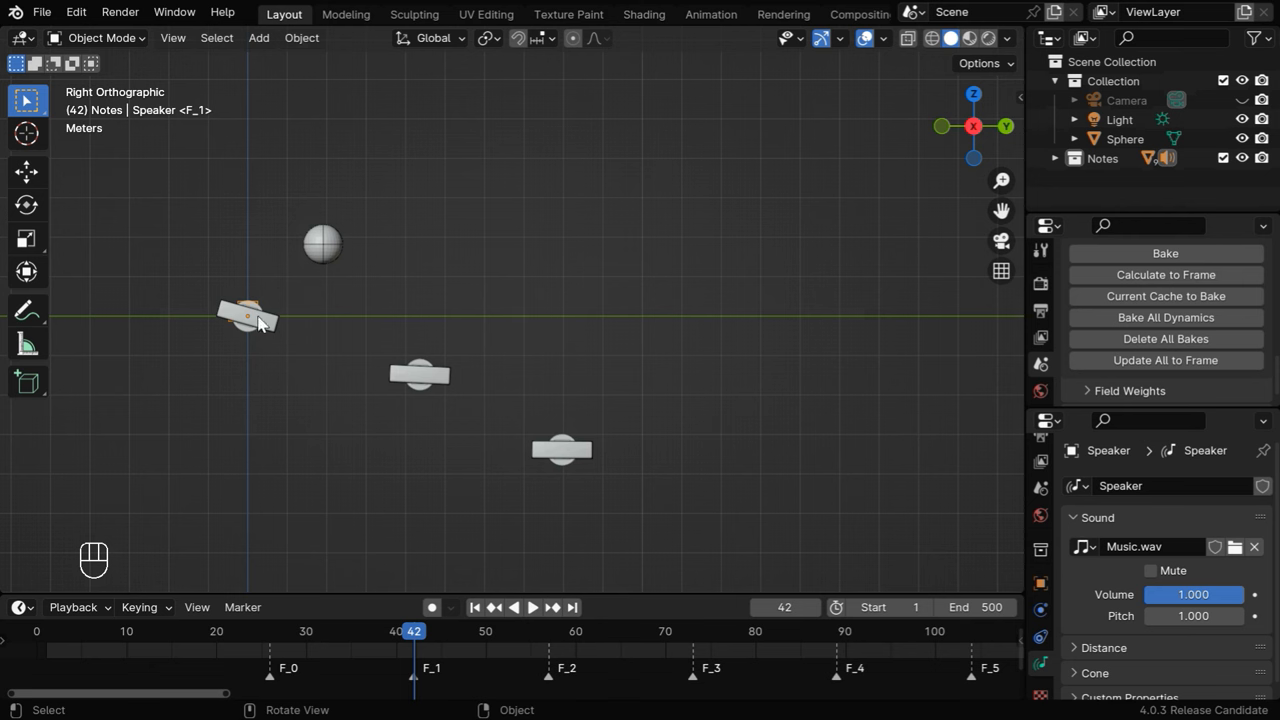
pyautogui.press('r')
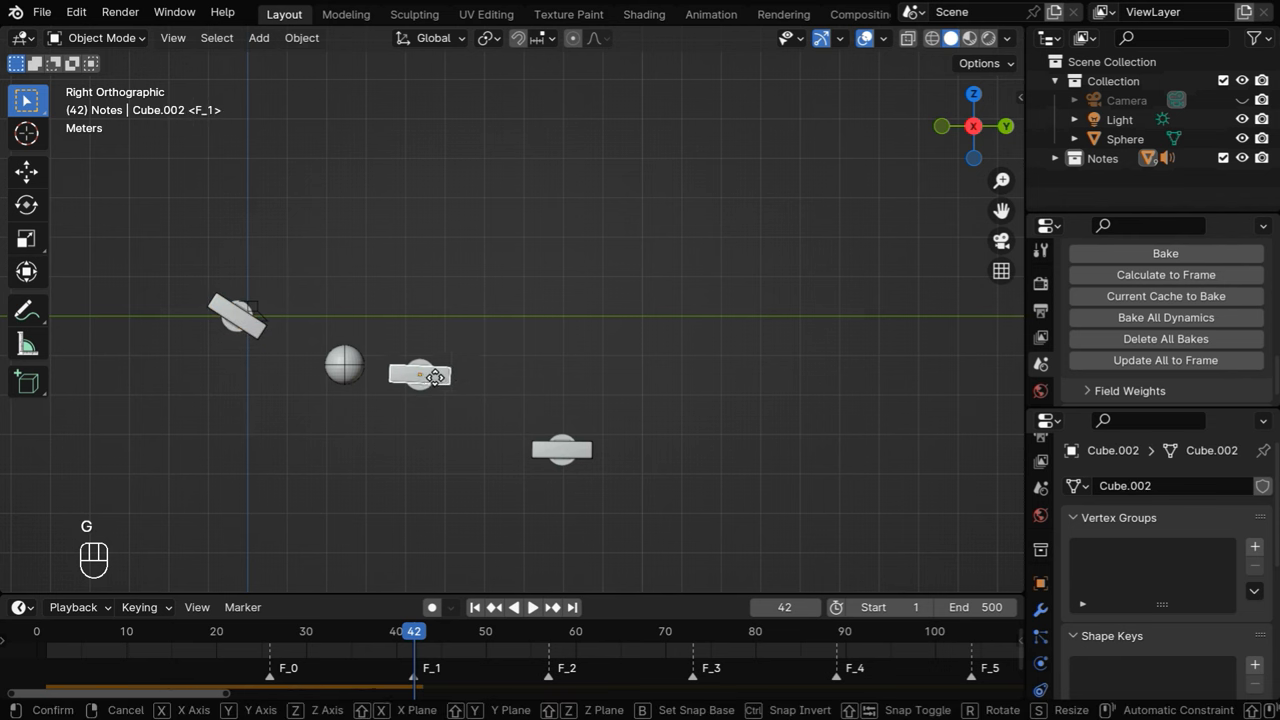
pyautogui.press('r')
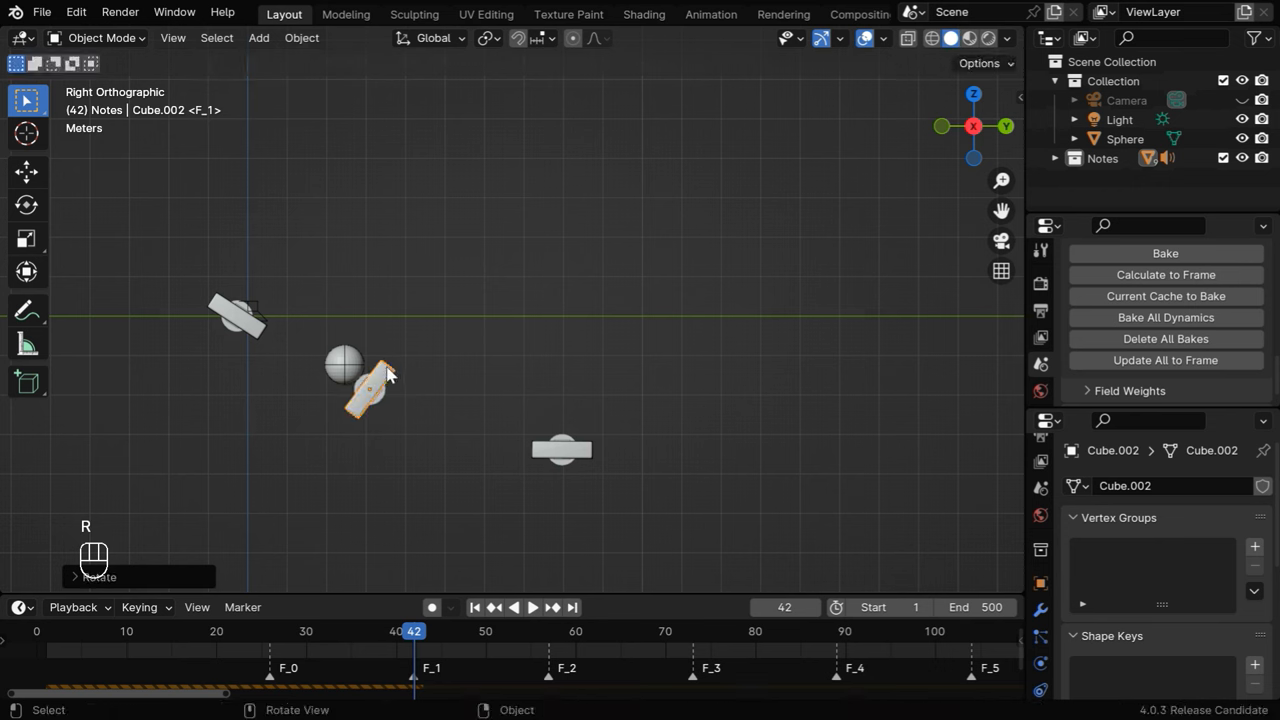
pyautogui.press('g')
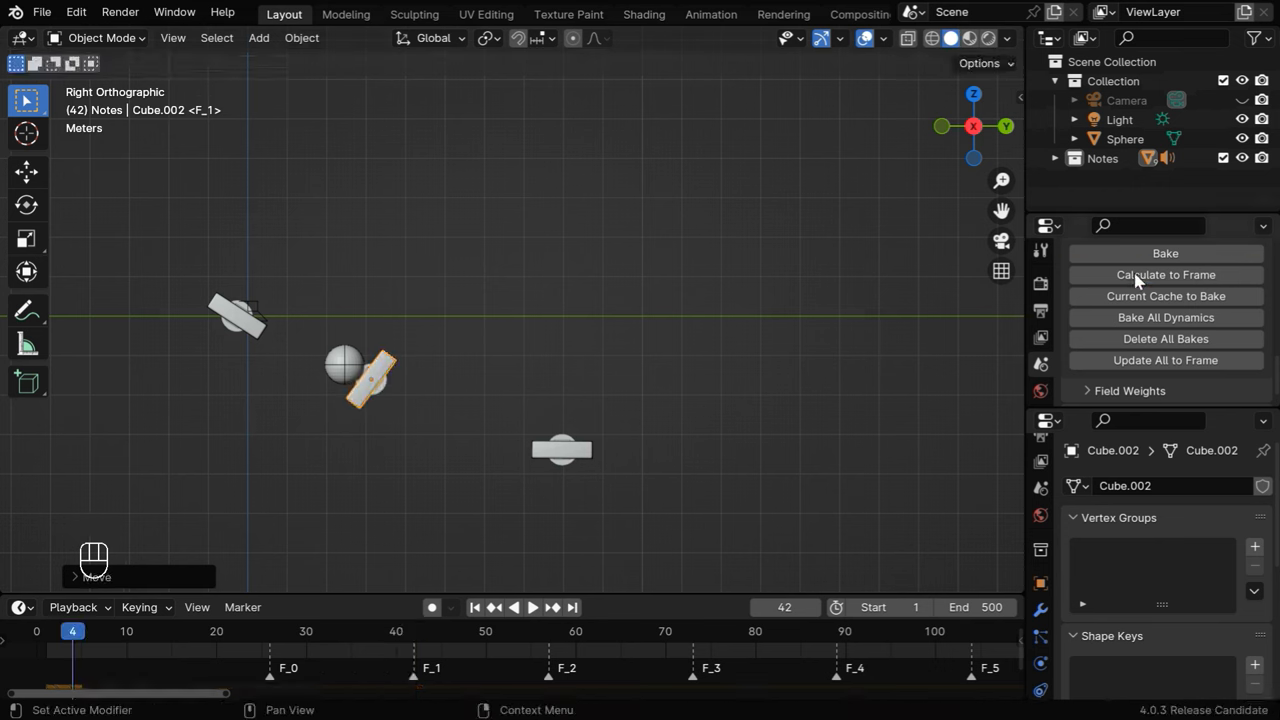
# - Move and tilt the third plate to meet the marble at marker F_2
pyautogui.click(532, 608)
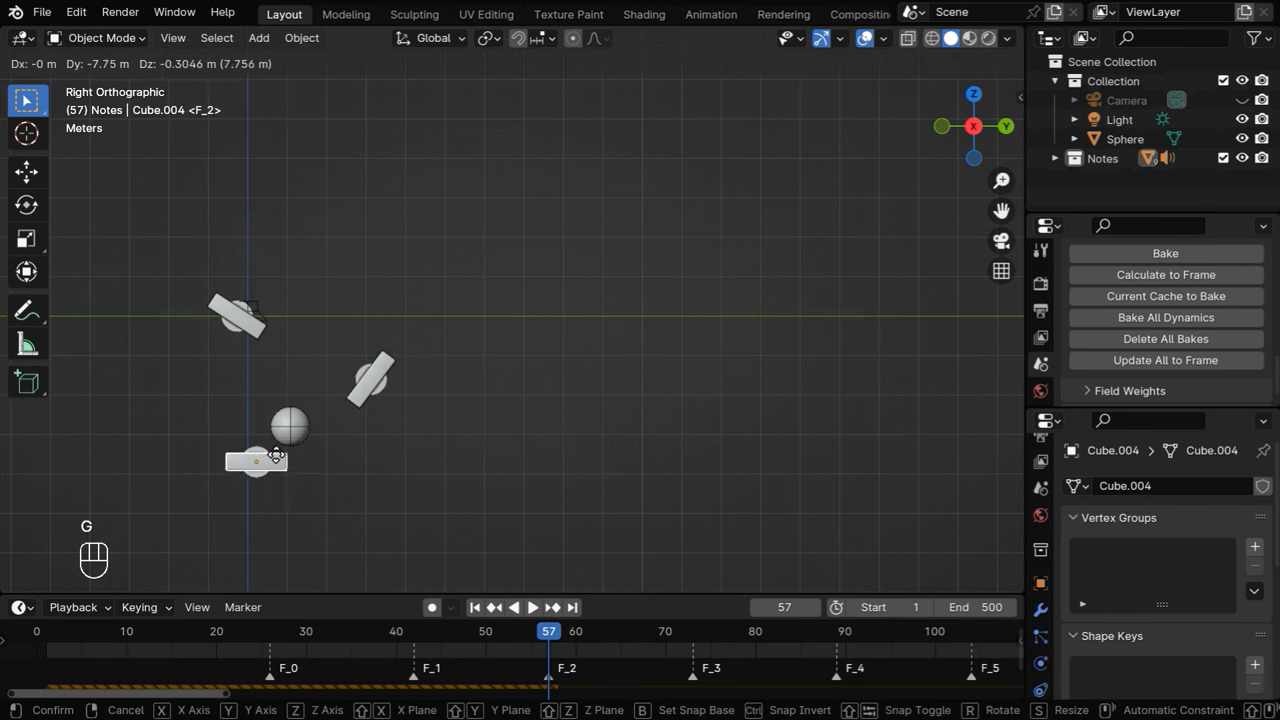
pyautogui.press('r')
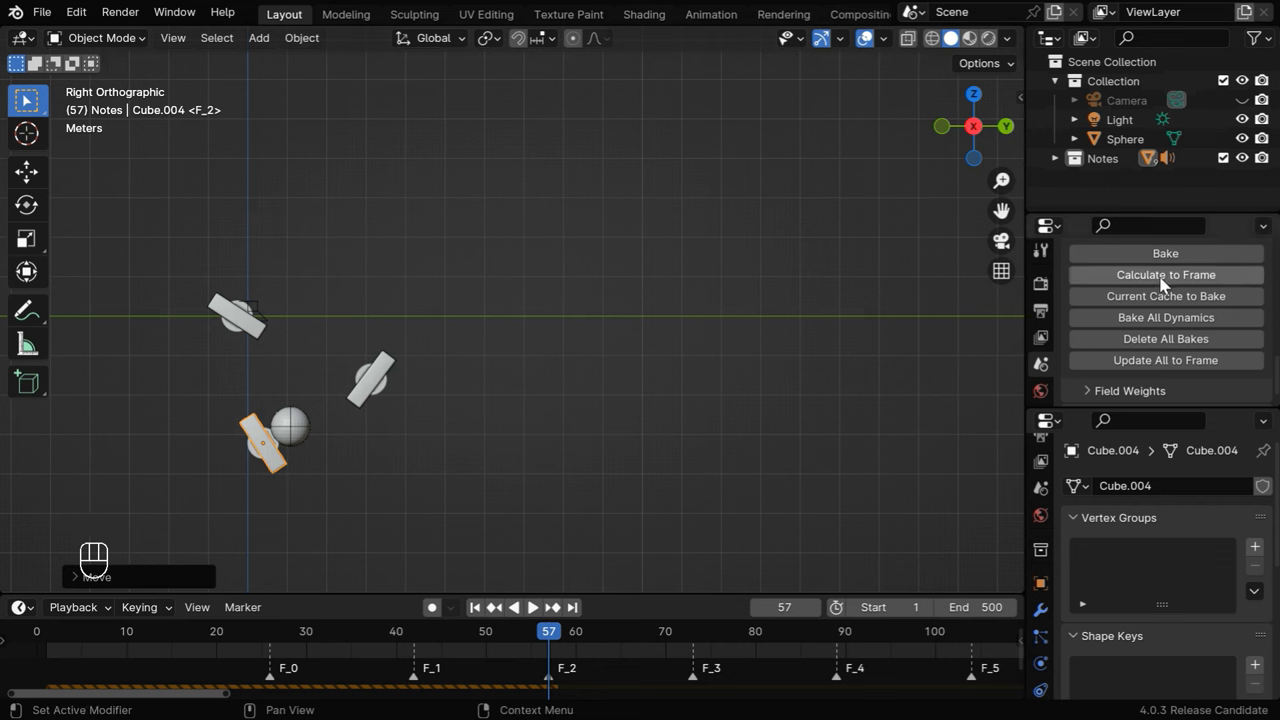
# - Test the bounces in playback, then duplicate a plate for the next note at F_3
pyautogui.click(532, 608)
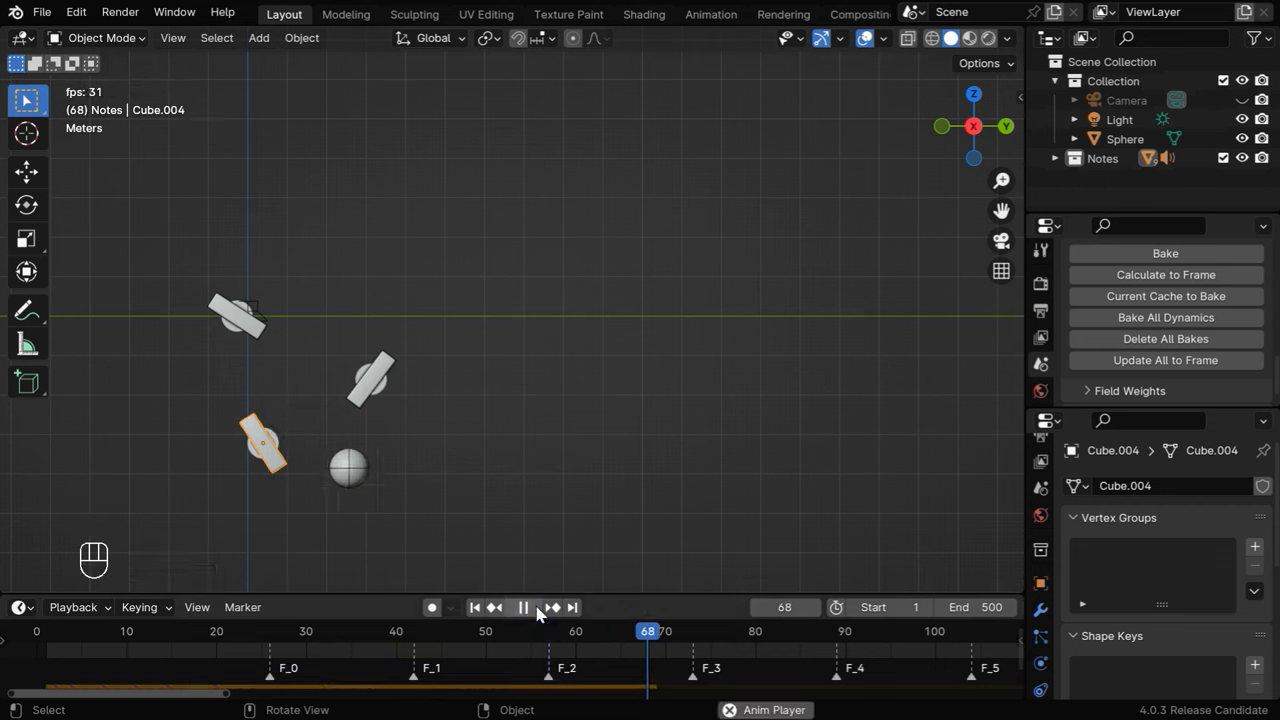
pyautogui.click(520, 608)
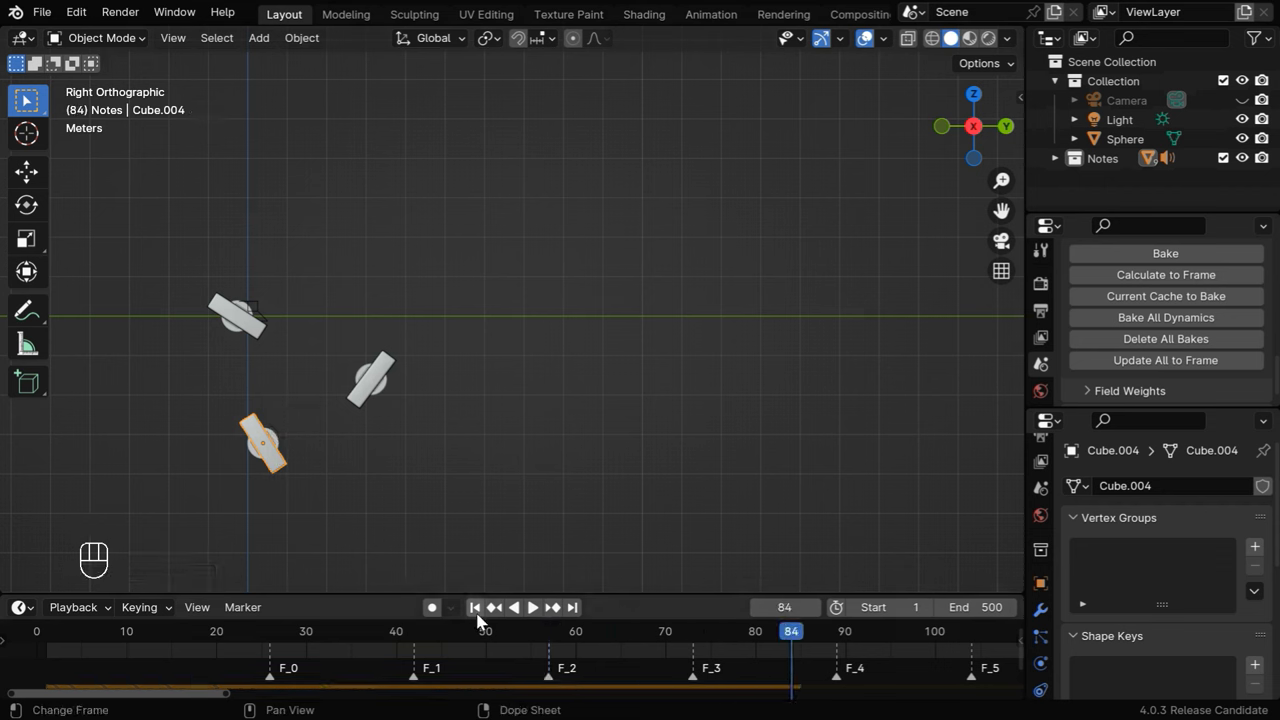
pyautogui.click(532, 608)
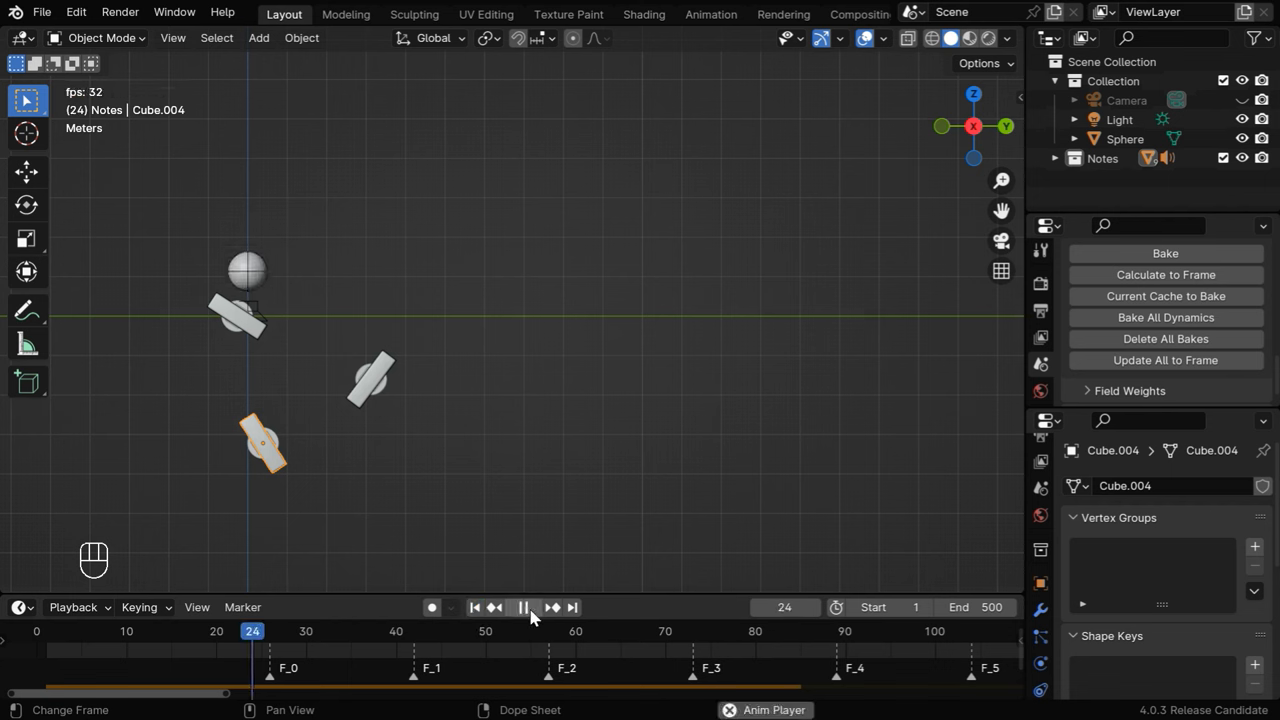
pyautogui.click(522, 608)
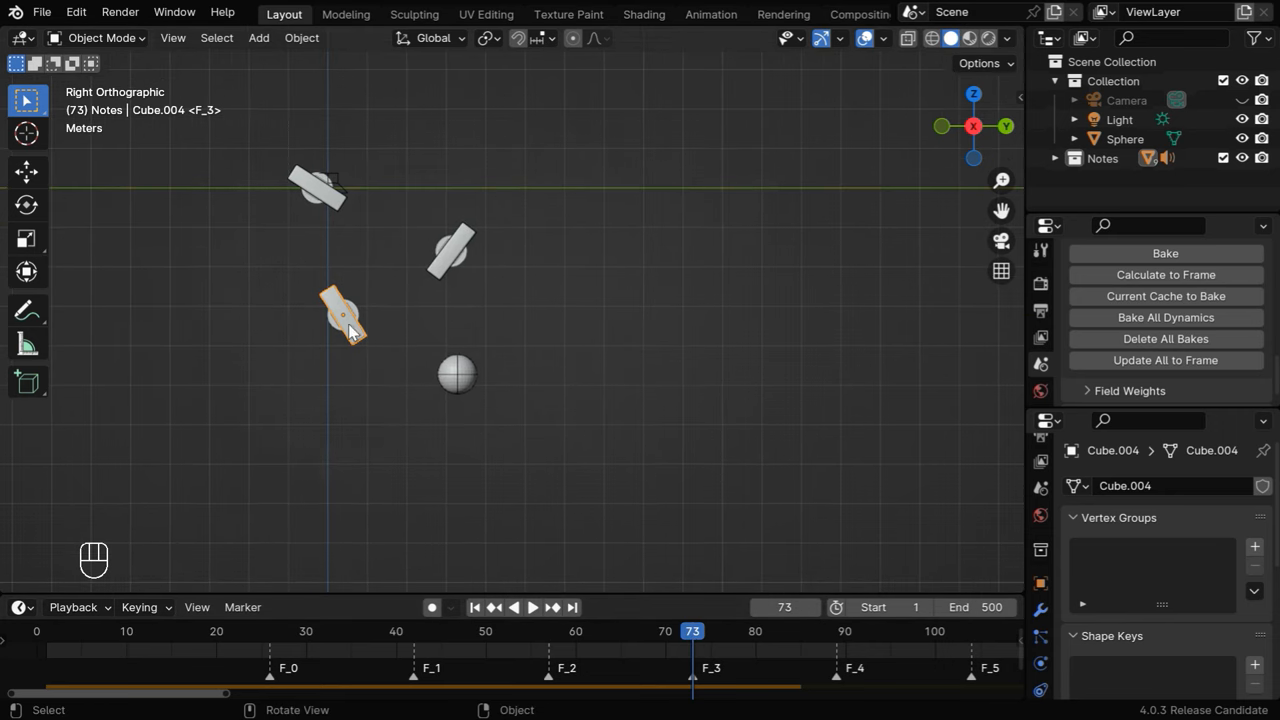
pyautogui.press('shift+d')
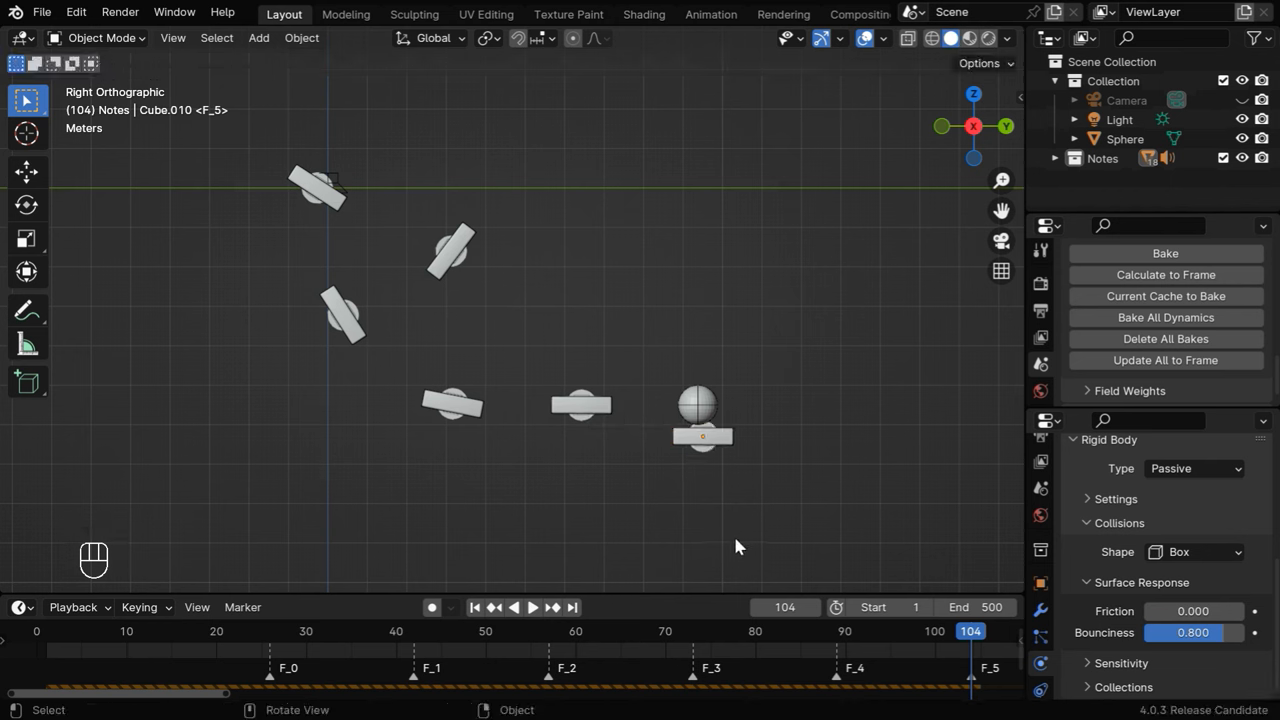
pyautogui.moveTo(504, 604)
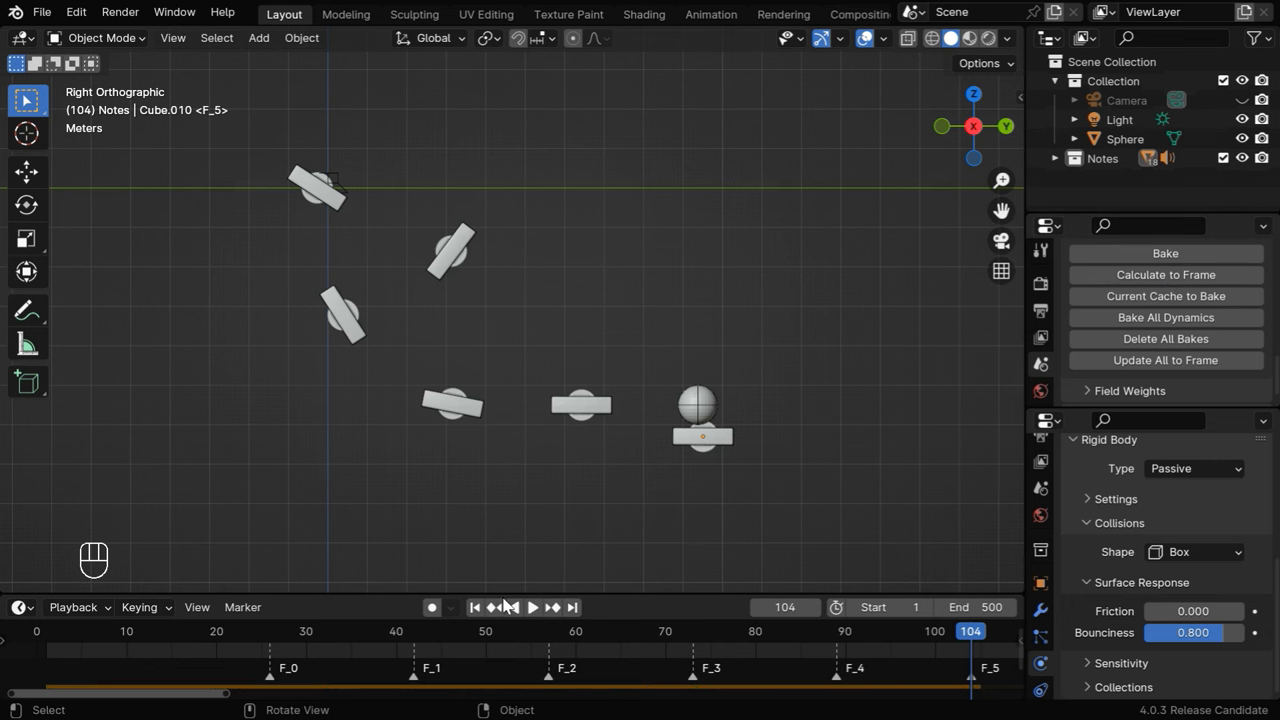
# - Bake the rigid-body simulation in the Rigid Body World cache and check playback
pyautogui.click(532, 608)
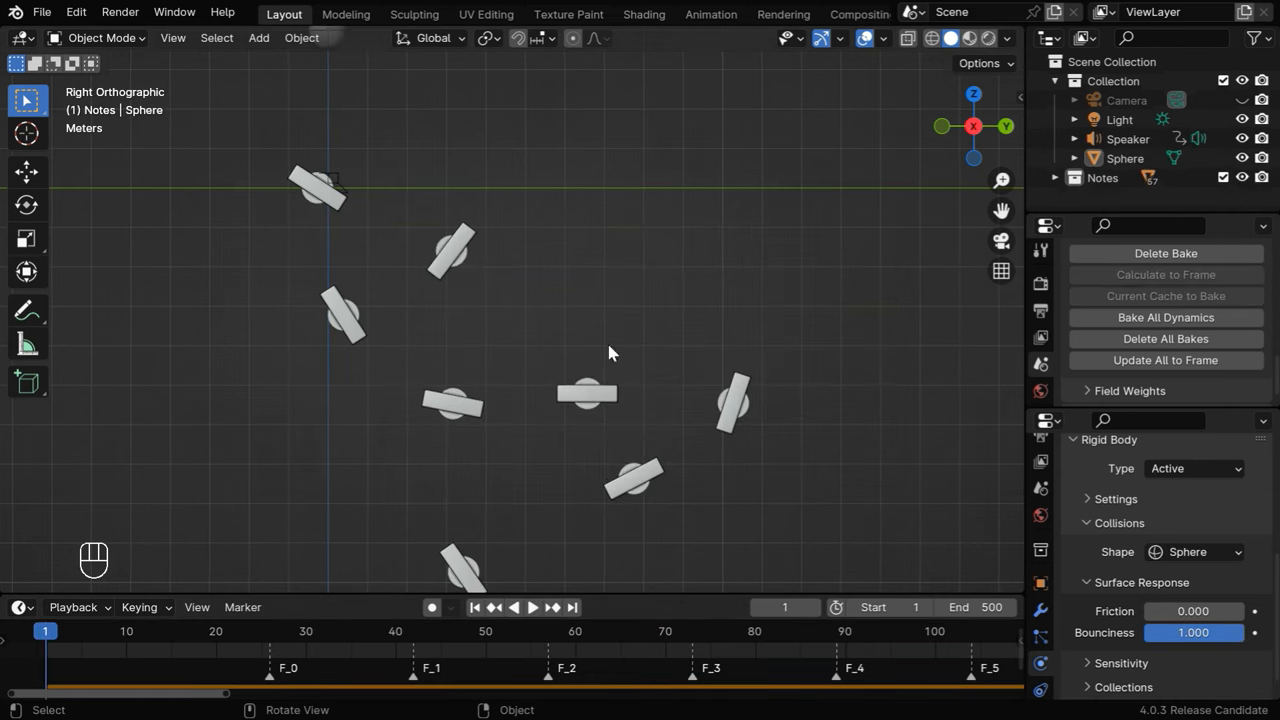
pyautogui.click(512, 608)
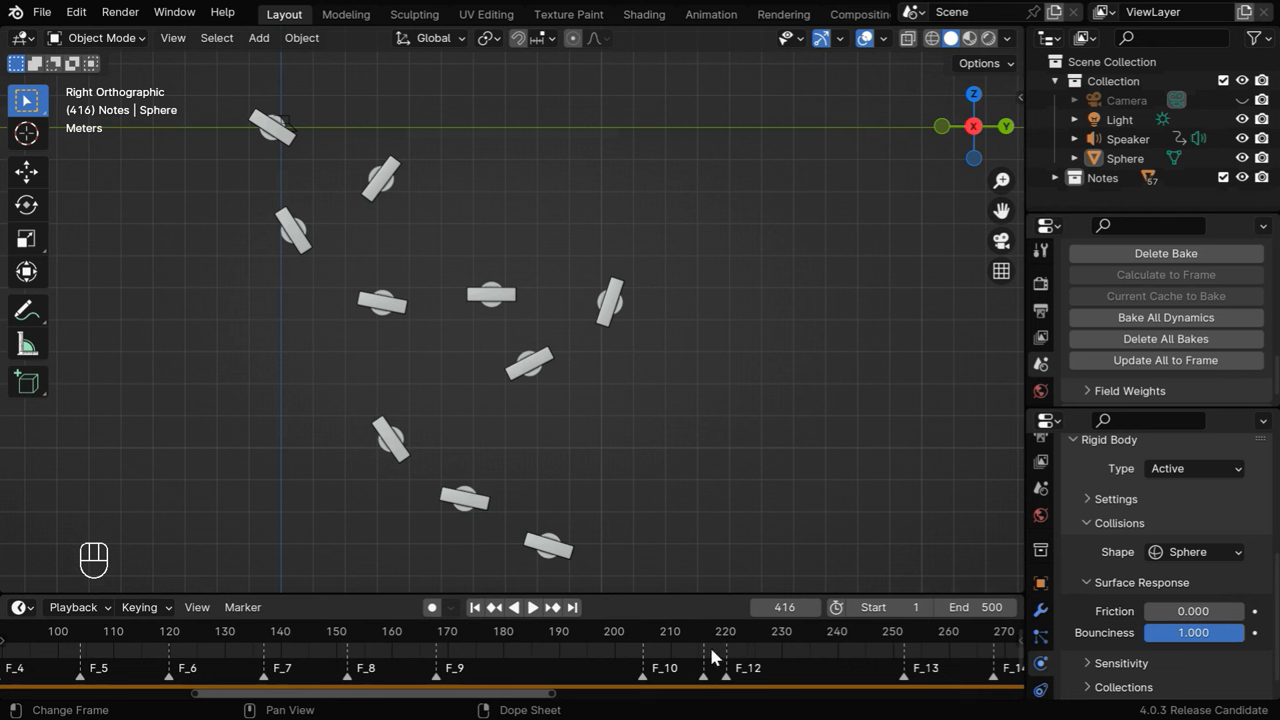
pyautogui.moveTo(724, 676)
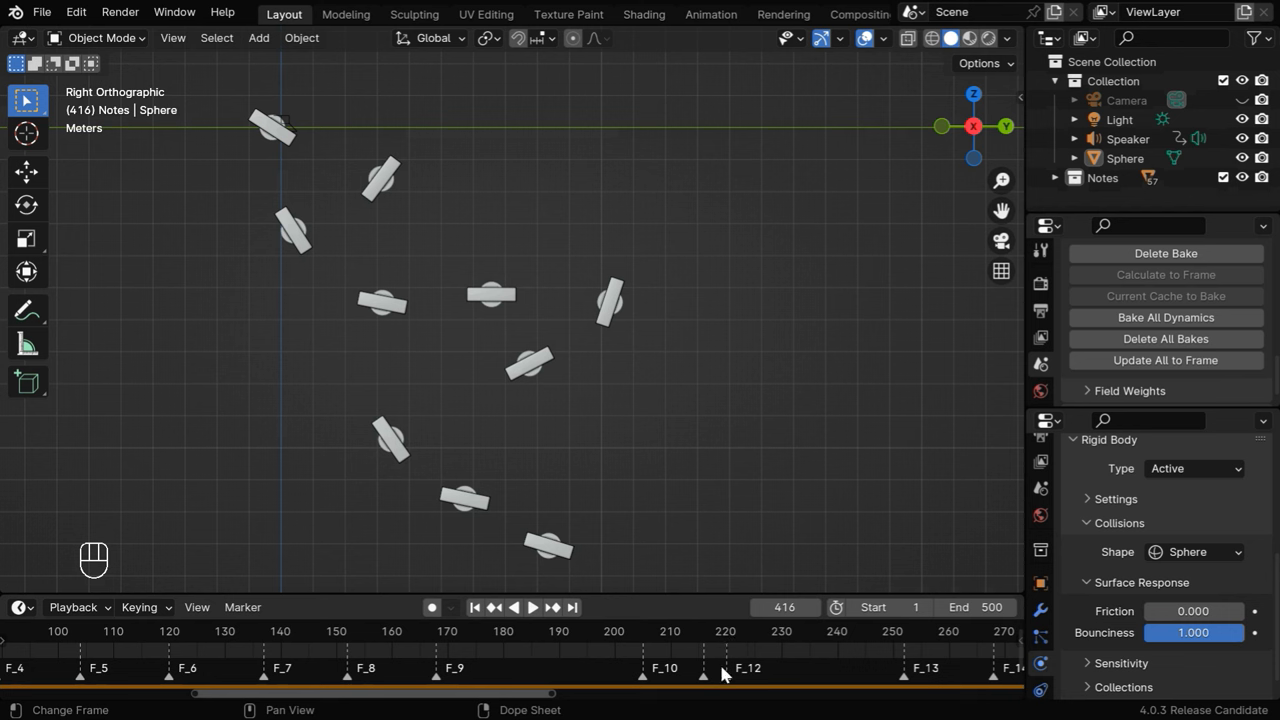
pyautogui.moveTo(444, 472)
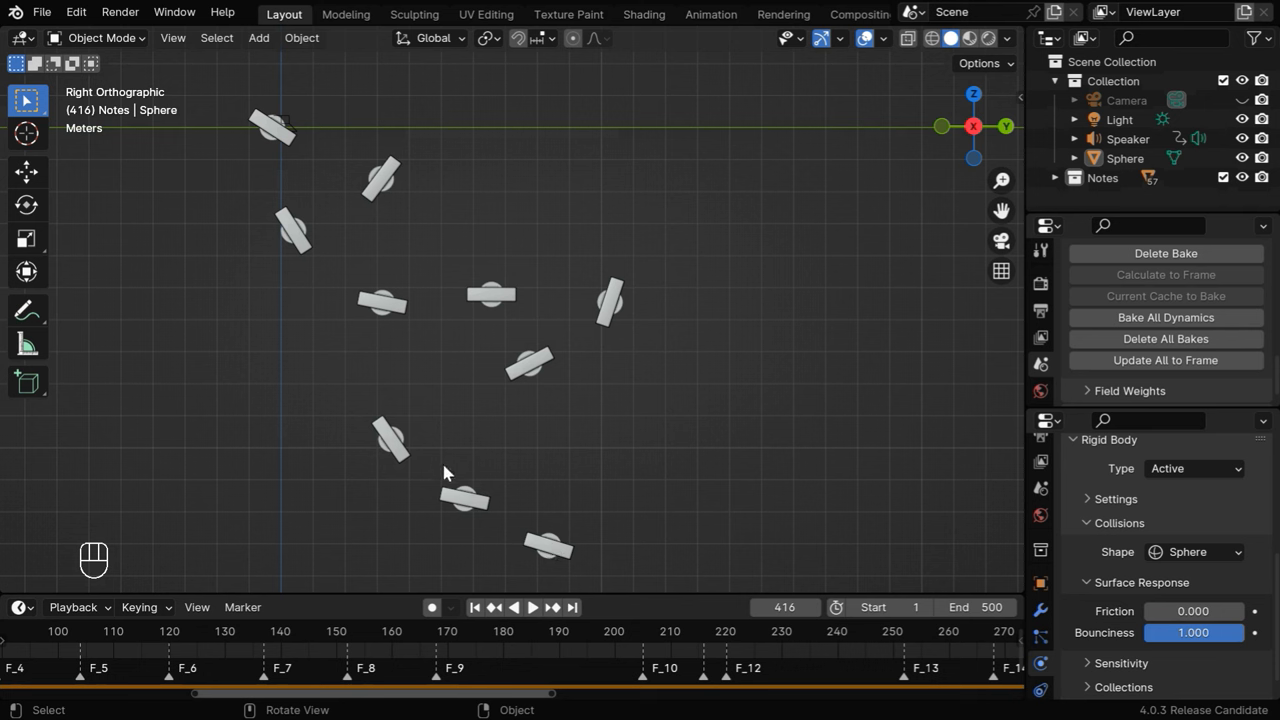
pyautogui.moveTo(540, 648)
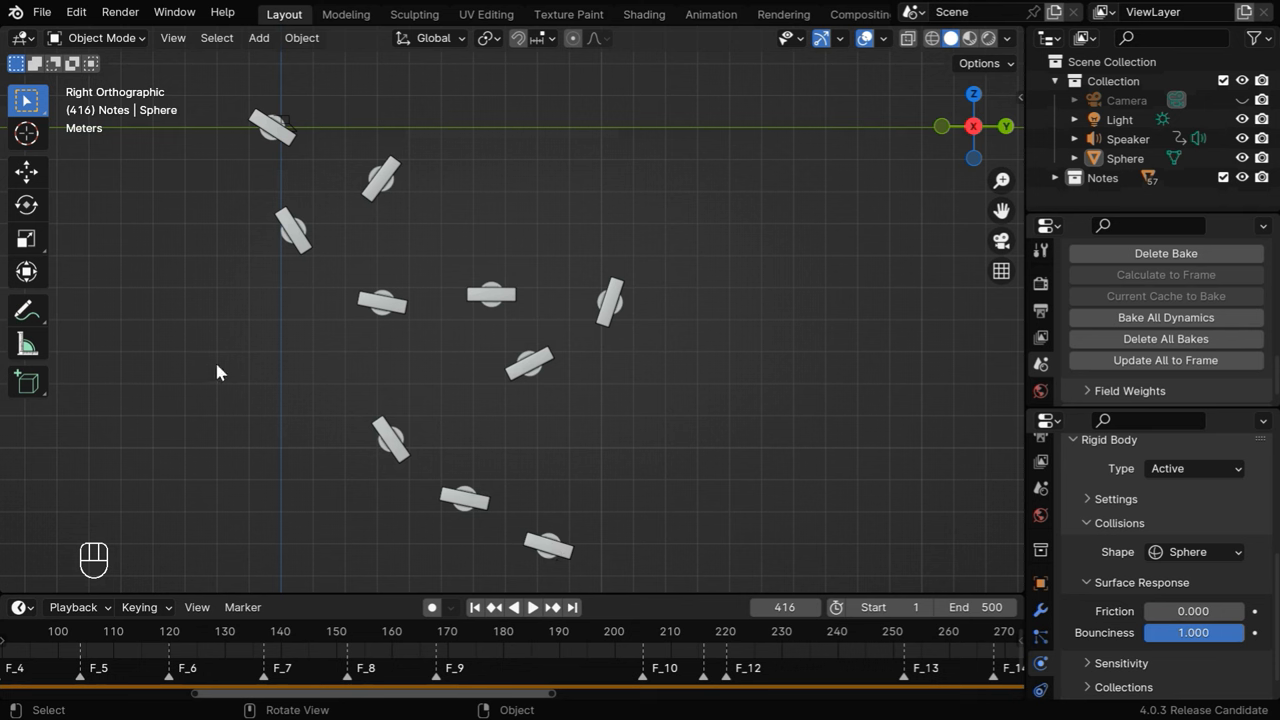
# - Switch the main view back to the Text Editor showing the marker-generating script
pyautogui.click(16, 38)
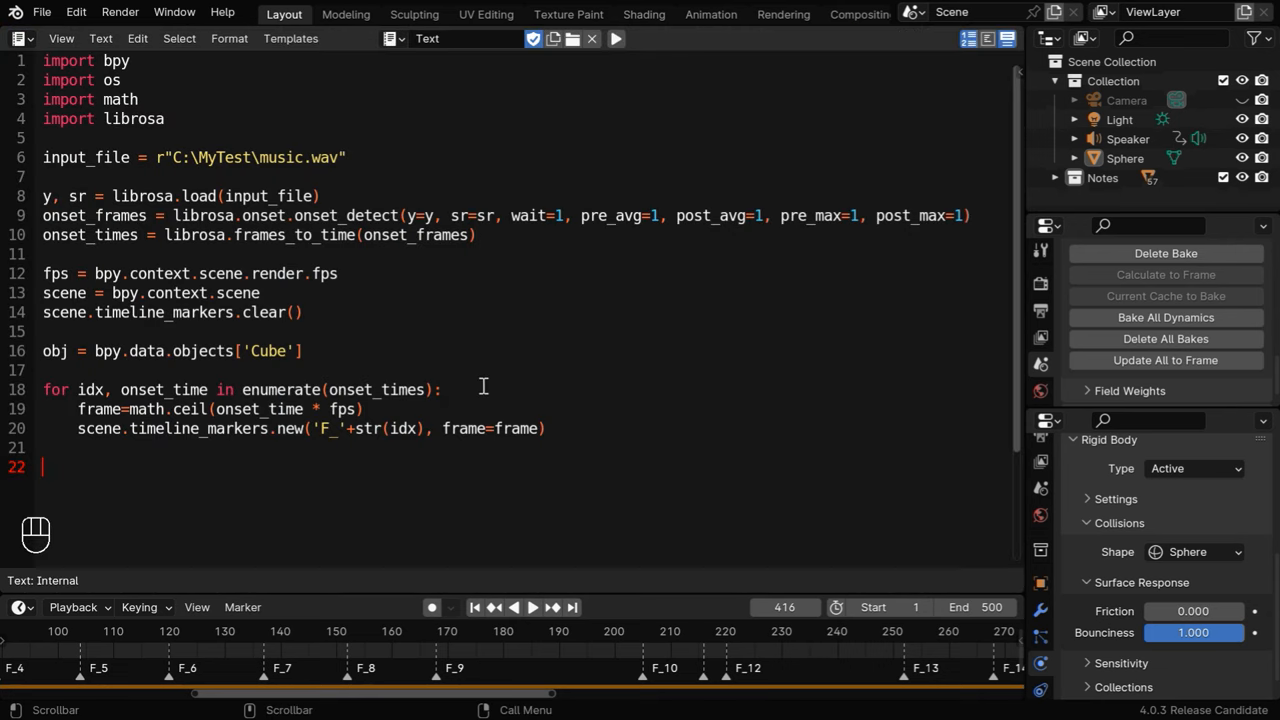
pyautogui.moveTo(476, 334)
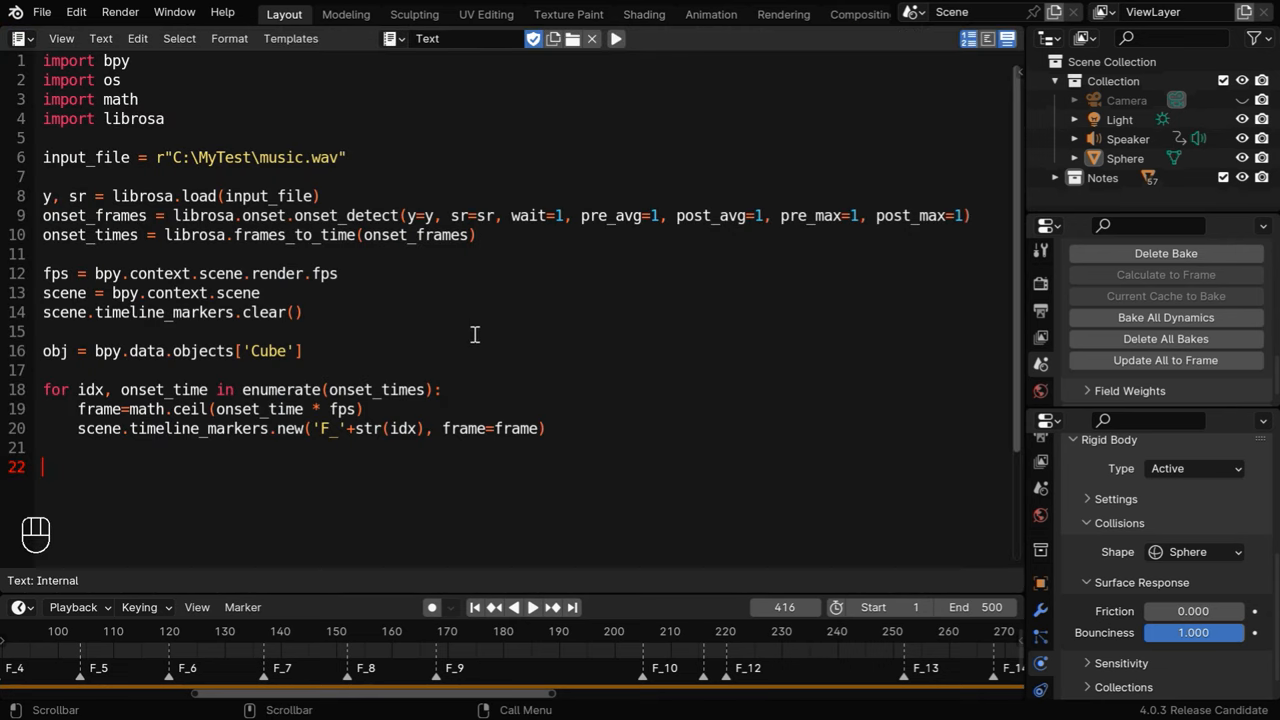
pyautogui.click(20, 38)
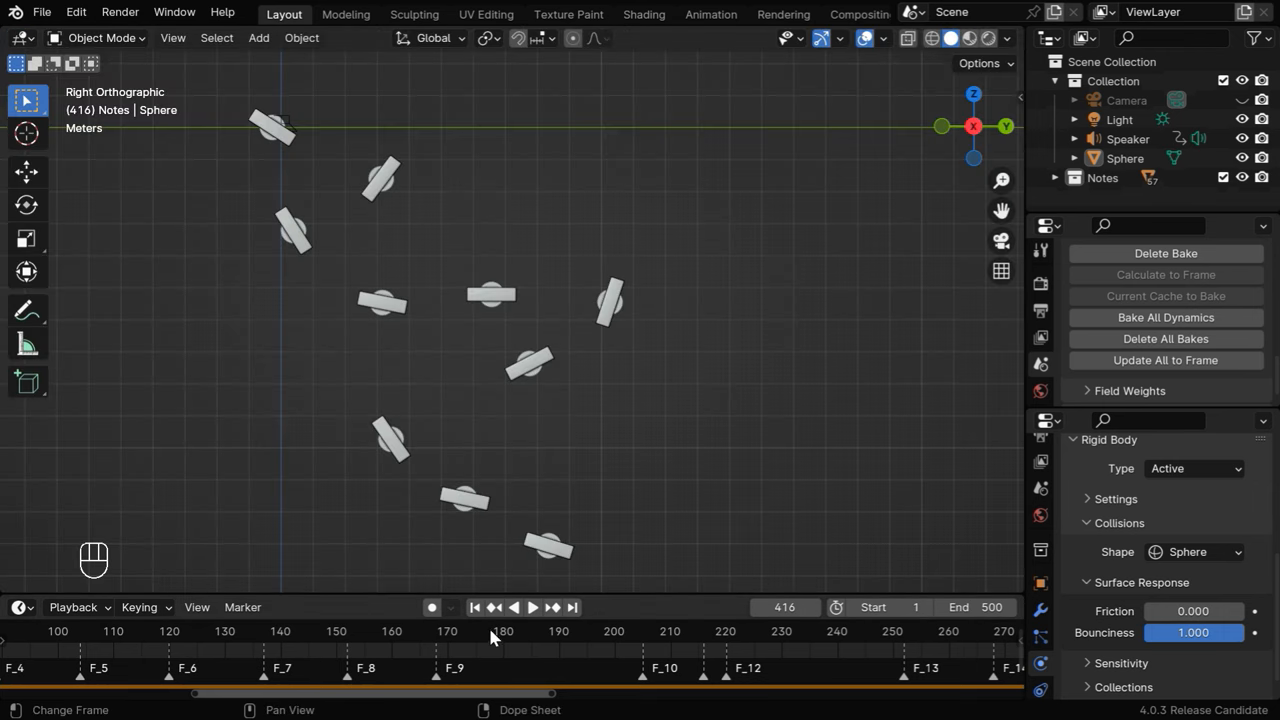
pyautogui.click(504, 632)
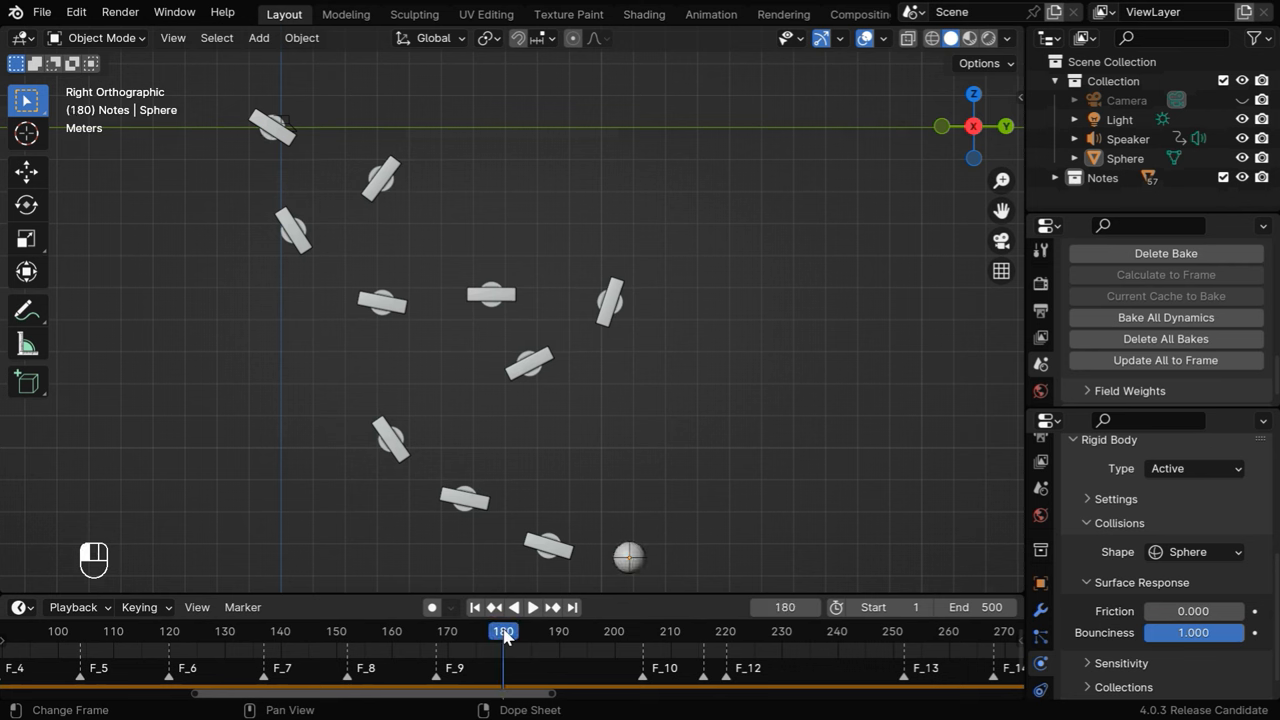
pyautogui.click(1128, 138)
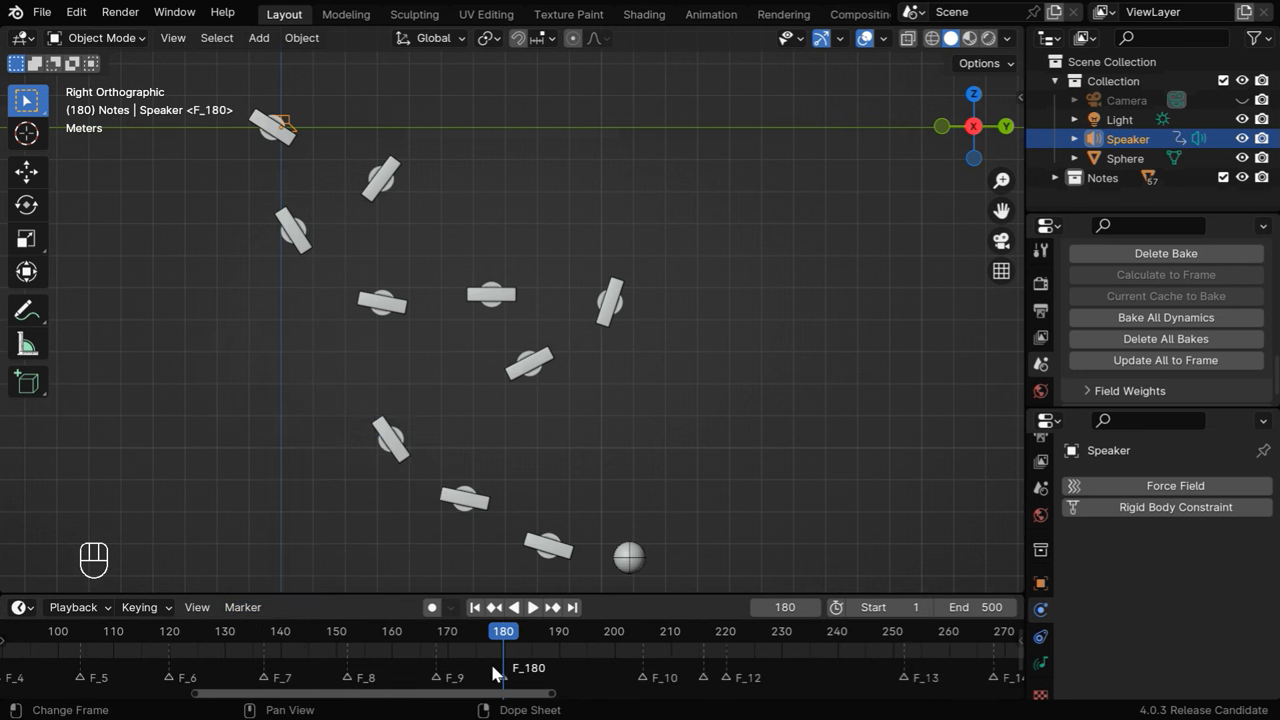
pyautogui.press('ctrl+z')
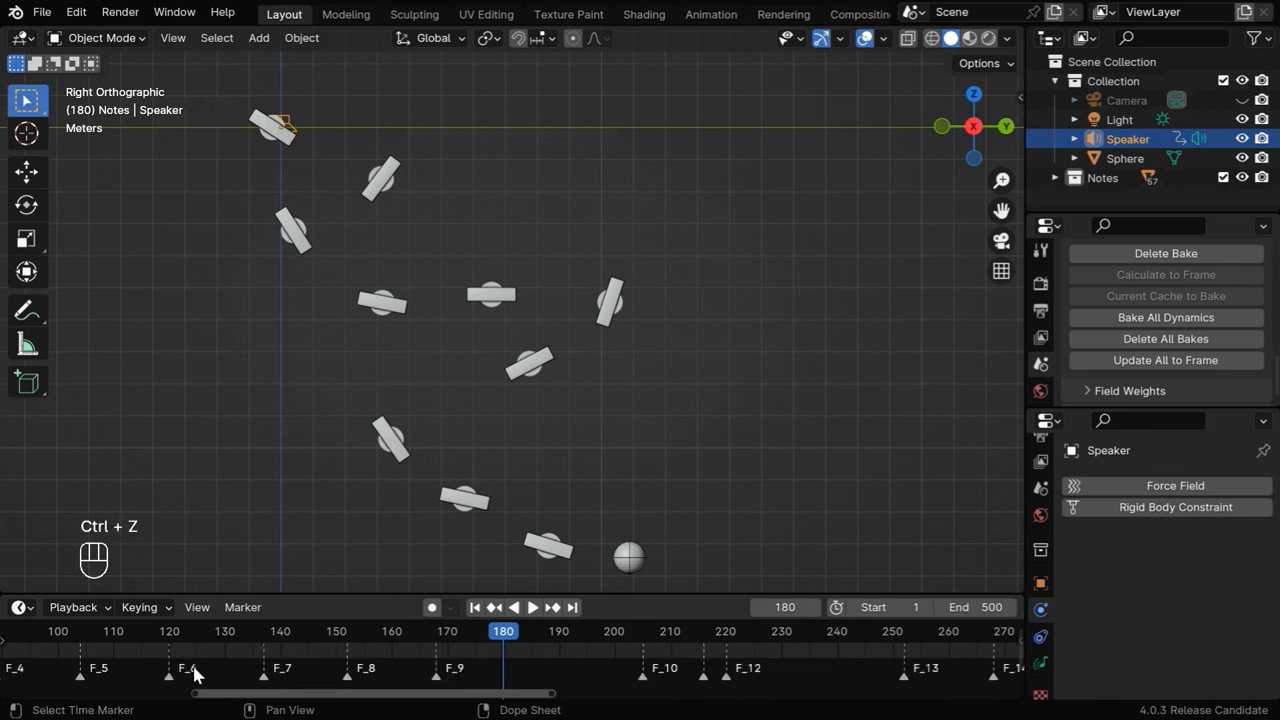
pyautogui.moveTo(464, 672)
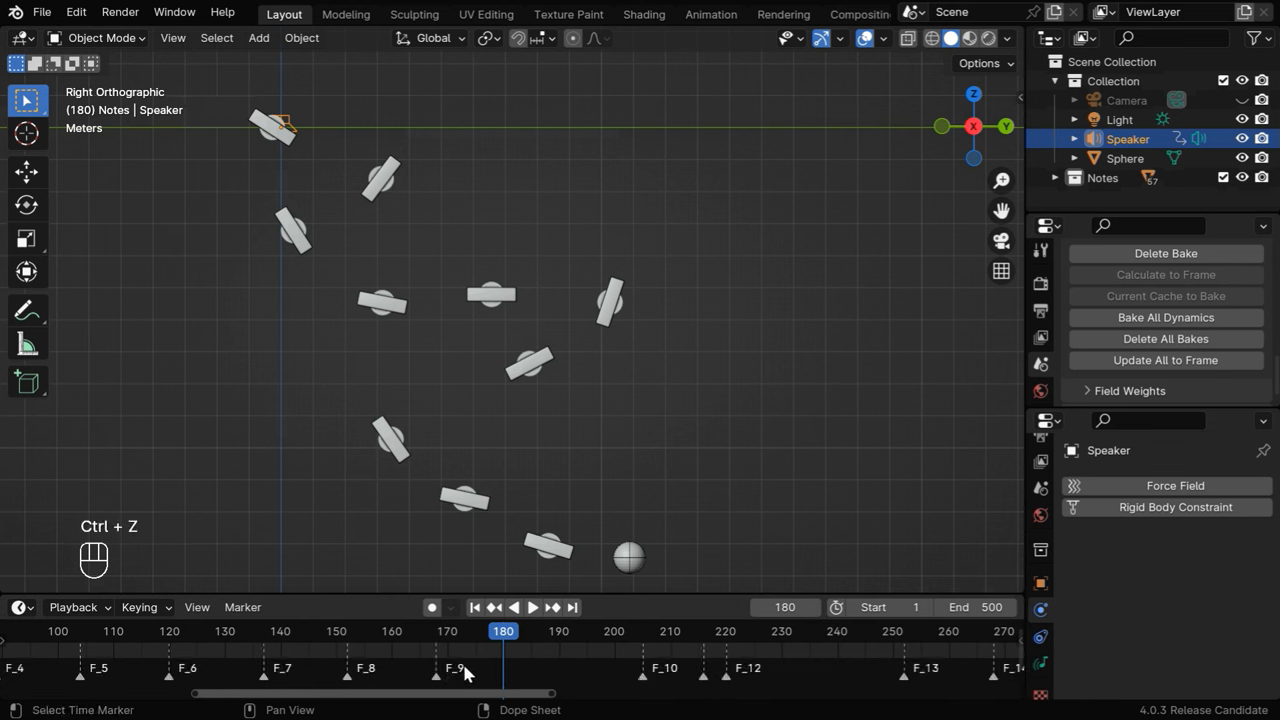
pyautogui.moveTo(562, 672)
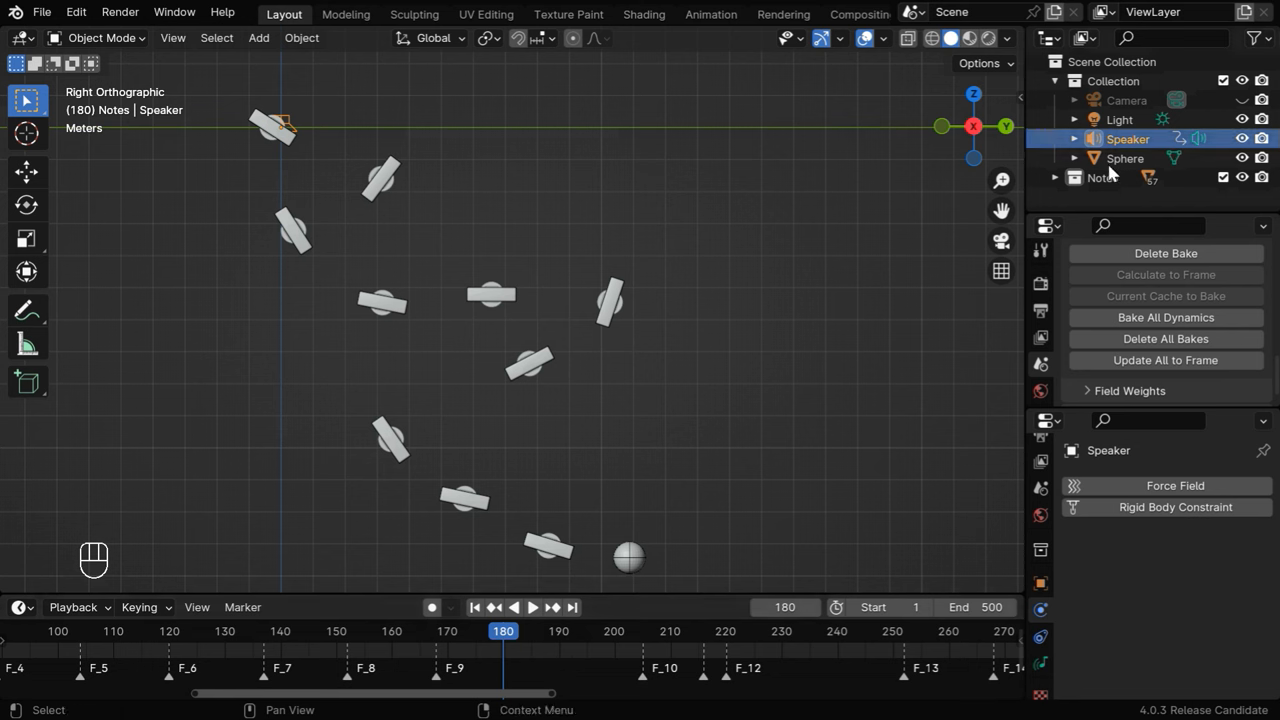
pyautogui.moveTo(250, 640)
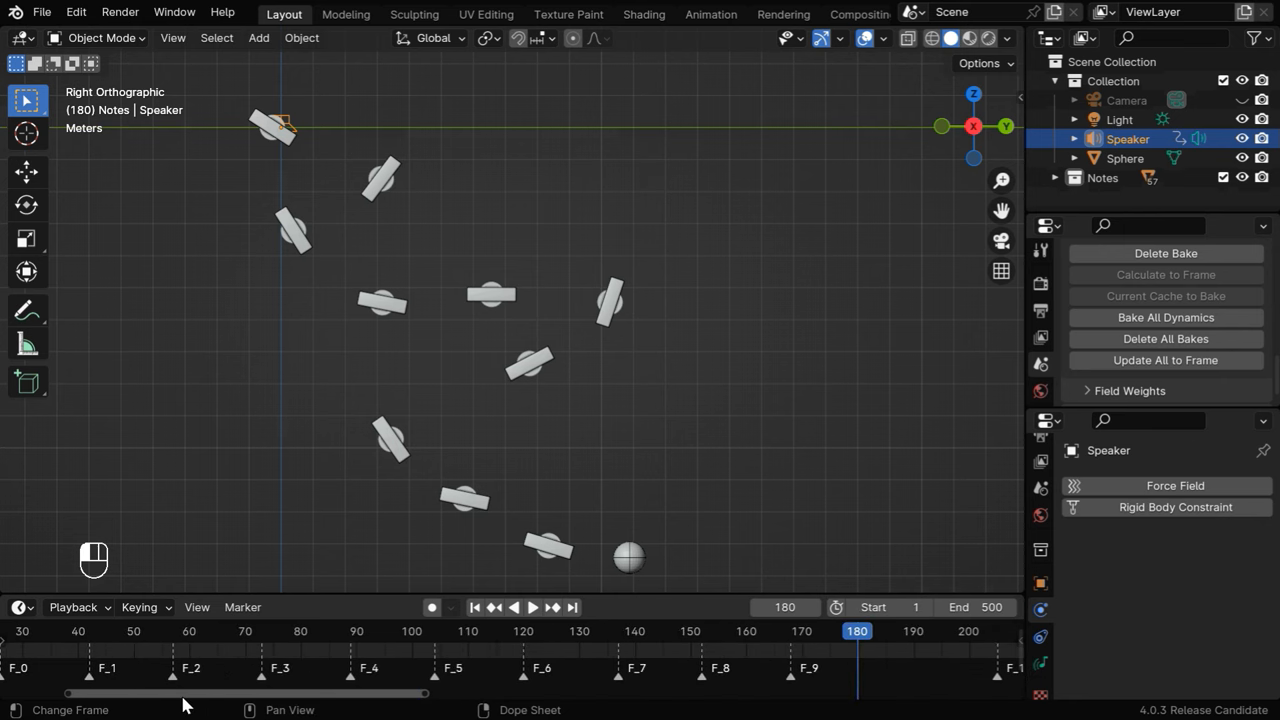
# - Show the Speaker's sound settings with Music.wav in the Properties editor
pyautogui.click(474, 608)
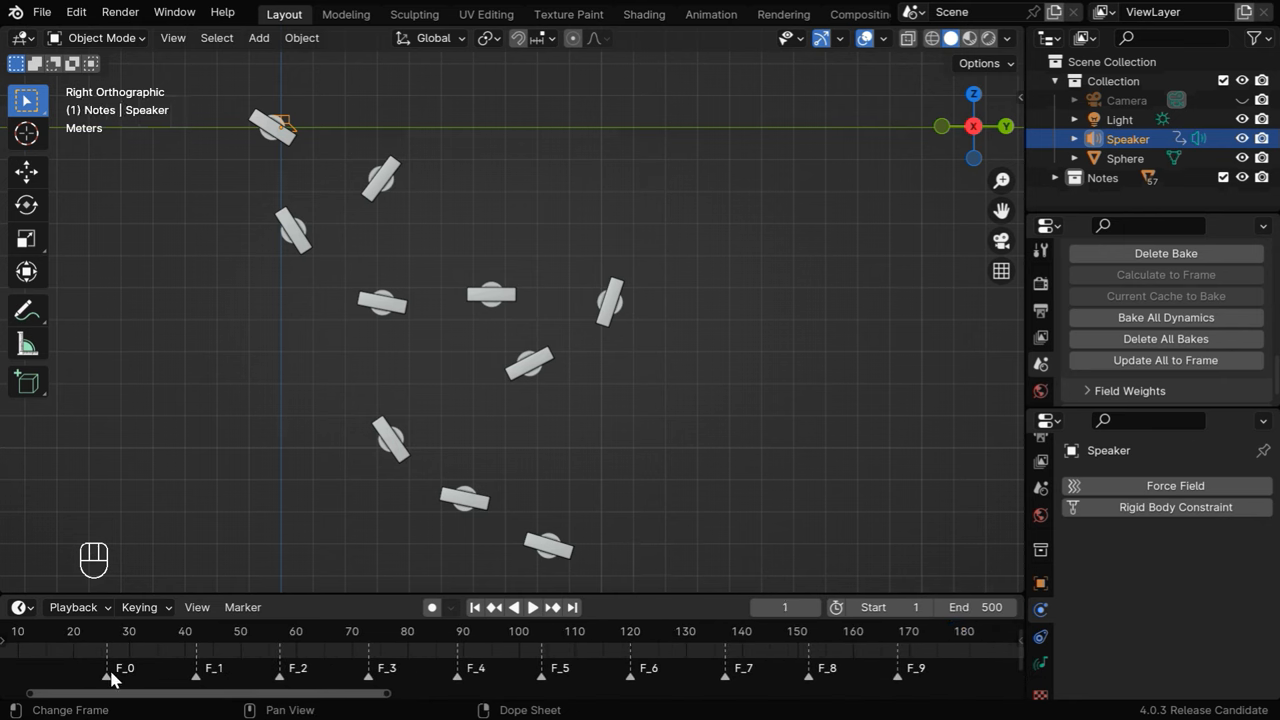
pyautogui.click(1040, 664)
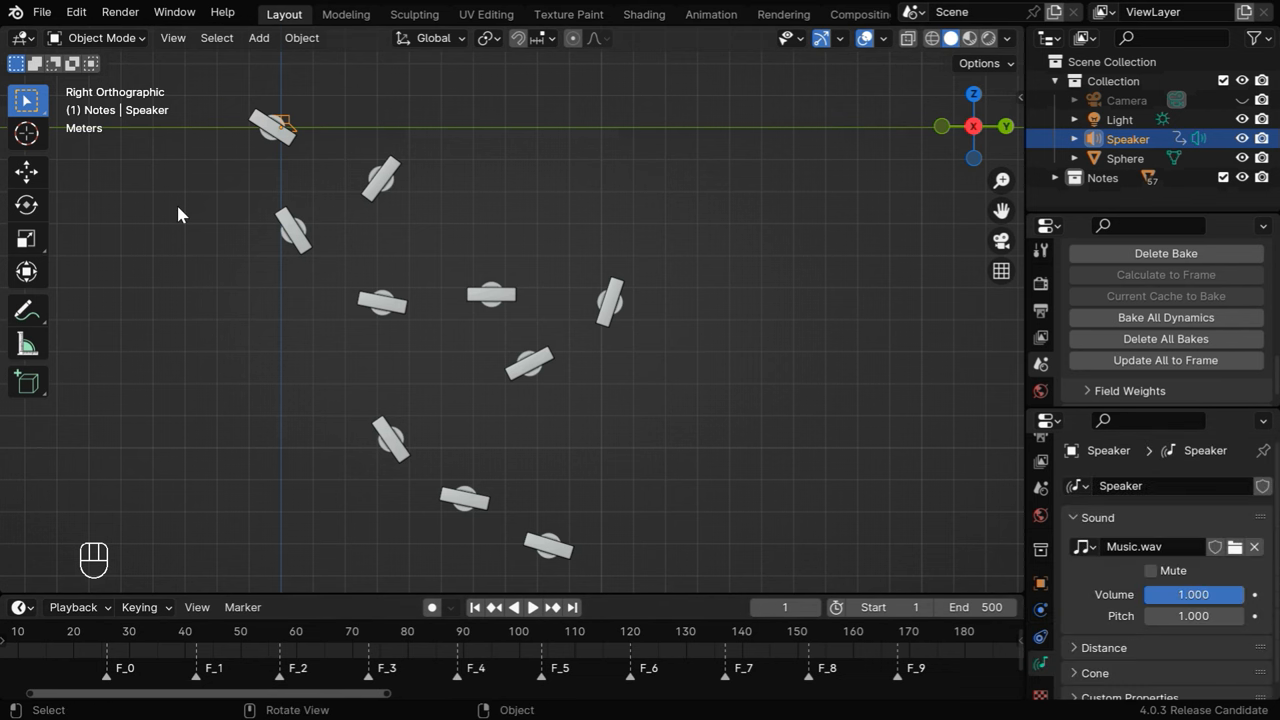
pyautogui.click(18, 38)
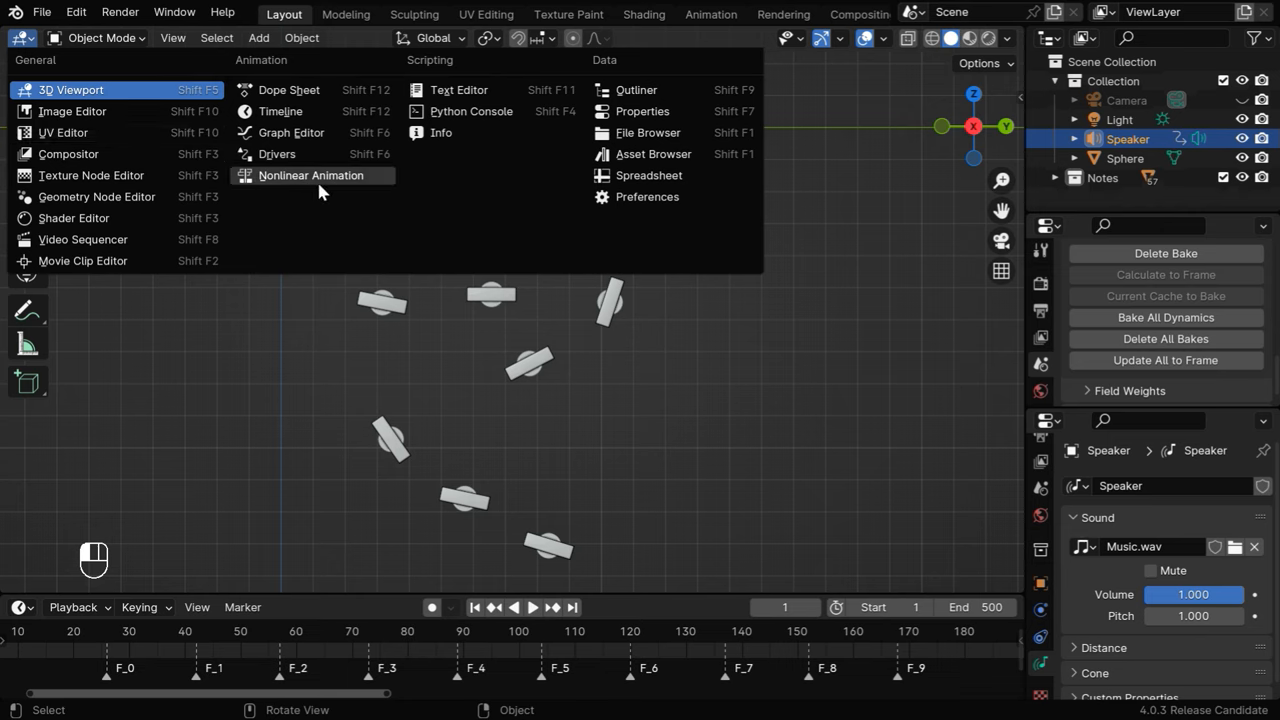
# - View the Speaker's SoundTrack strip in the NLA editor, confirming it runs frames 26 to 36
pyautogui.click(310, 176)
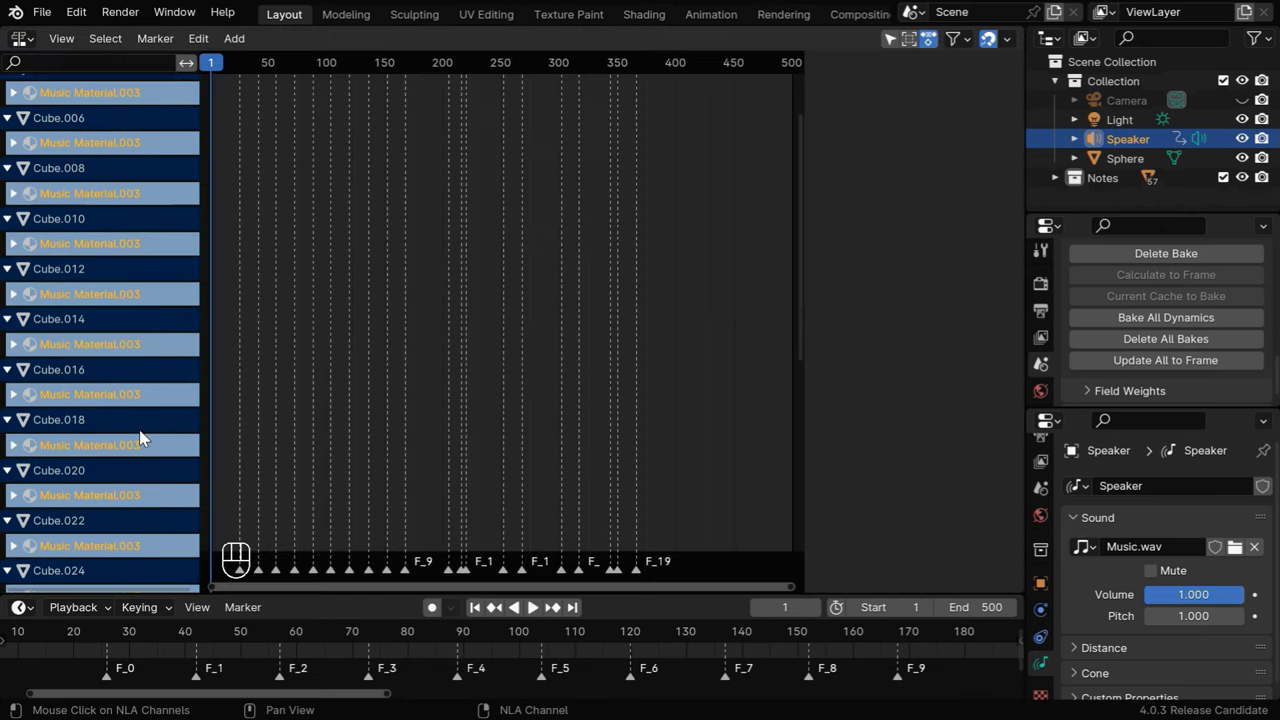
pyautogui.scroll(-3)
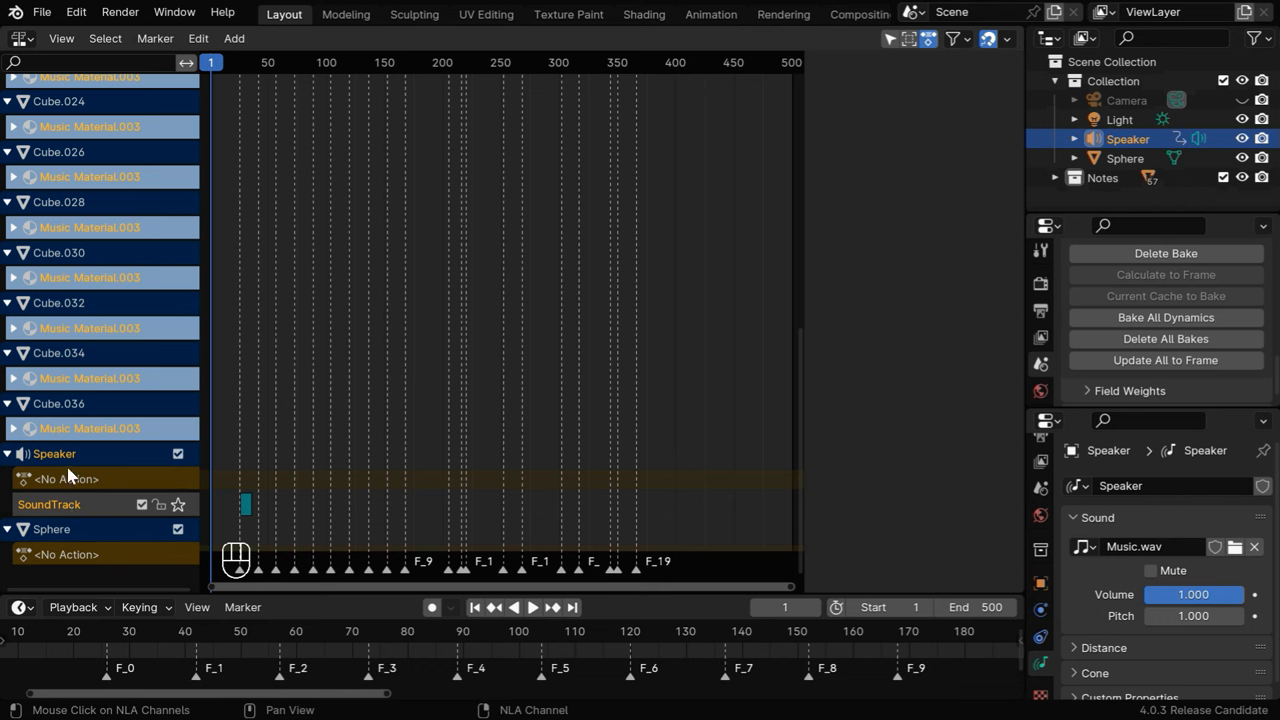
pyautogui.click(244, 504)
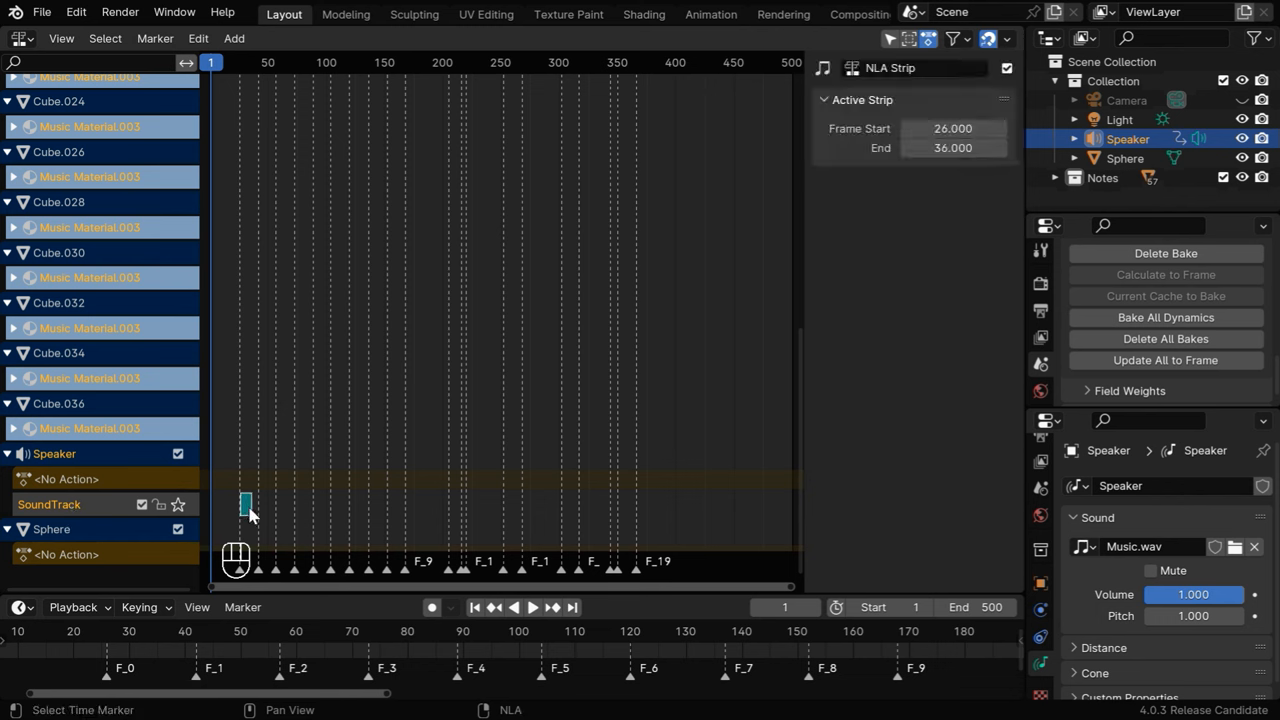
pyautogui.moveTo(246, 504); pyautogui.dragTo(296, 504)
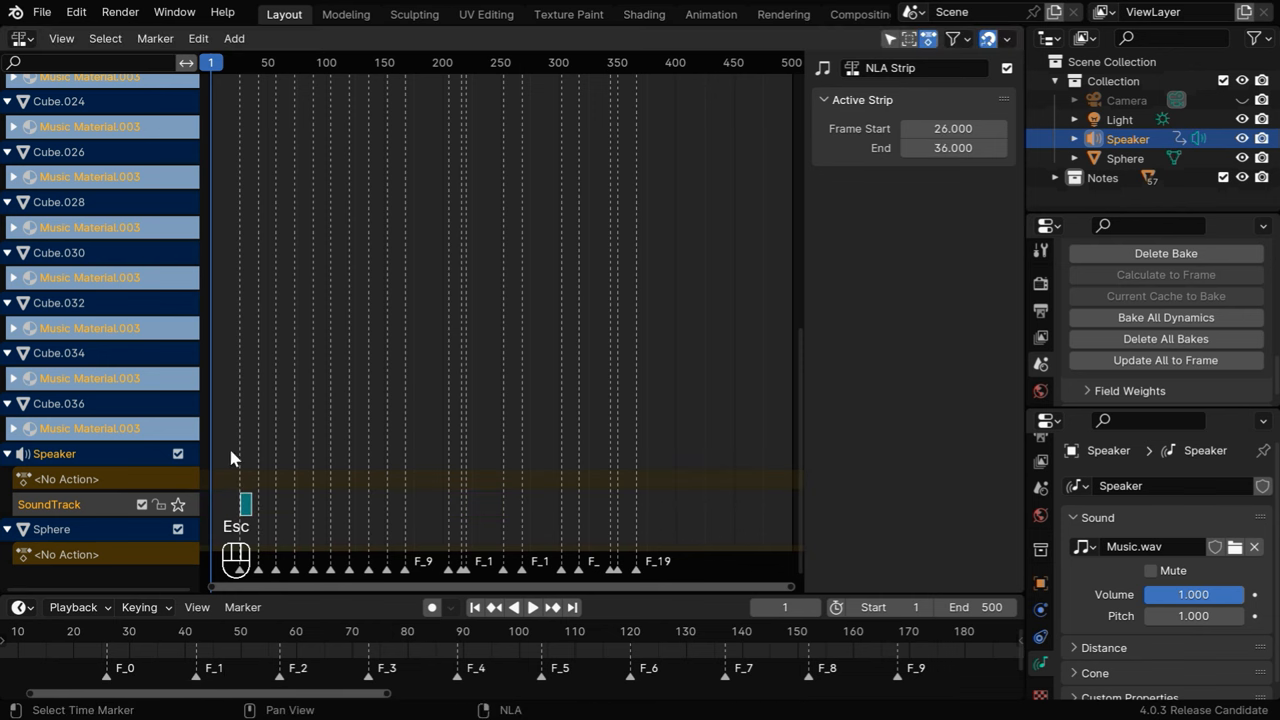
pyautogui.click(20, 38)
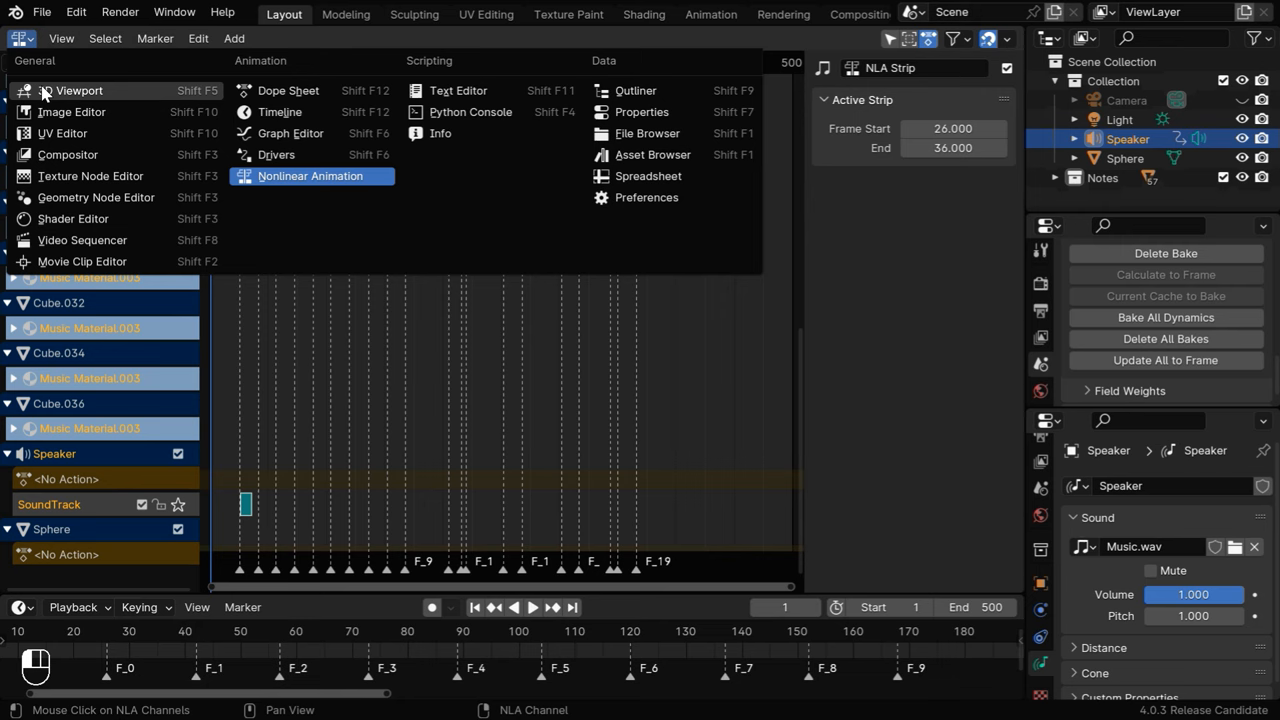
# - Key Music Material's Mix Shader Fac 0 at frame 26 and 1 at frame 27 in the Shader Editor
pyautogui.click(78, 90)
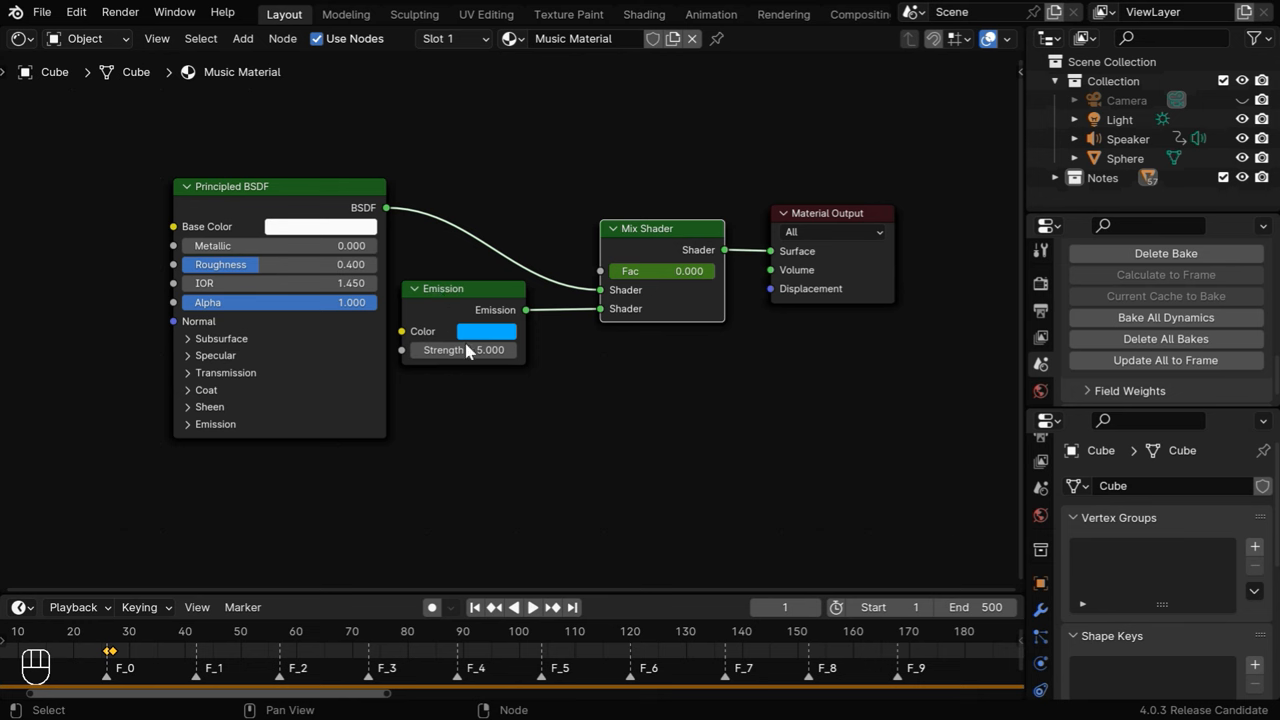
pyautogui.click(552, 608)
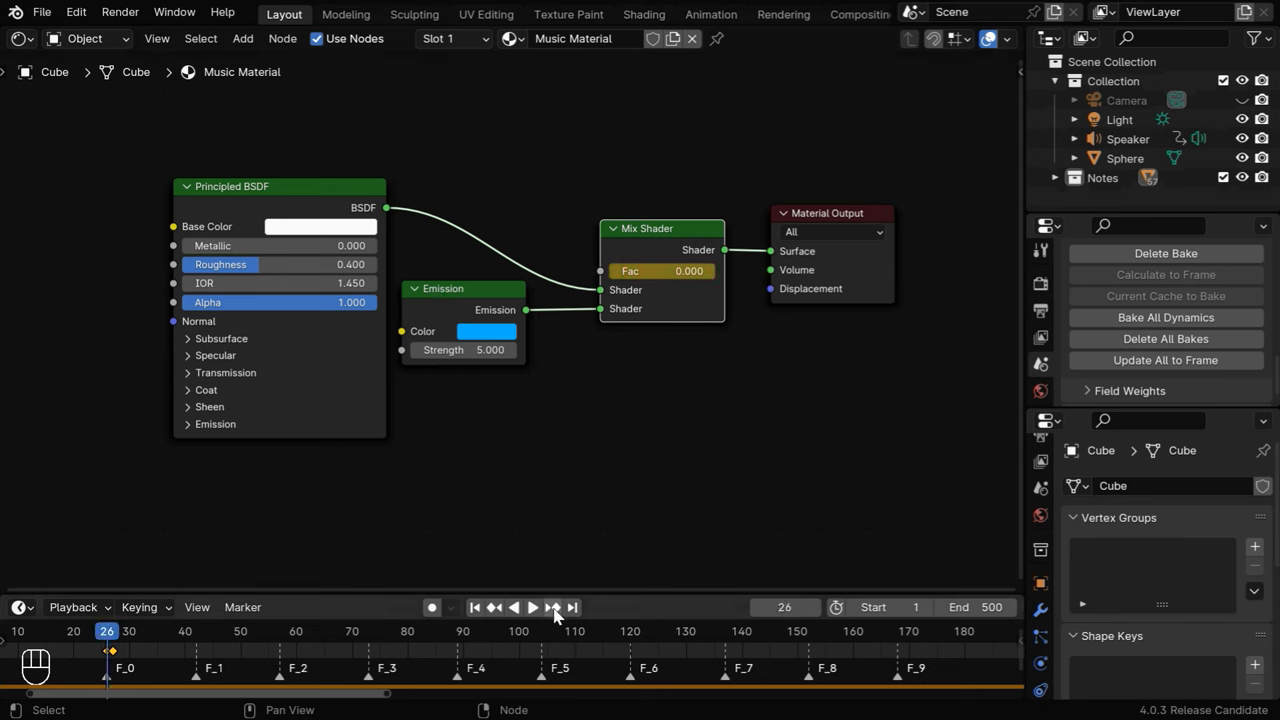
pyautogui.click(552, 608)
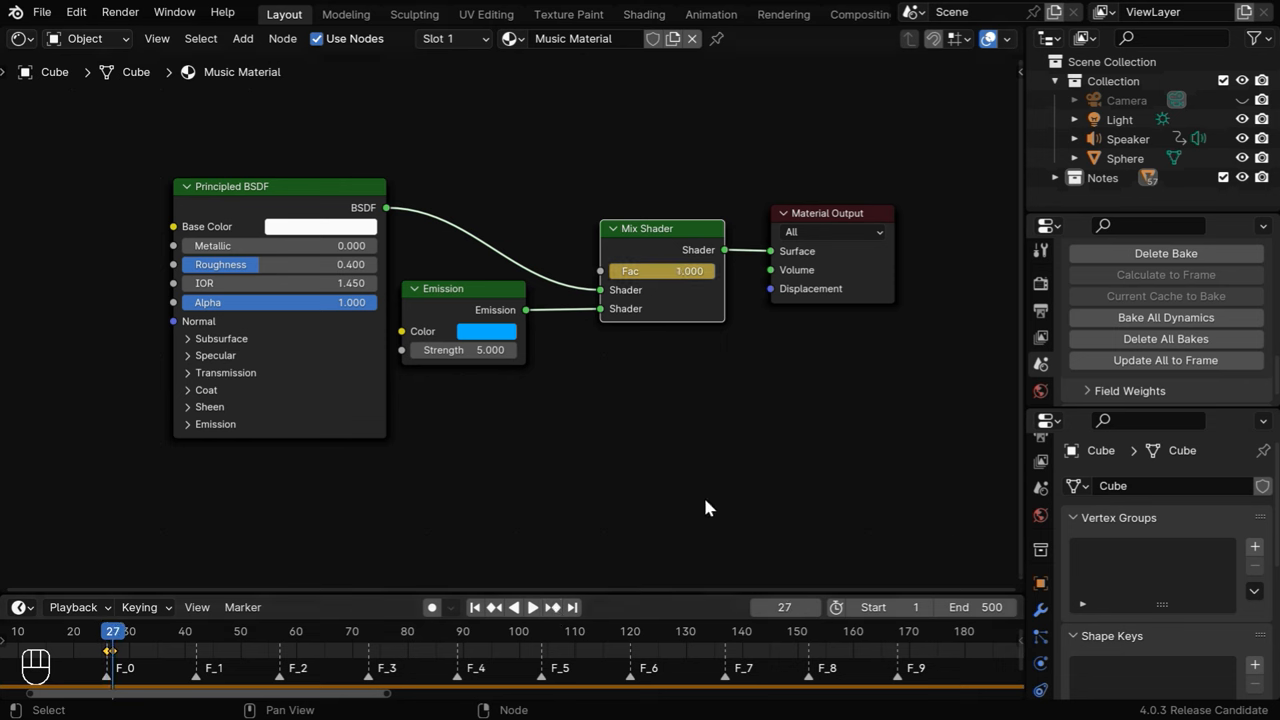
pyautogui.moveTo(488, 332)
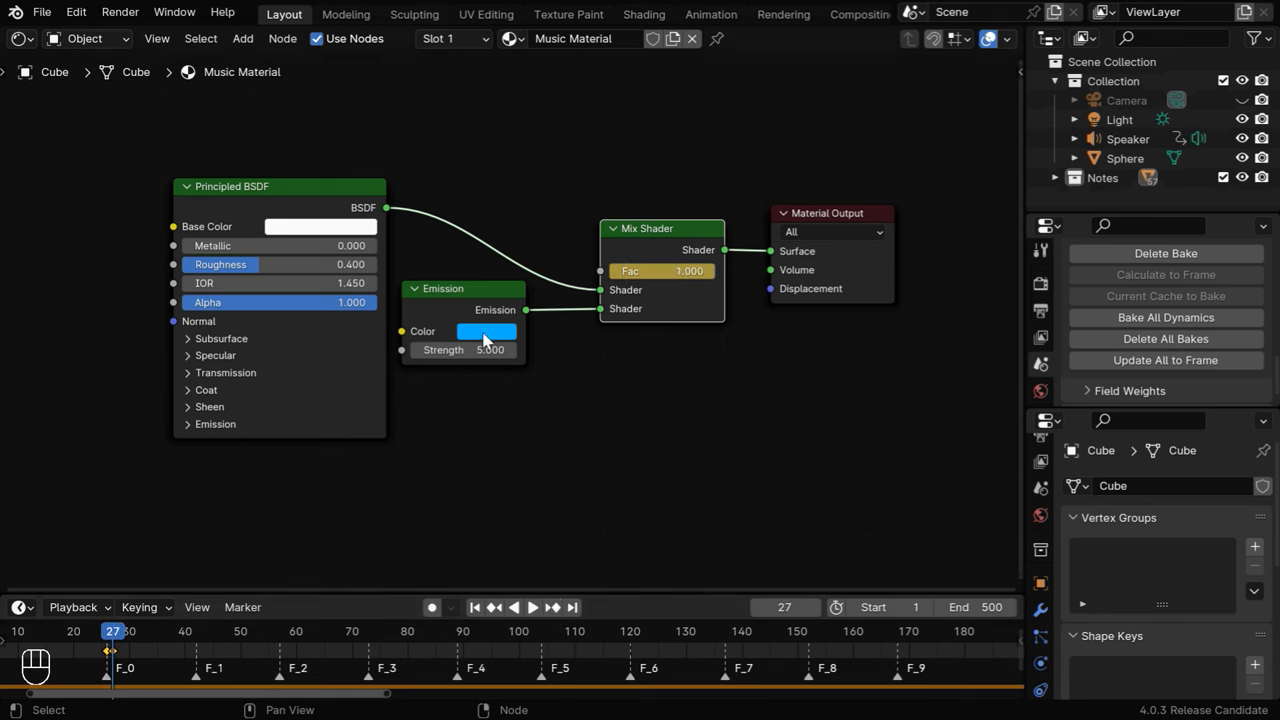
pyautogui.moveTo(648, 334)
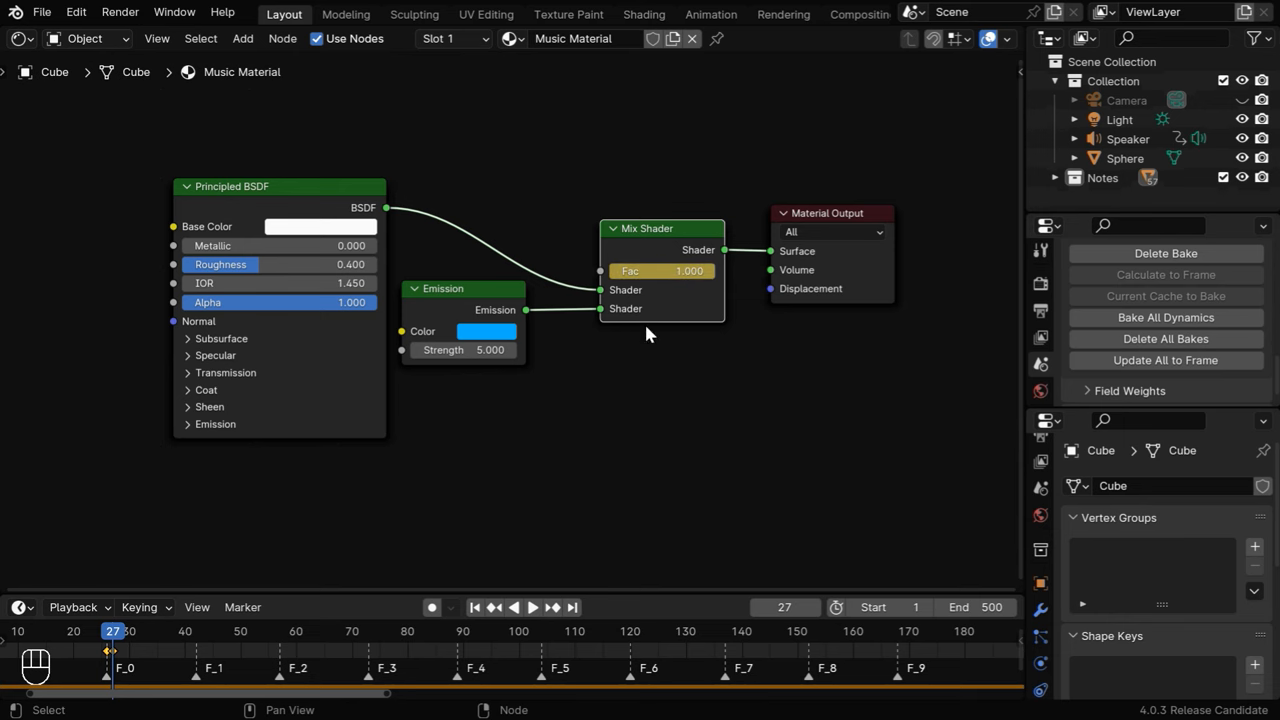
pyautogui.click(20, 38)
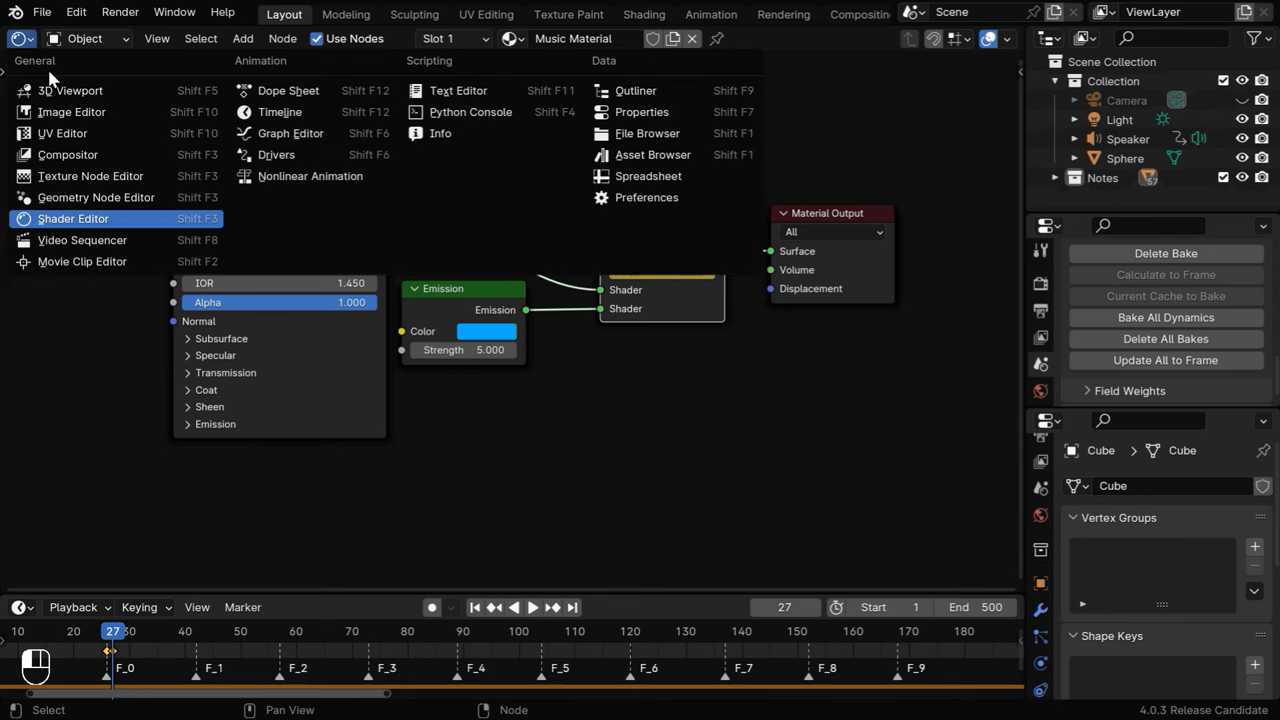
pyautogui.click(70, 90)
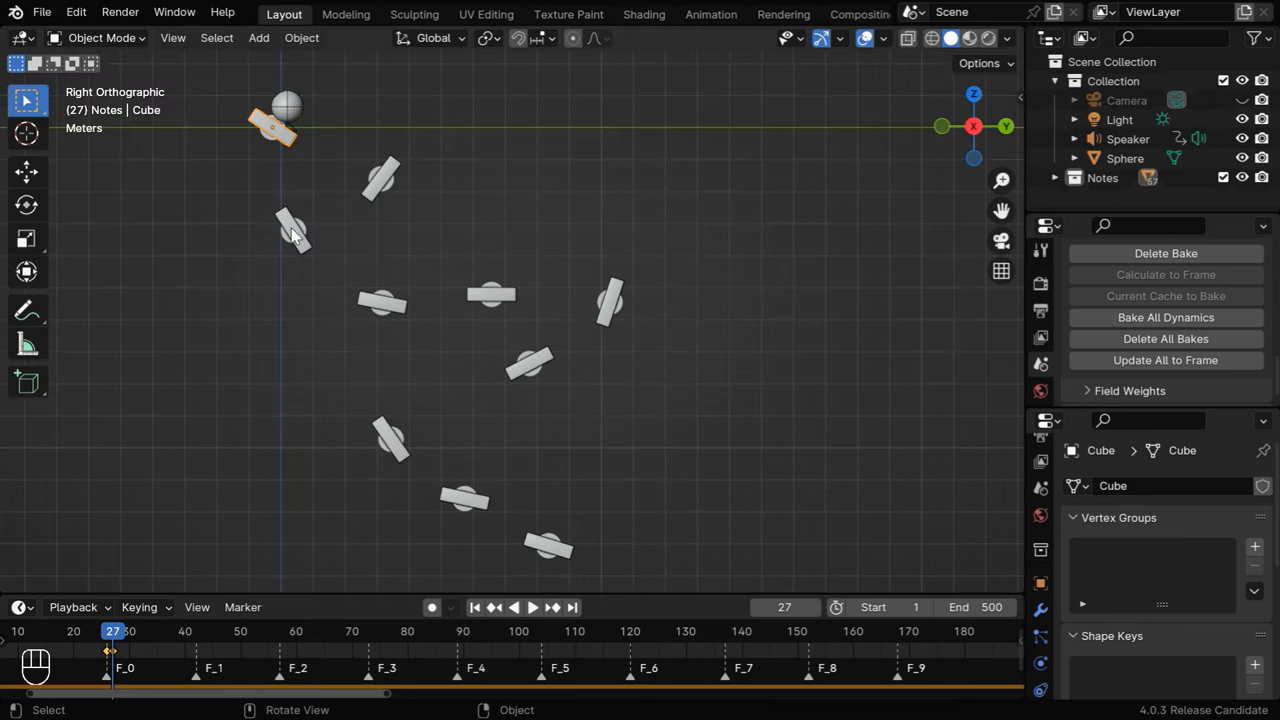
# - Add each note bar along the marble's path to the selection one by one
pyautogui.click(380, 180)
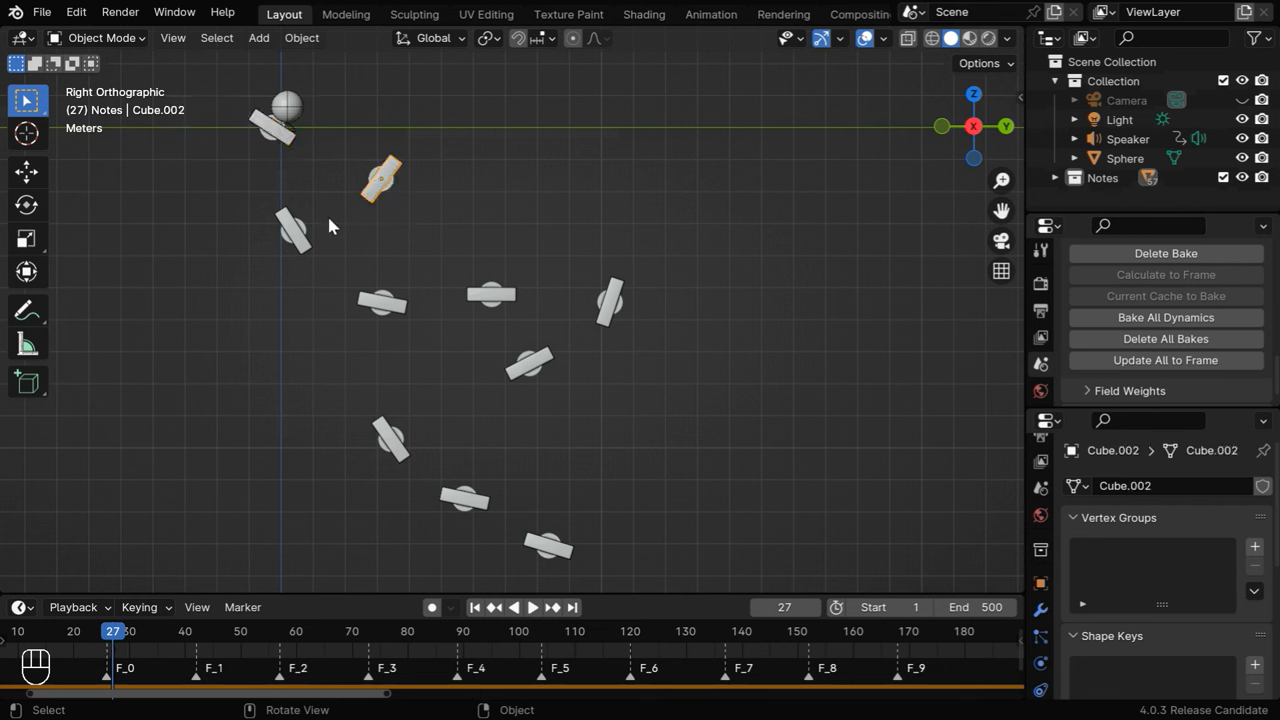
pyautogui.click(380, 304)
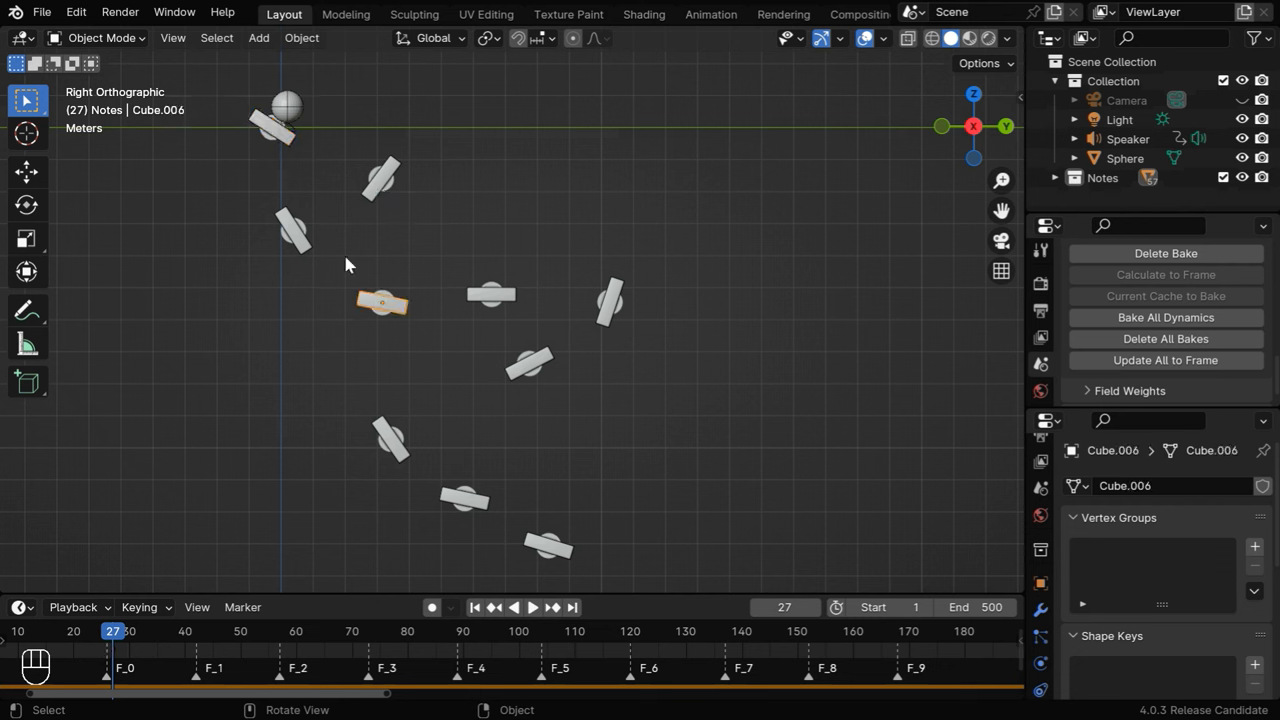
pyautogui.moveTo(476, 318)
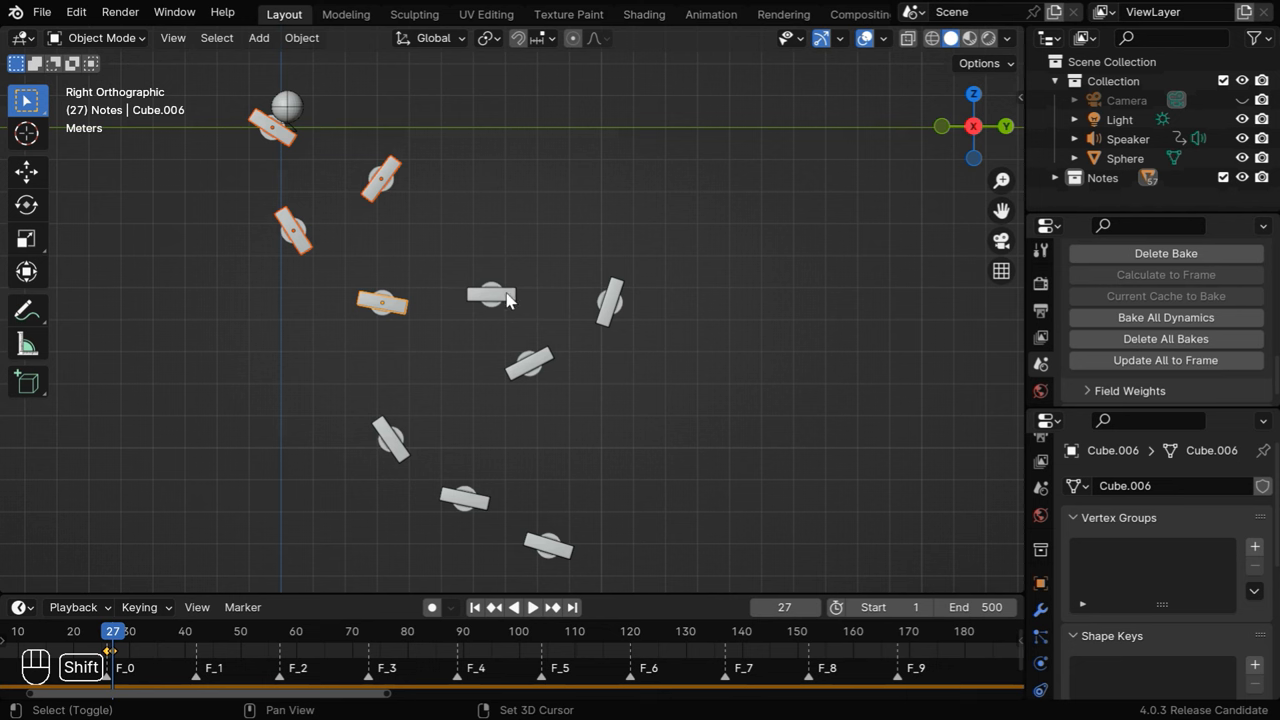
pyautogui.click(490, 296)
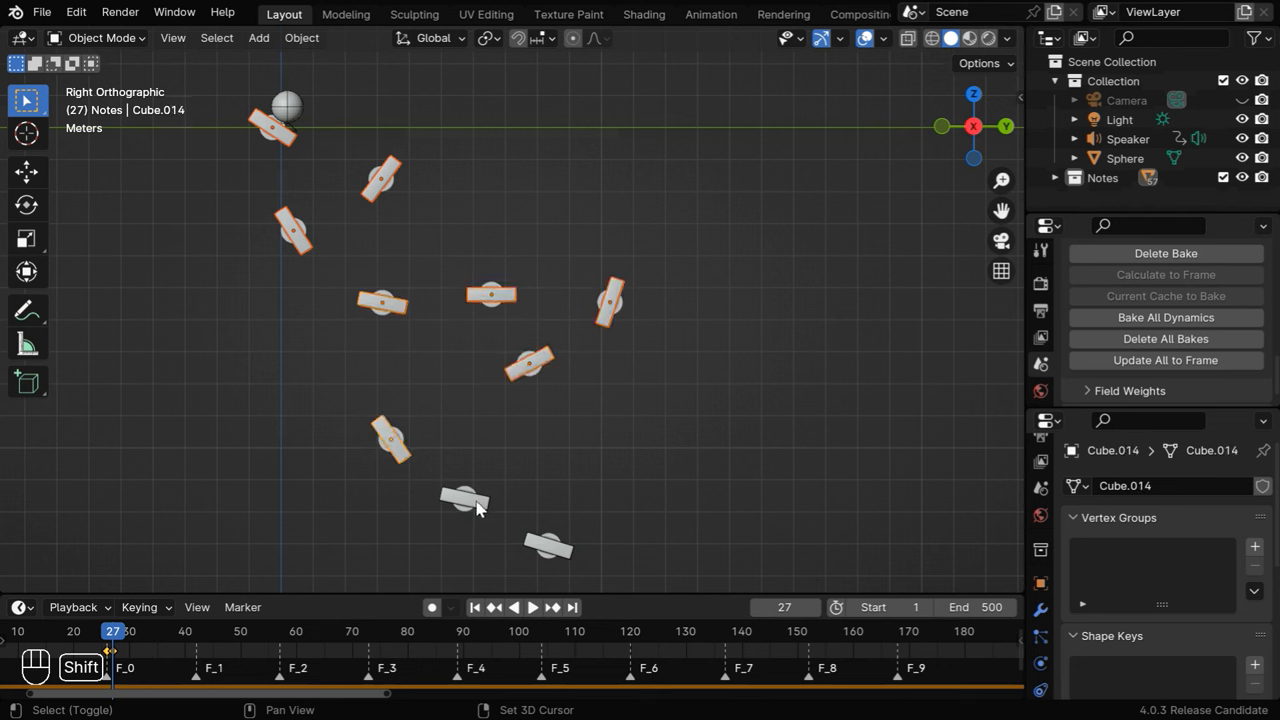
pyautogui.click(464, 500)
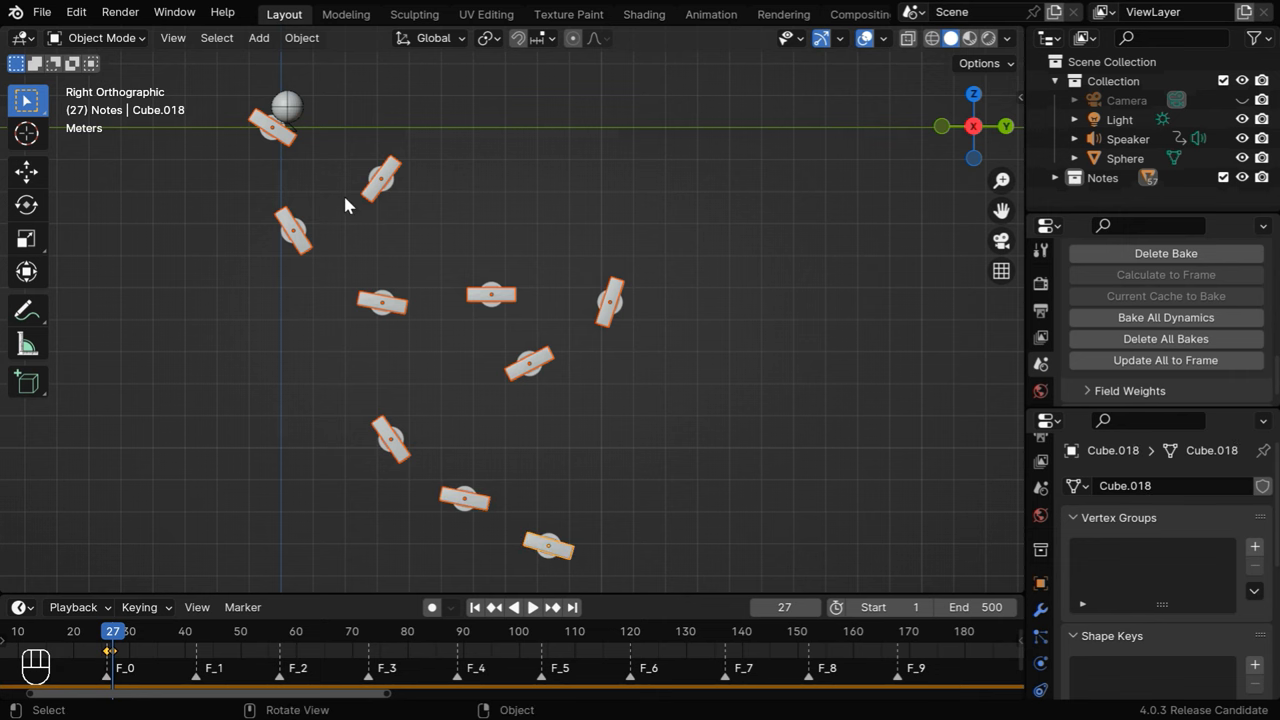
pyautogui.click(300, 36)
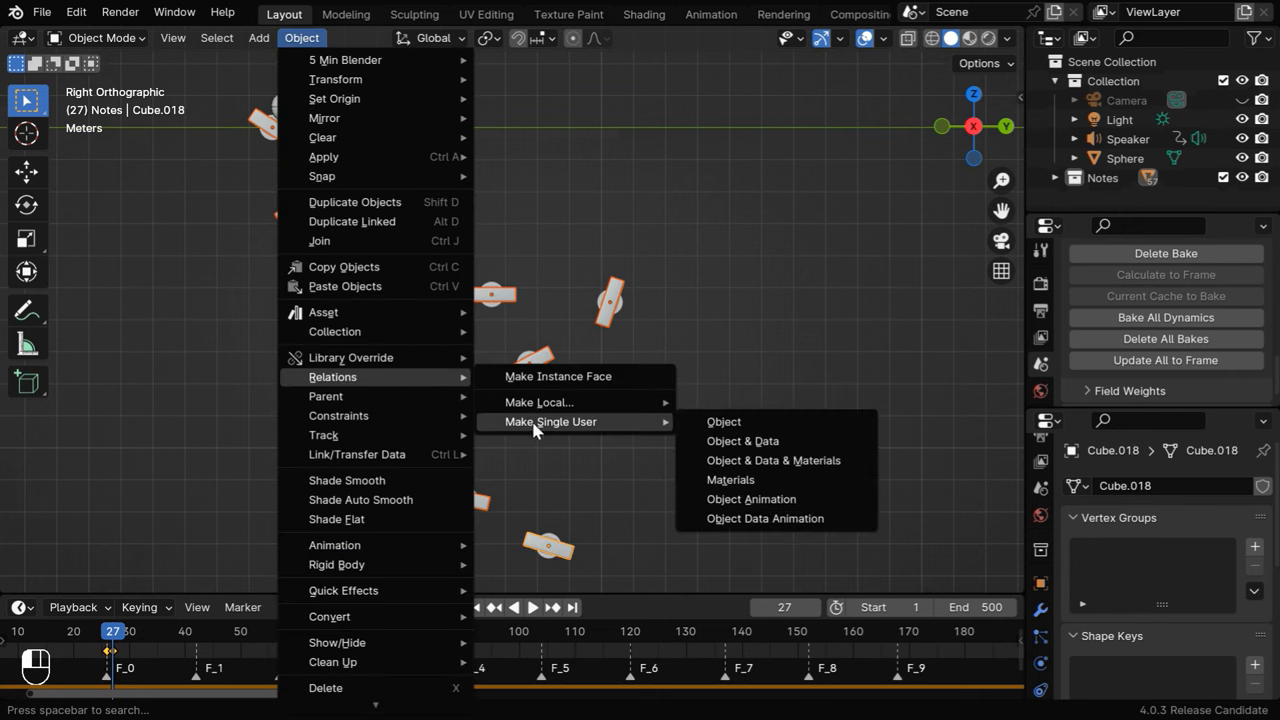
pyautogui.moveTo(730, 480)
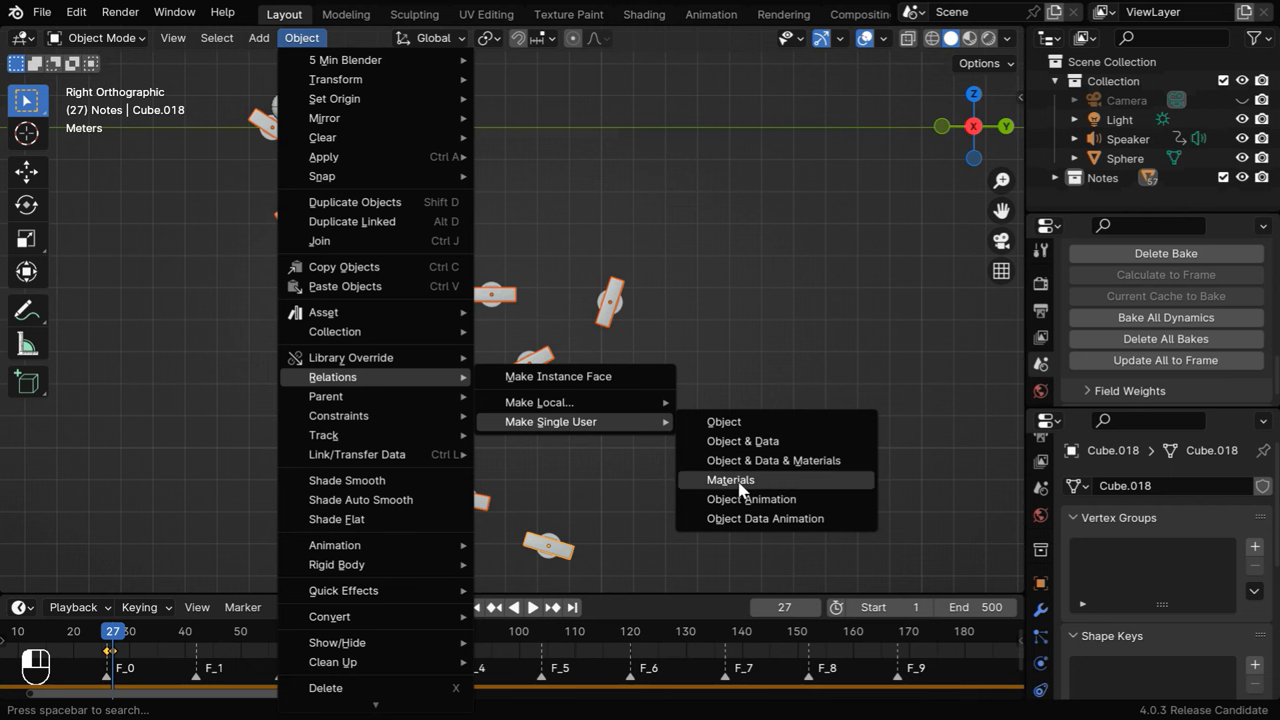
# - Make the selected bars' materials single-user via Object > Relations > Make Single User
pyautogui.click(732, 480)
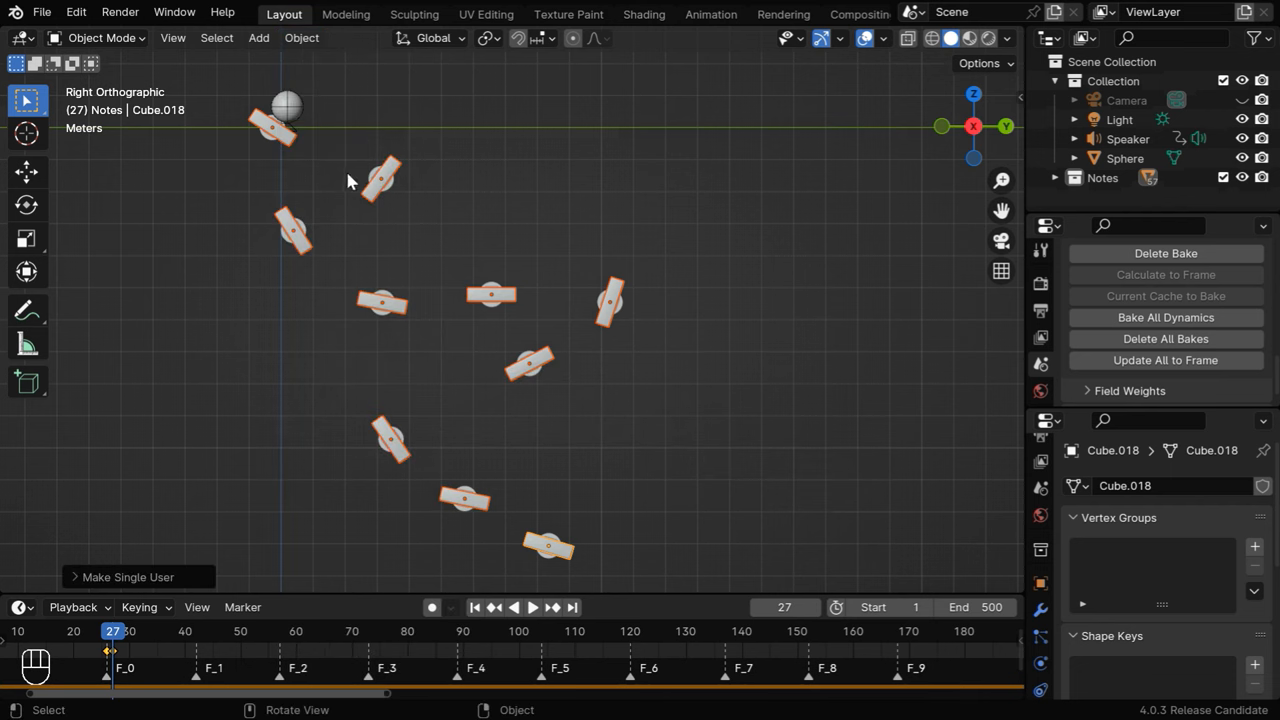
pyautogui.moveTo(560, 410)
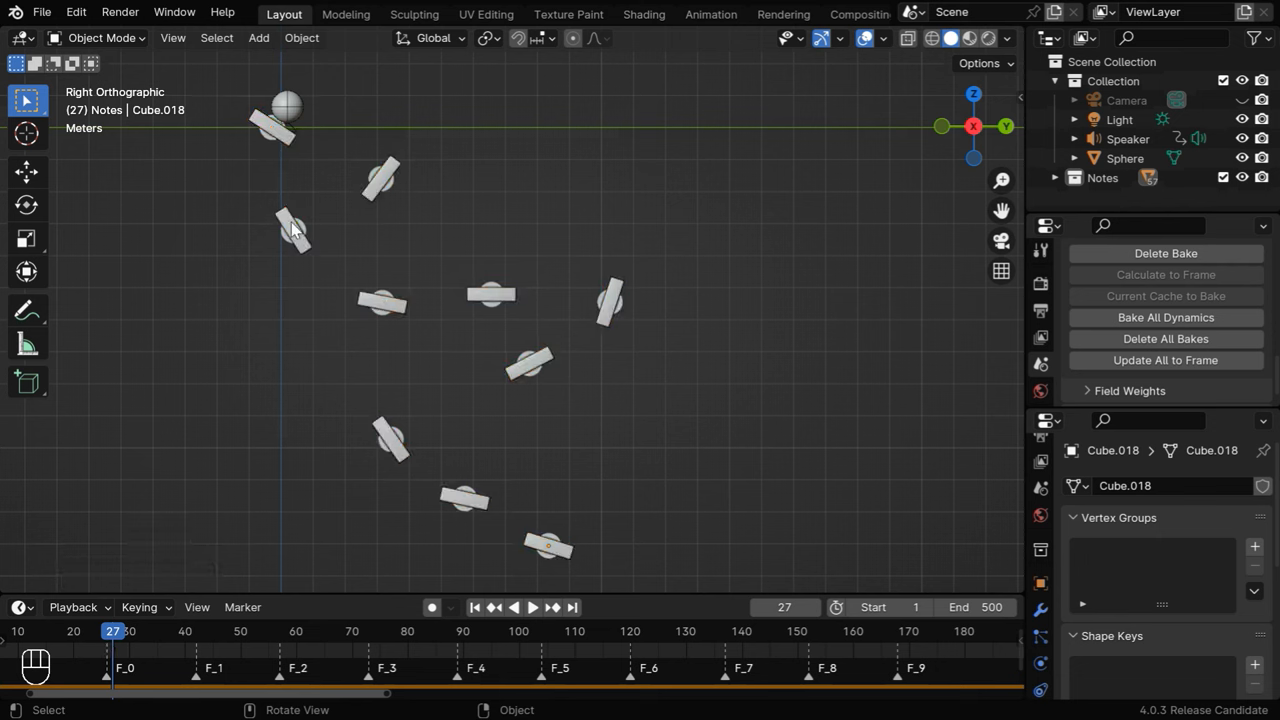
pyautogui.moveTo(524, 364)
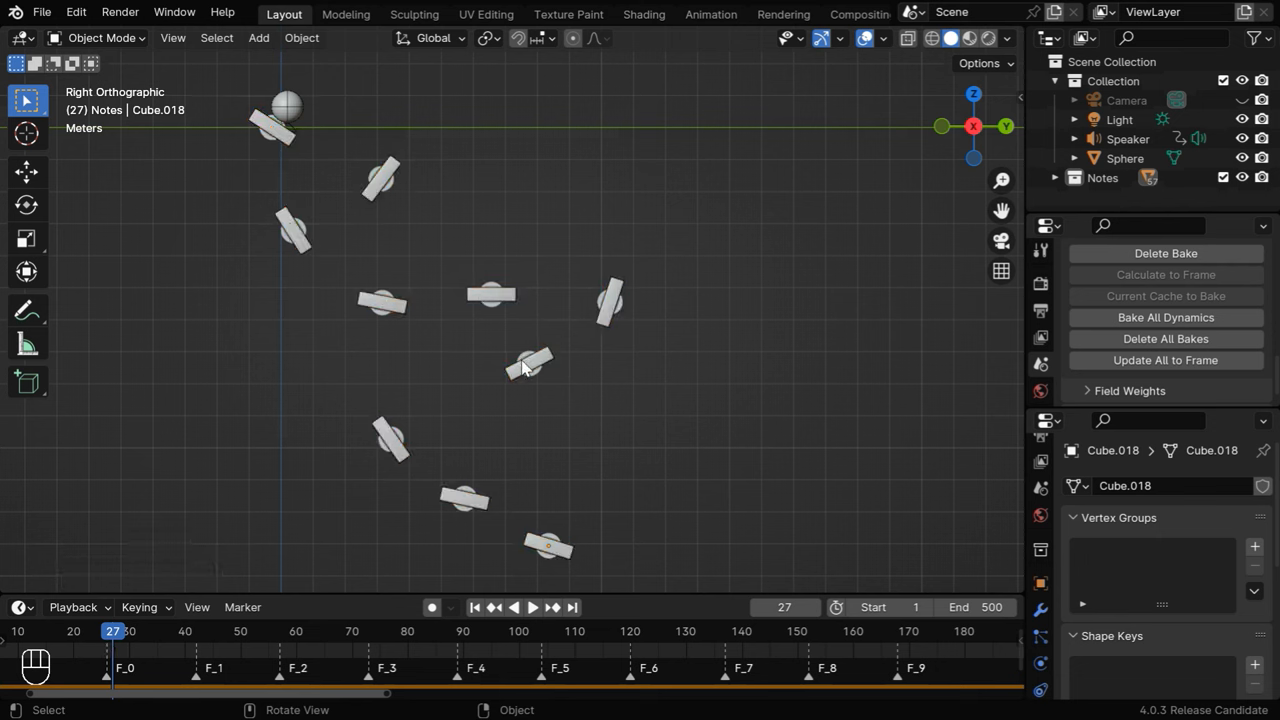